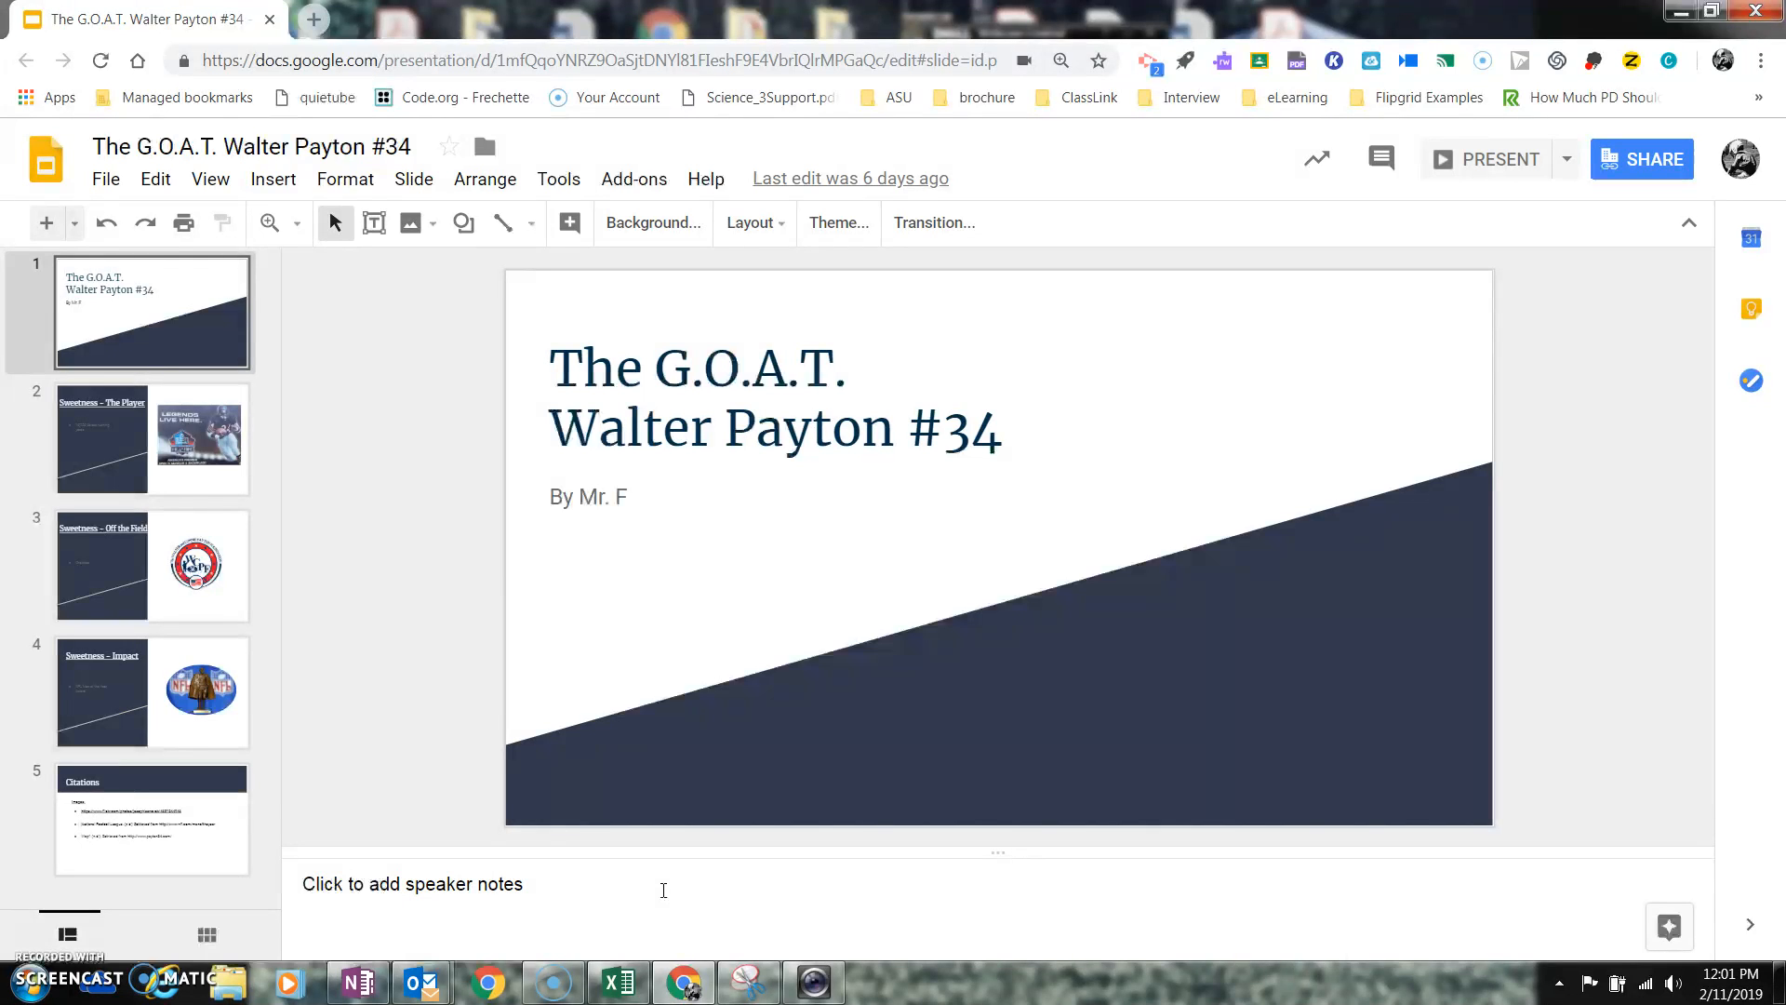
{"action": "mouse_move", "coordinate": [726, 865]}
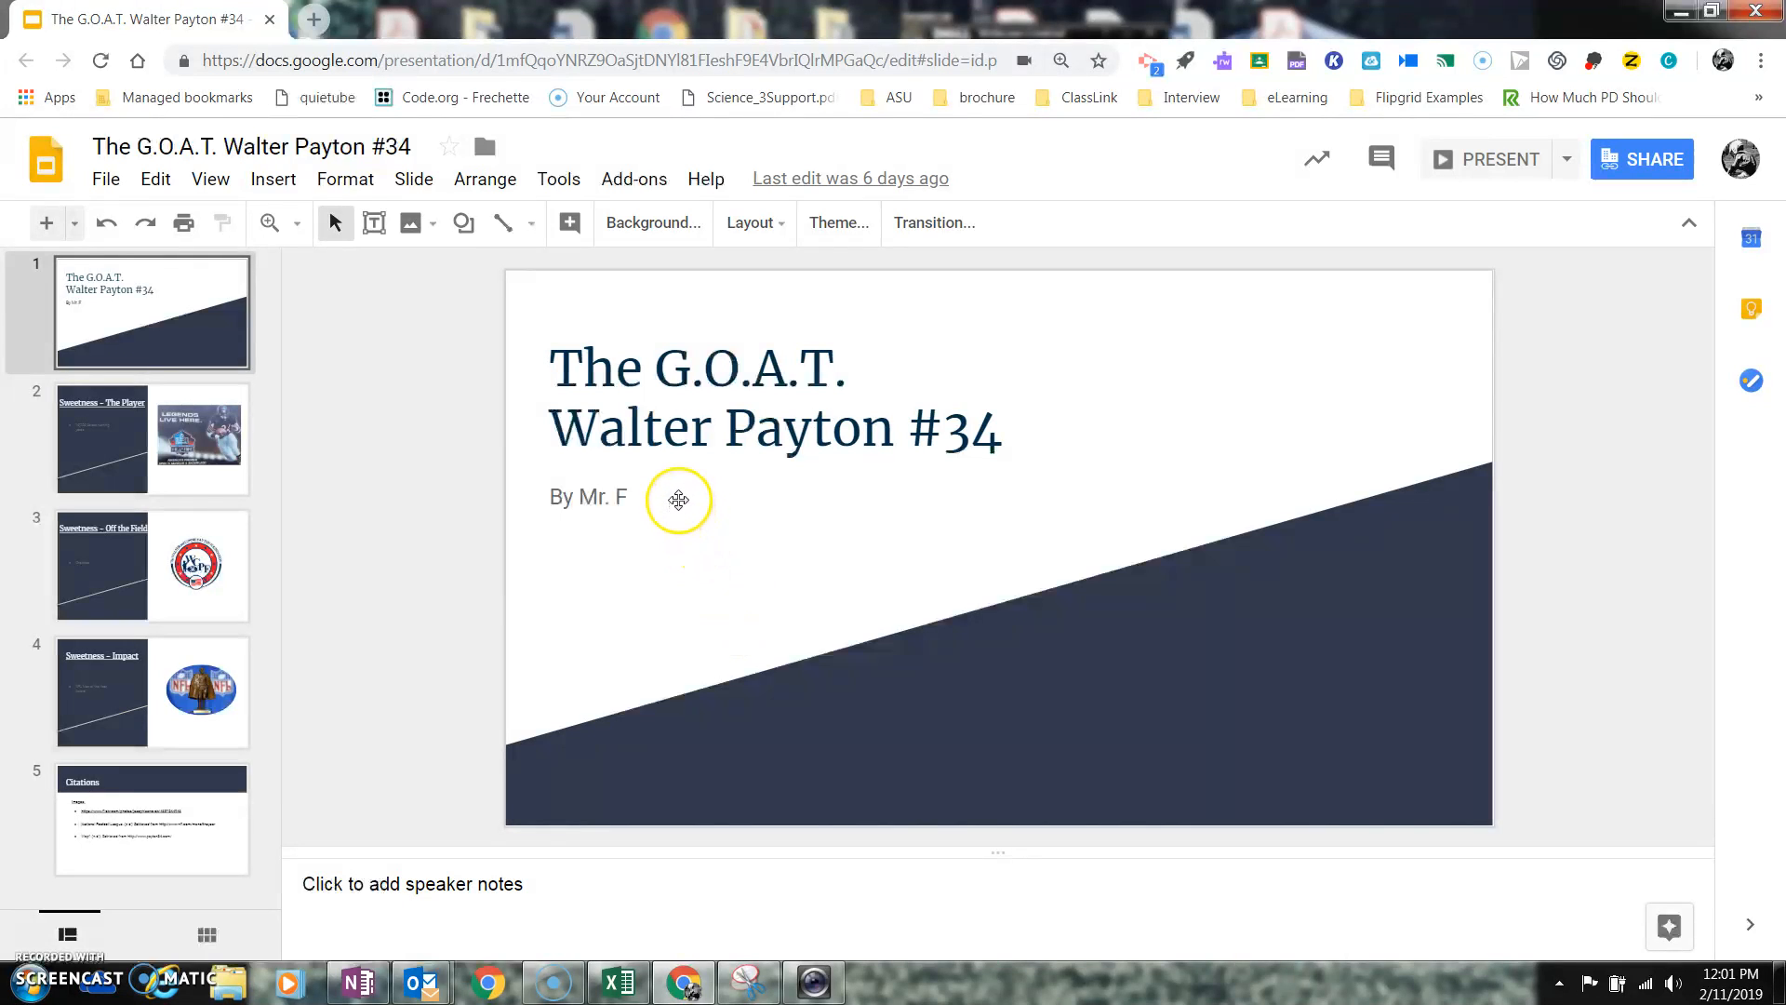
{"action": "mouse_move", "coordinate": [195, 387]}
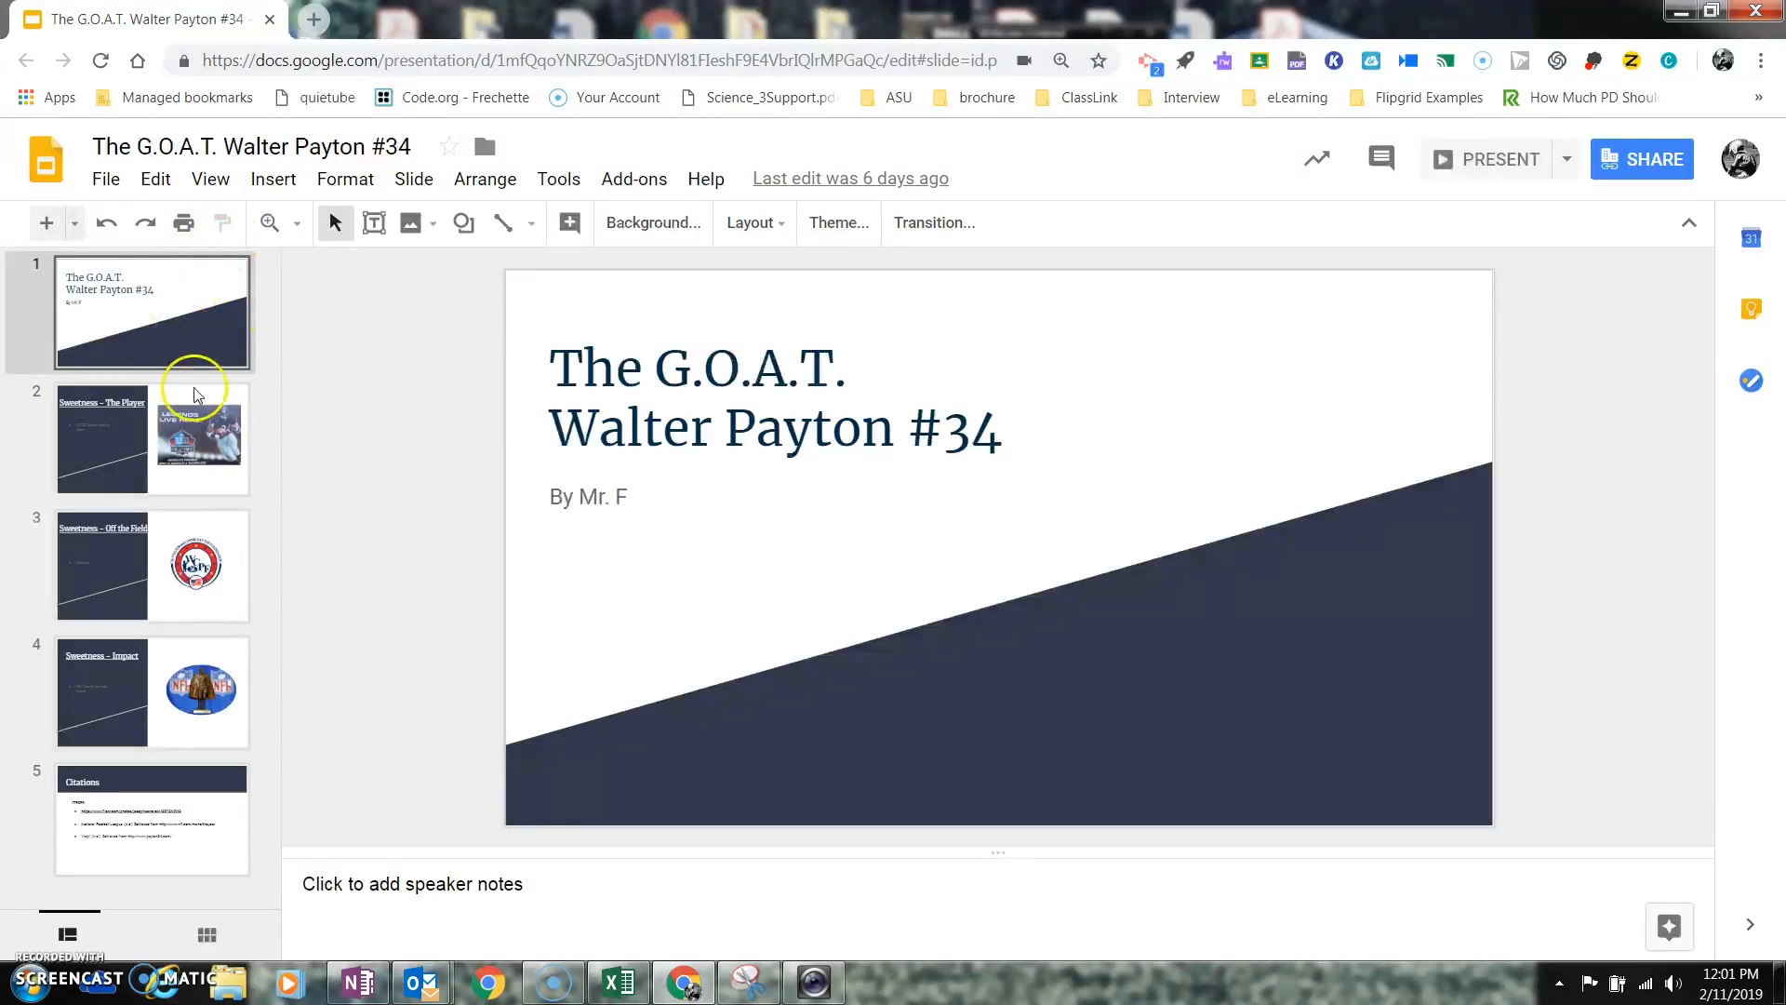
{"action": "mouse_move", "coordinate": [216, 387]}
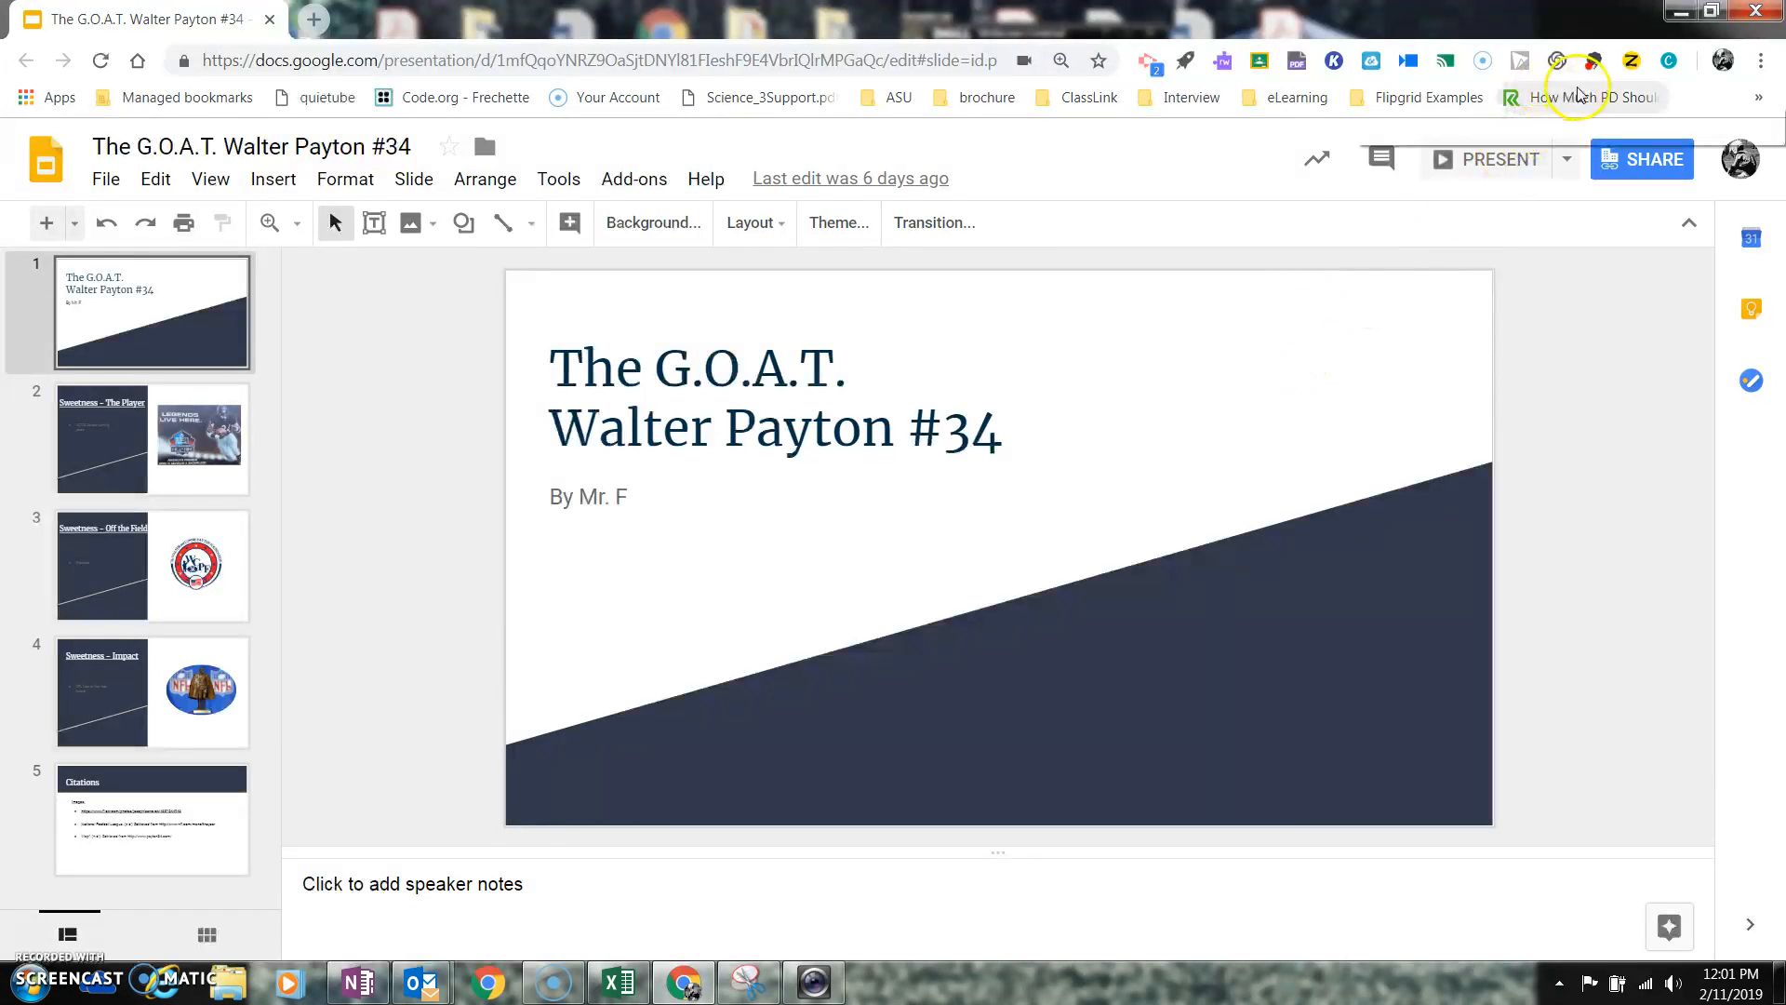
{"action": "mouse_move", "coordinate": [1551, 59]}
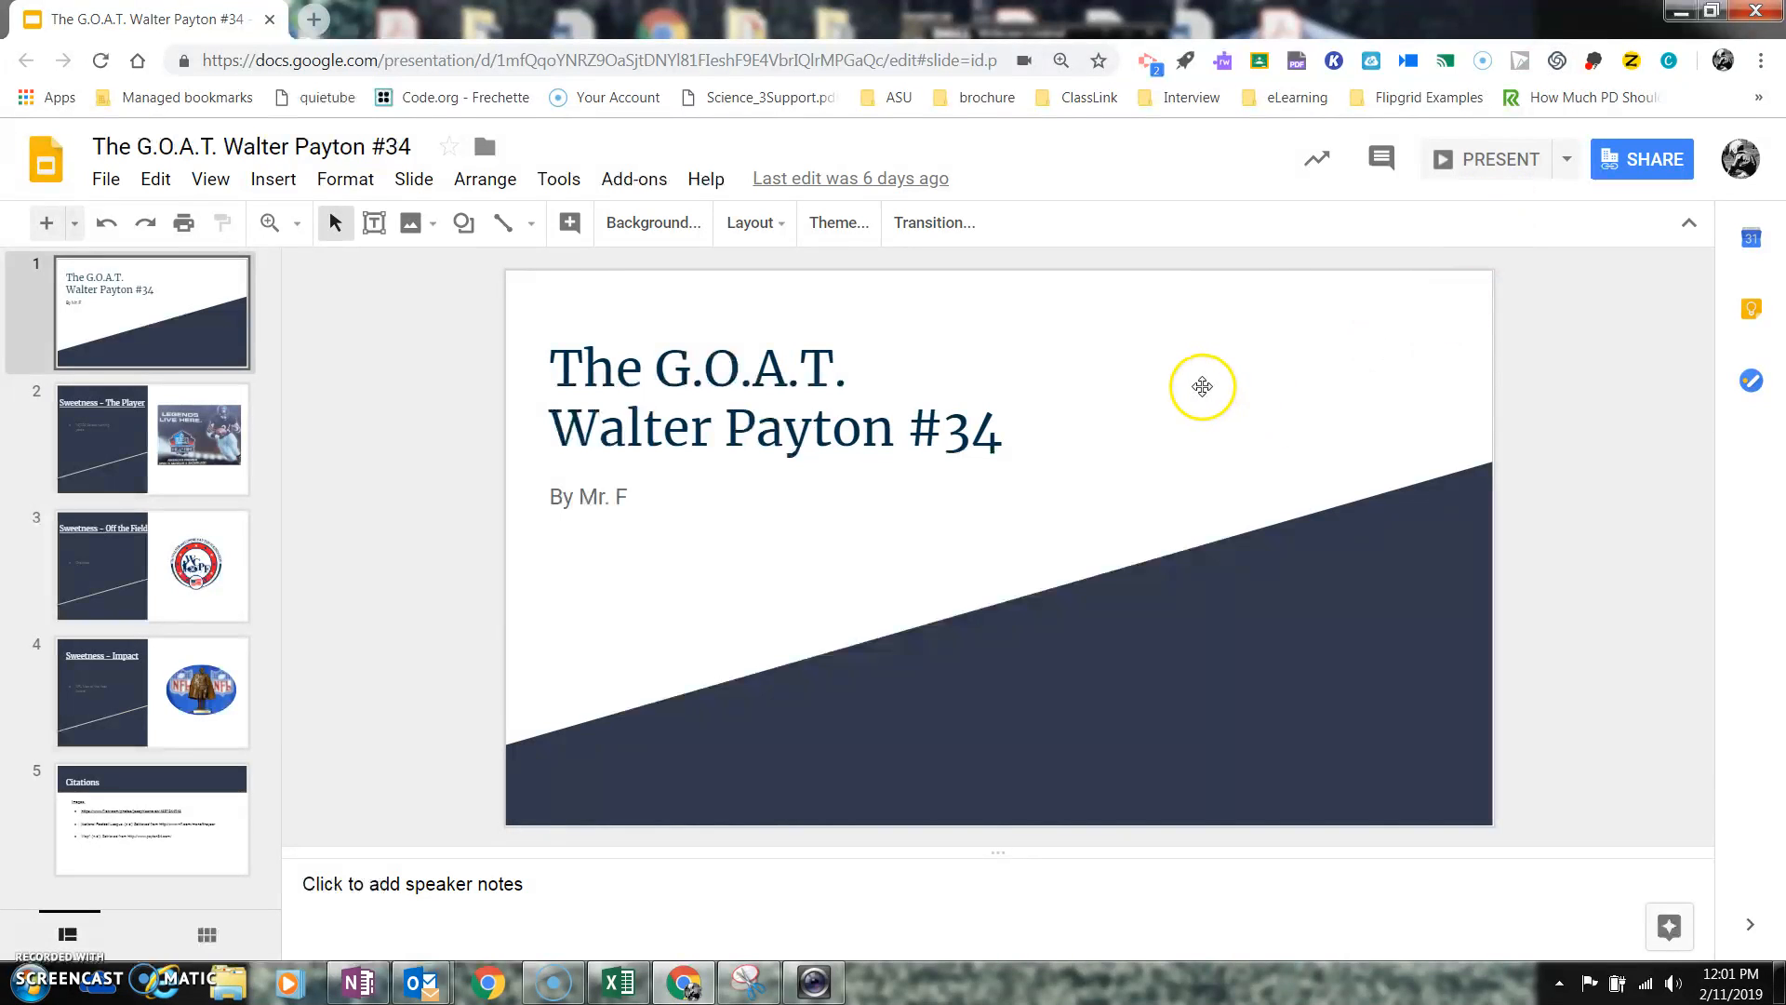
{"action": "mouse_move", "coordinate": [171, 394]}
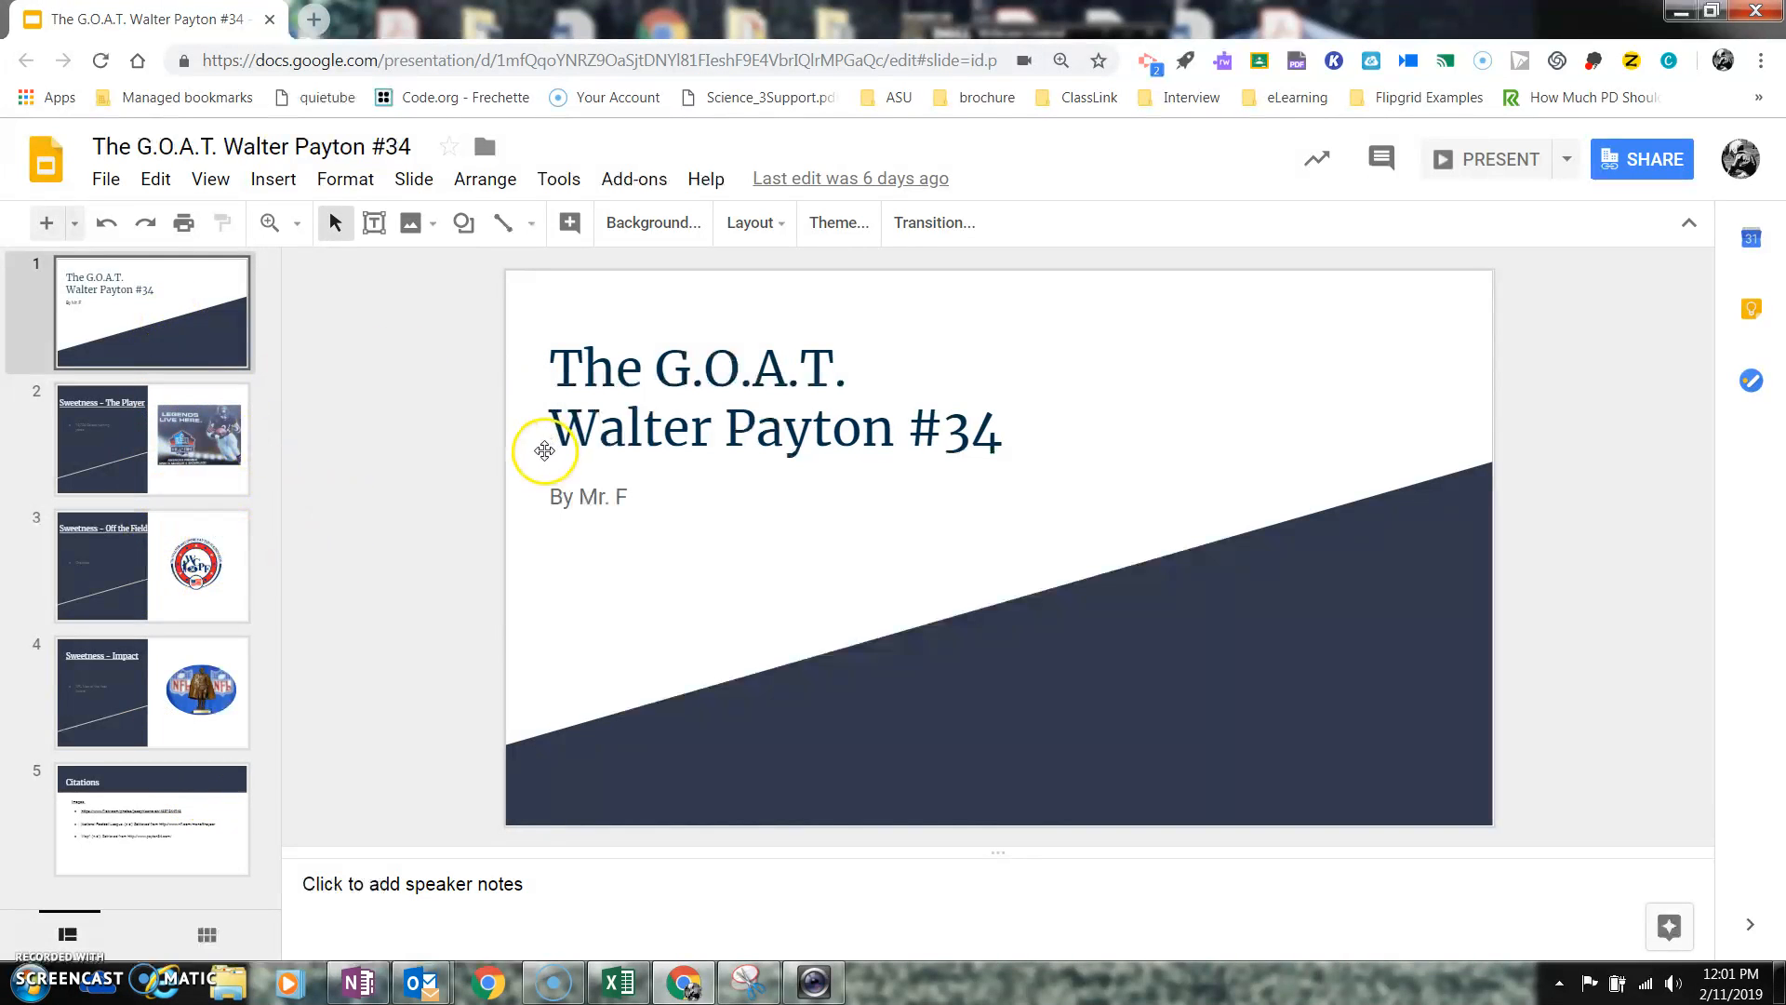
{"action": "mouse_move", "coordinate": [532, 454]}
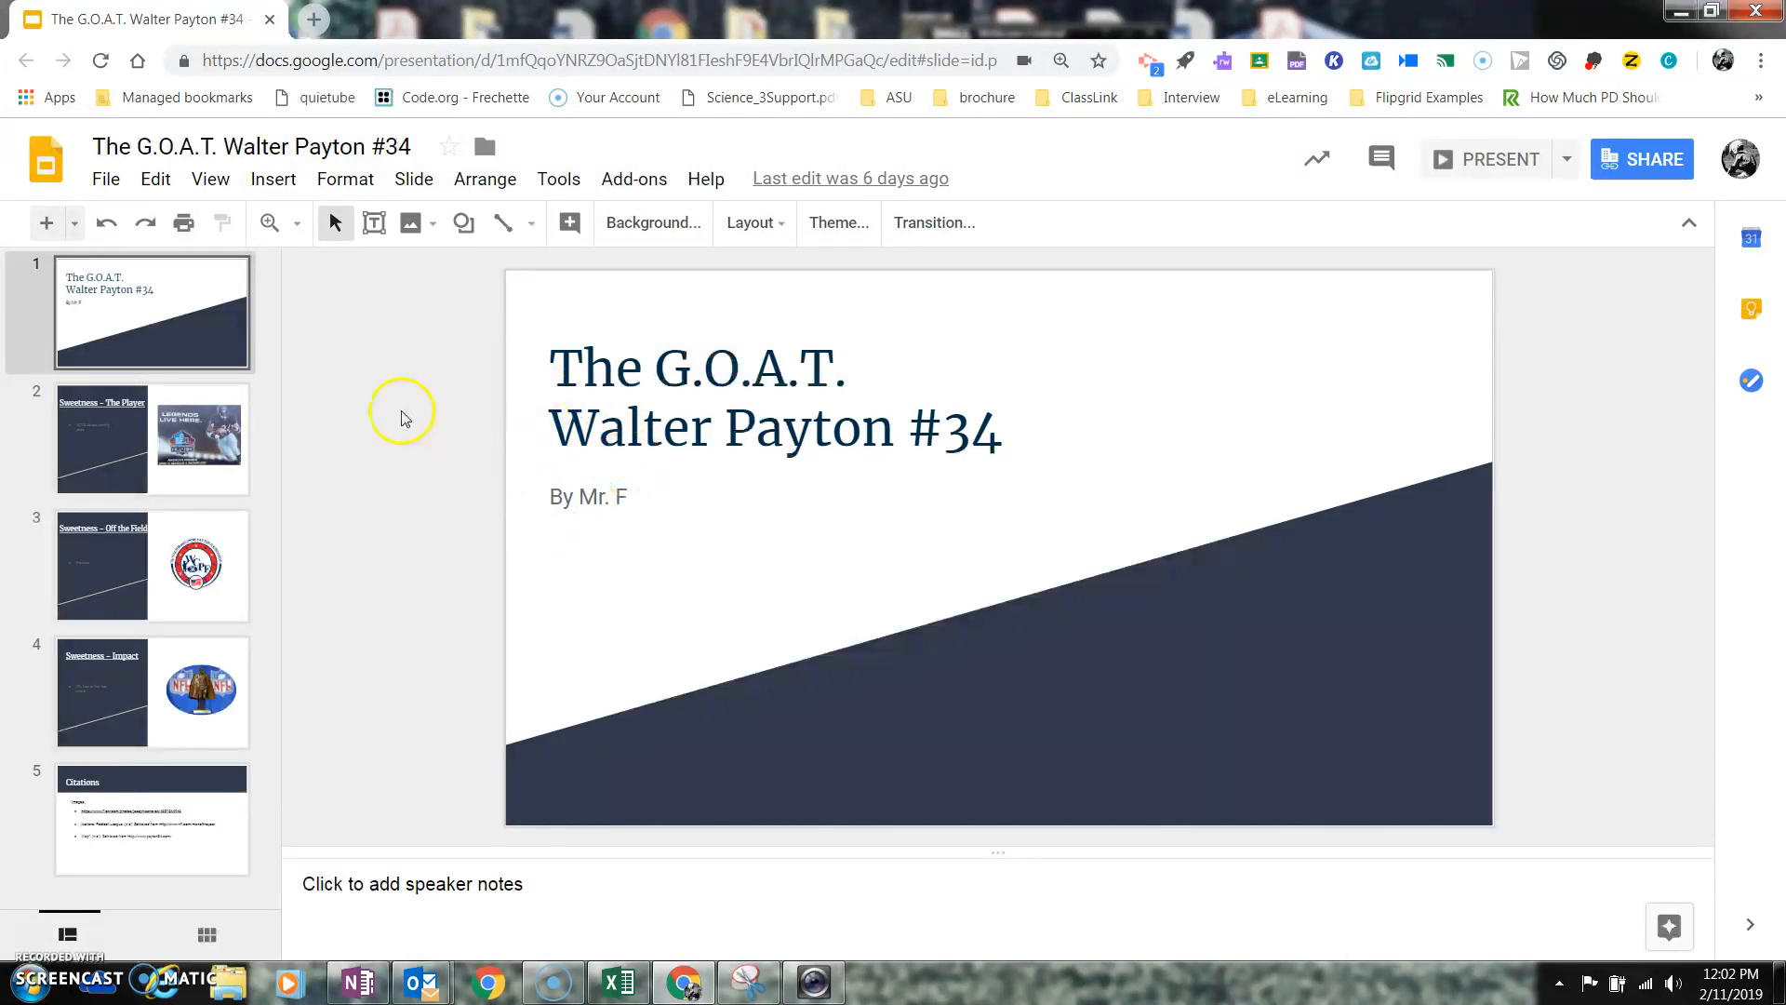
{"action": "mouse_move", "coordinate": [307, 558]}
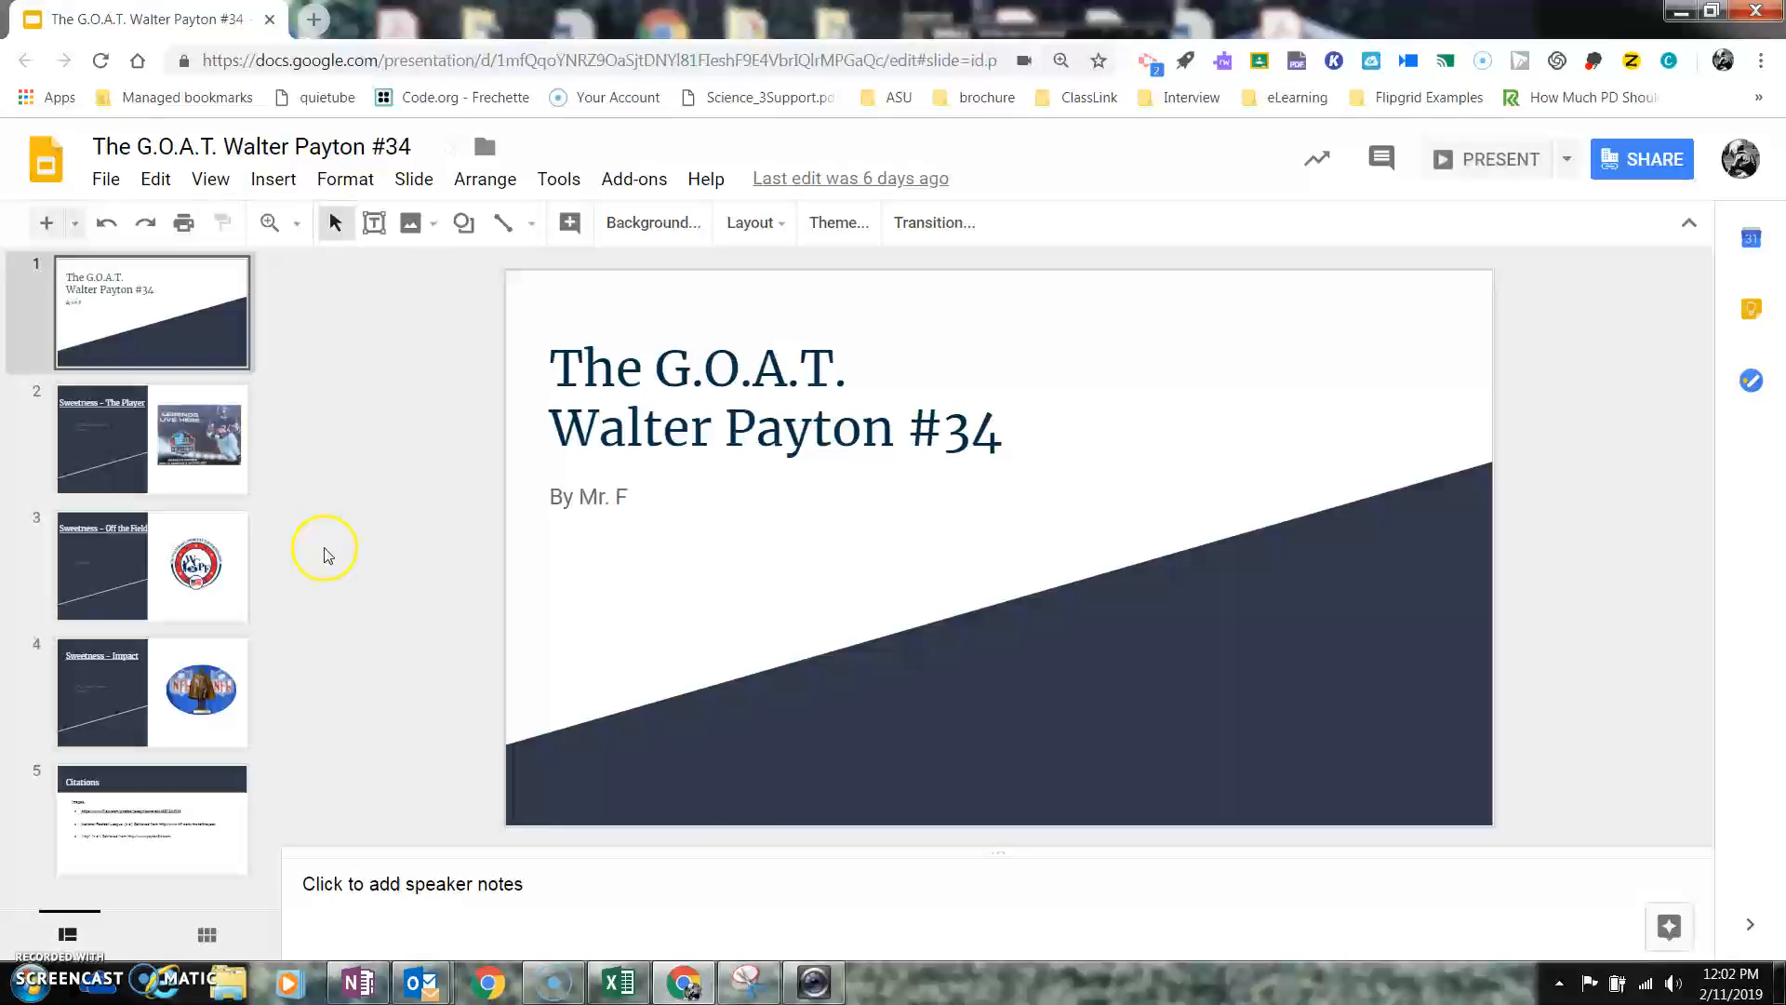
{"action": "mouse_move", "coordinate": [280, 360]}
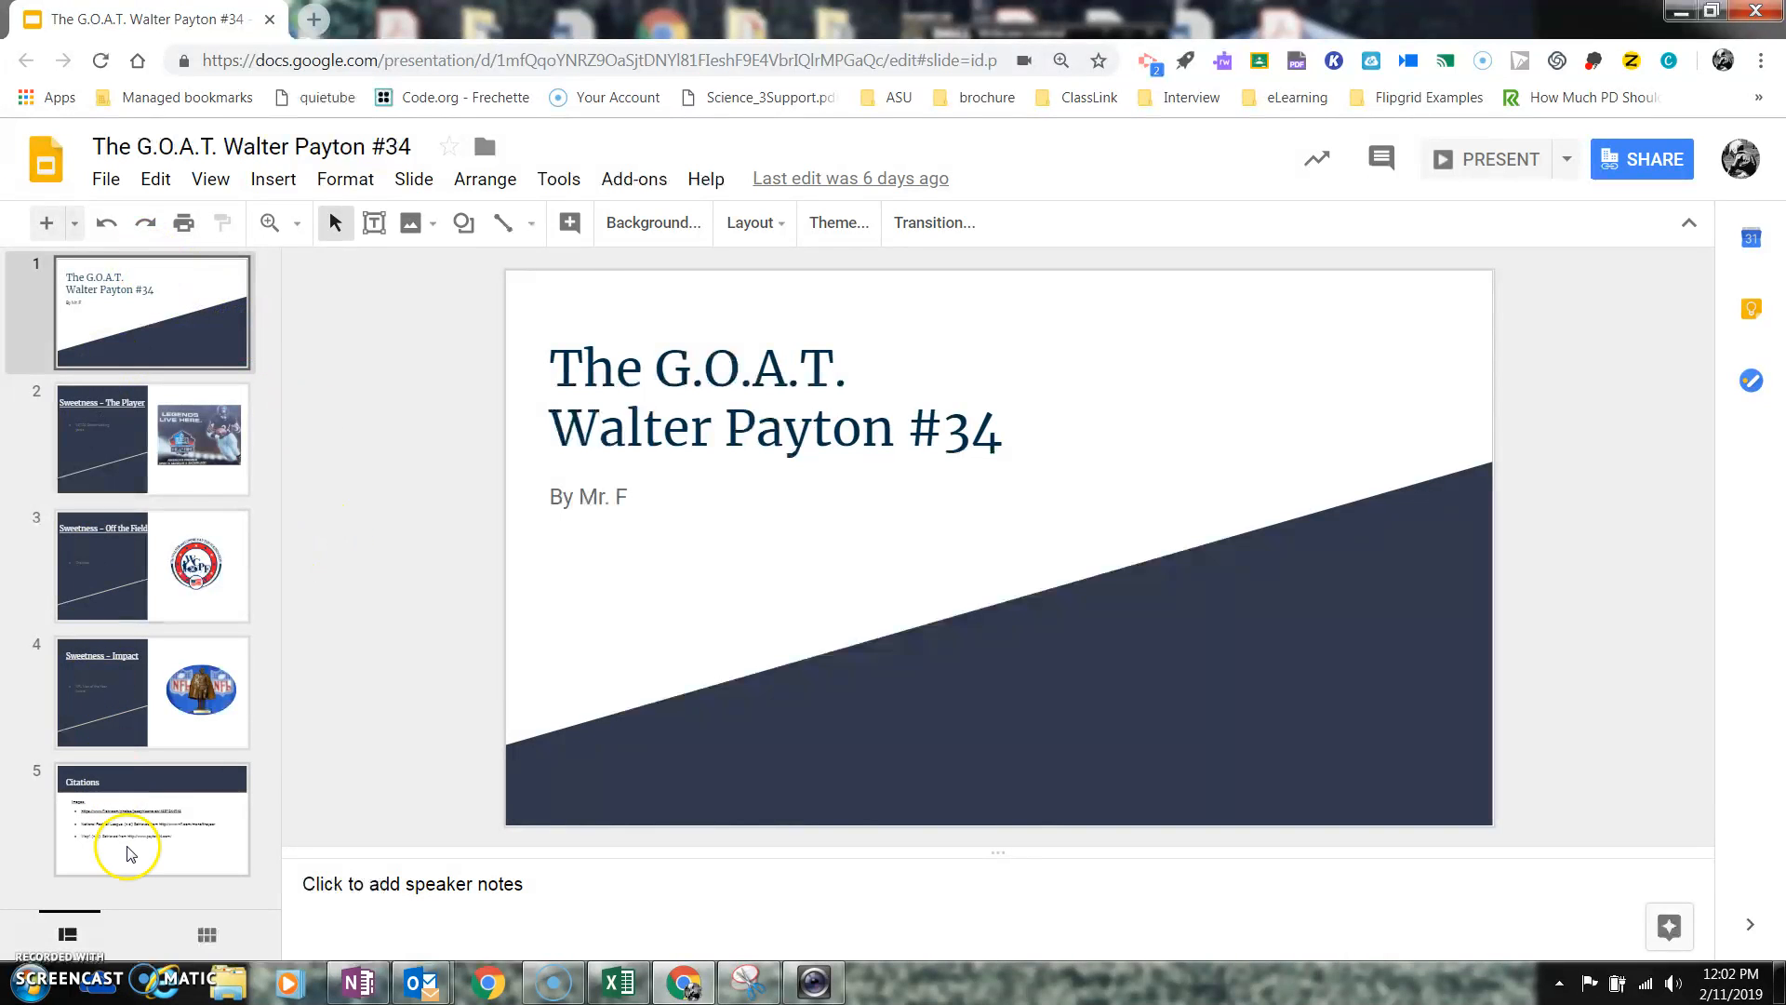
{"action": "mouse_move", "coordinate": [216, 839]}
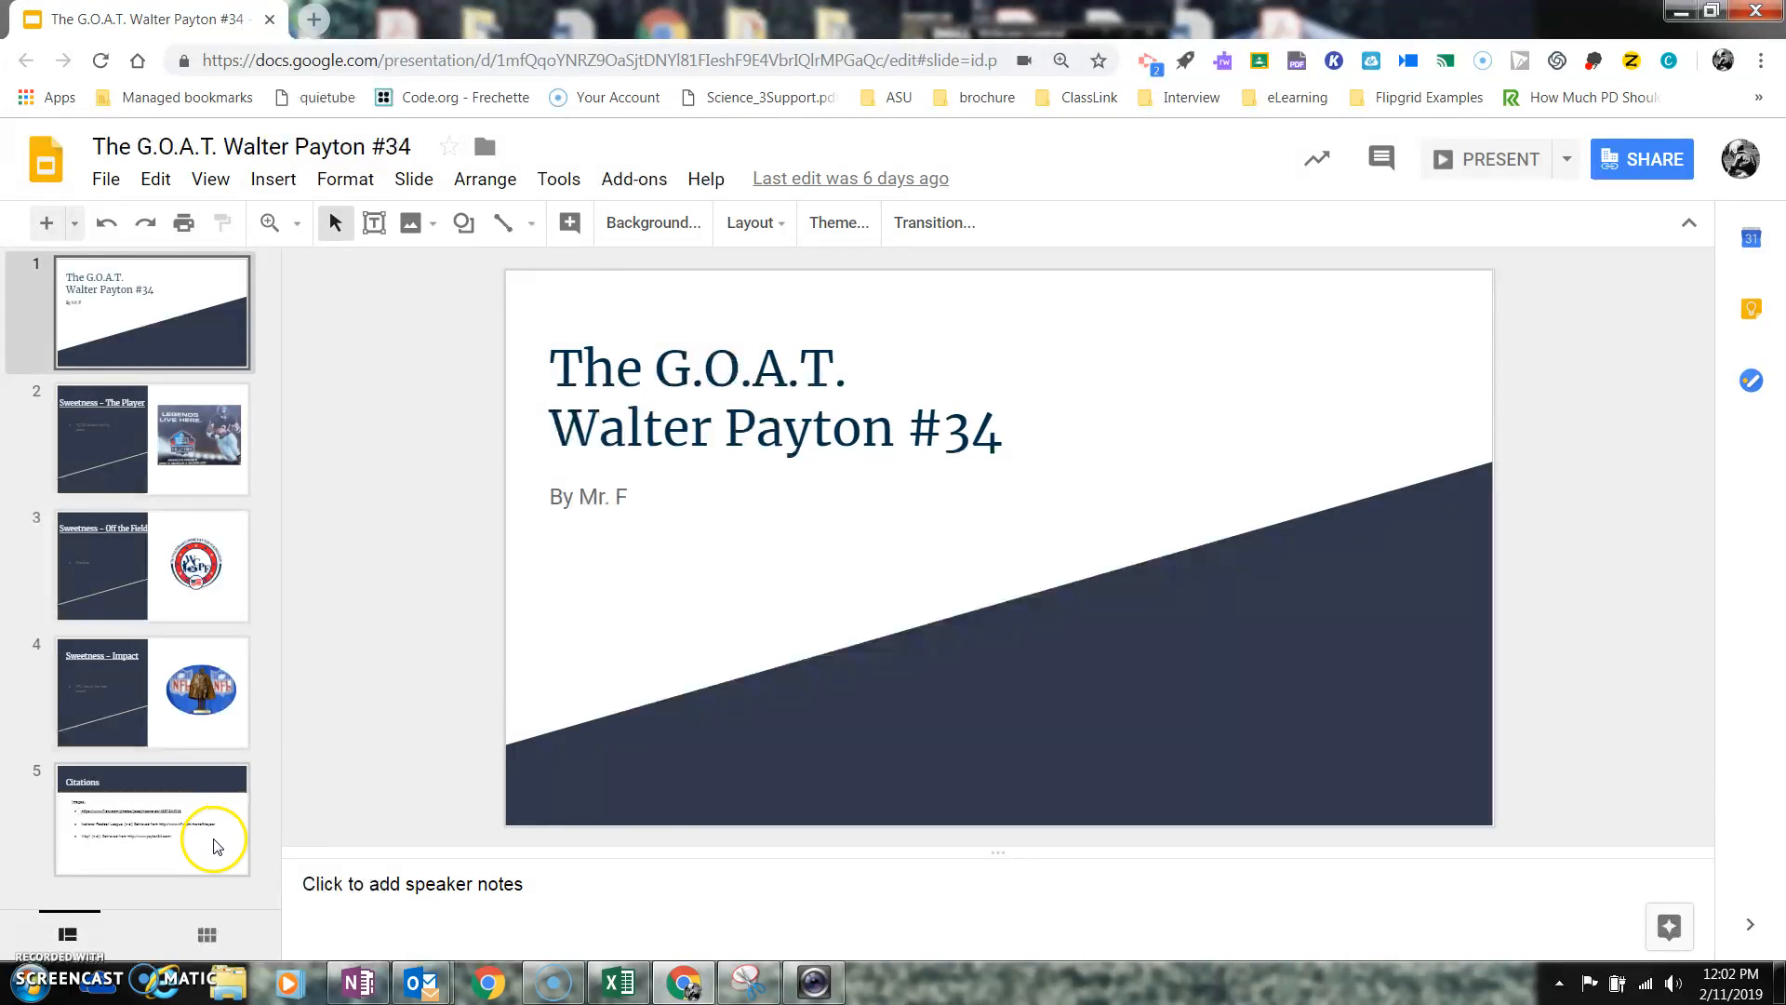
{"action": "mouse_move", "coordinate": [163, 800]}
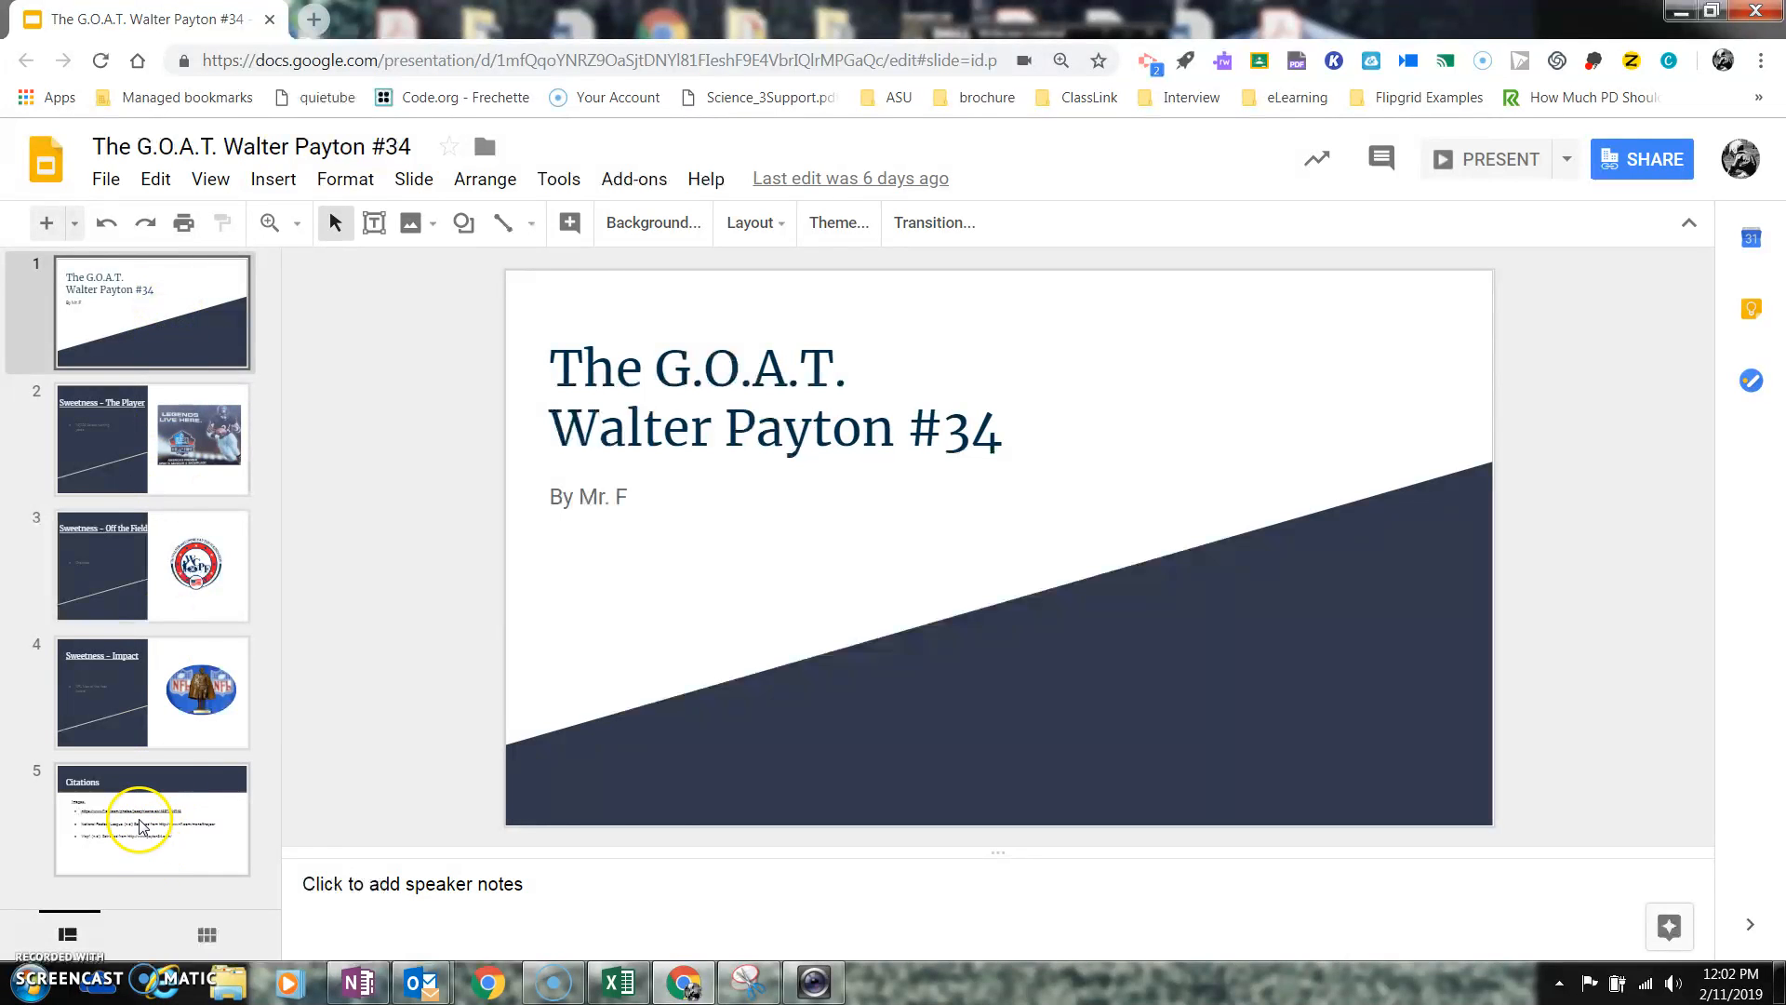
{"action": "mouse_move", "coordinate": [510, 501]}
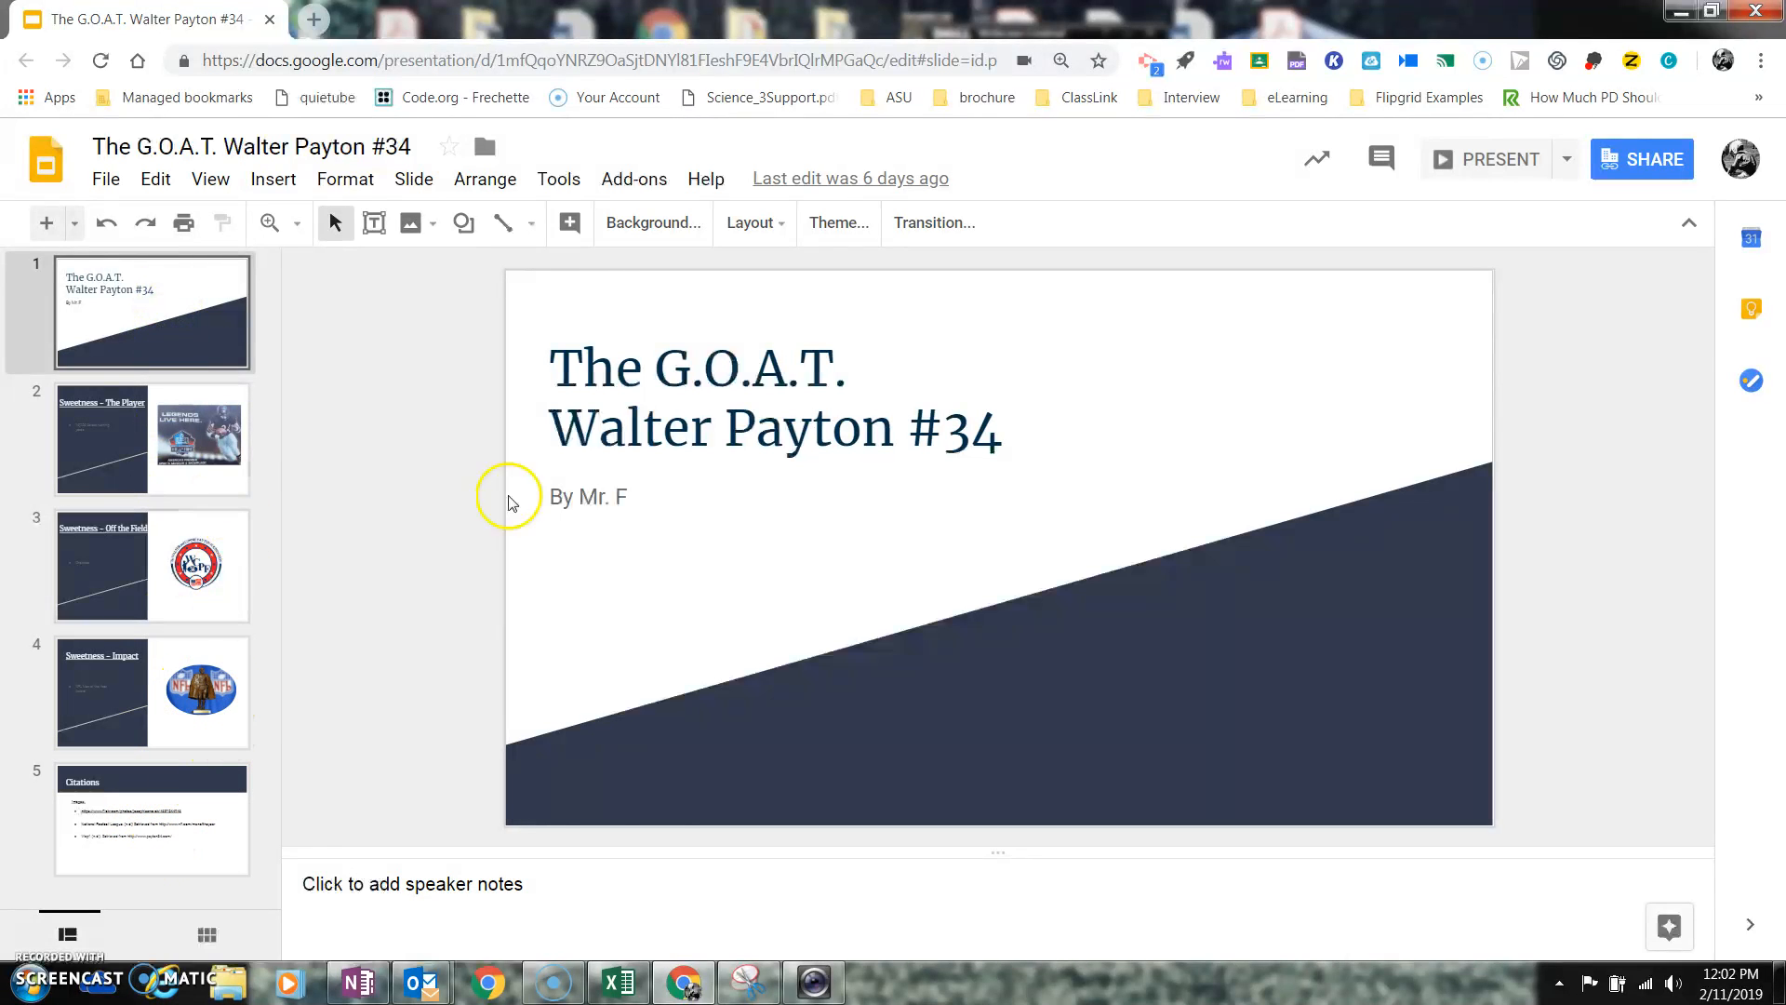
{"action": "mouse_move", "coordinate": [960, 370]}
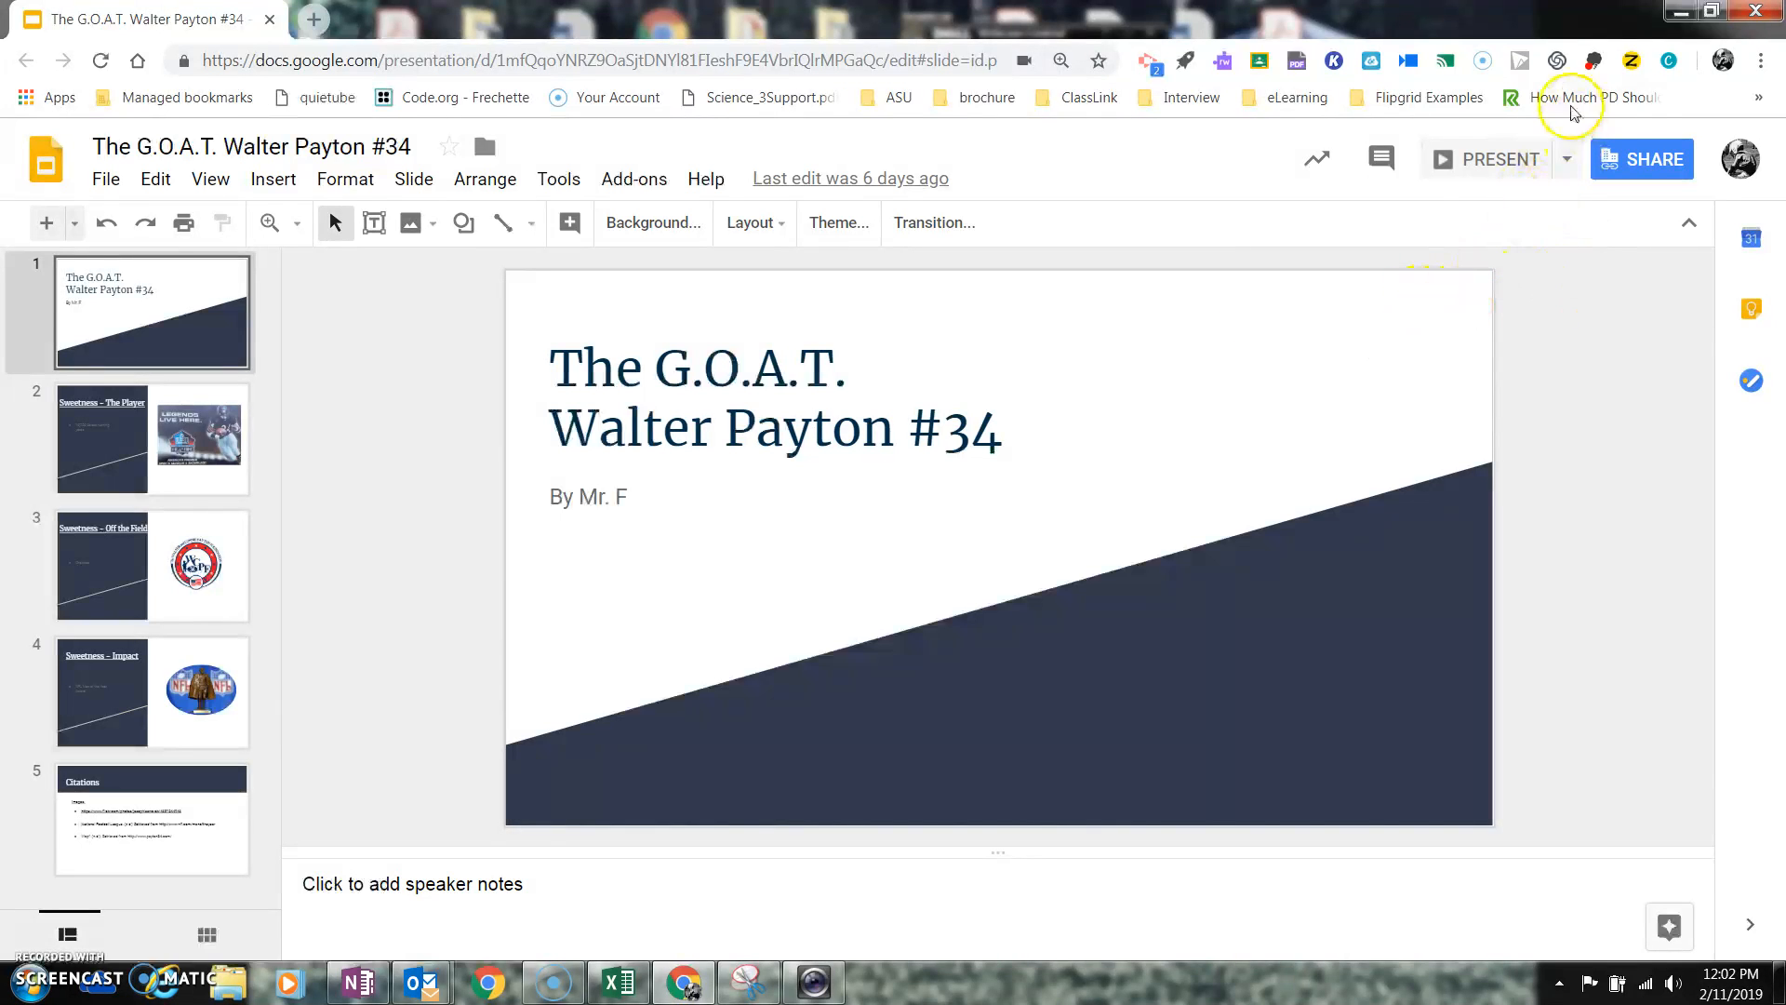
{"action": "mouse_move", "coordinate": [145, 64]}
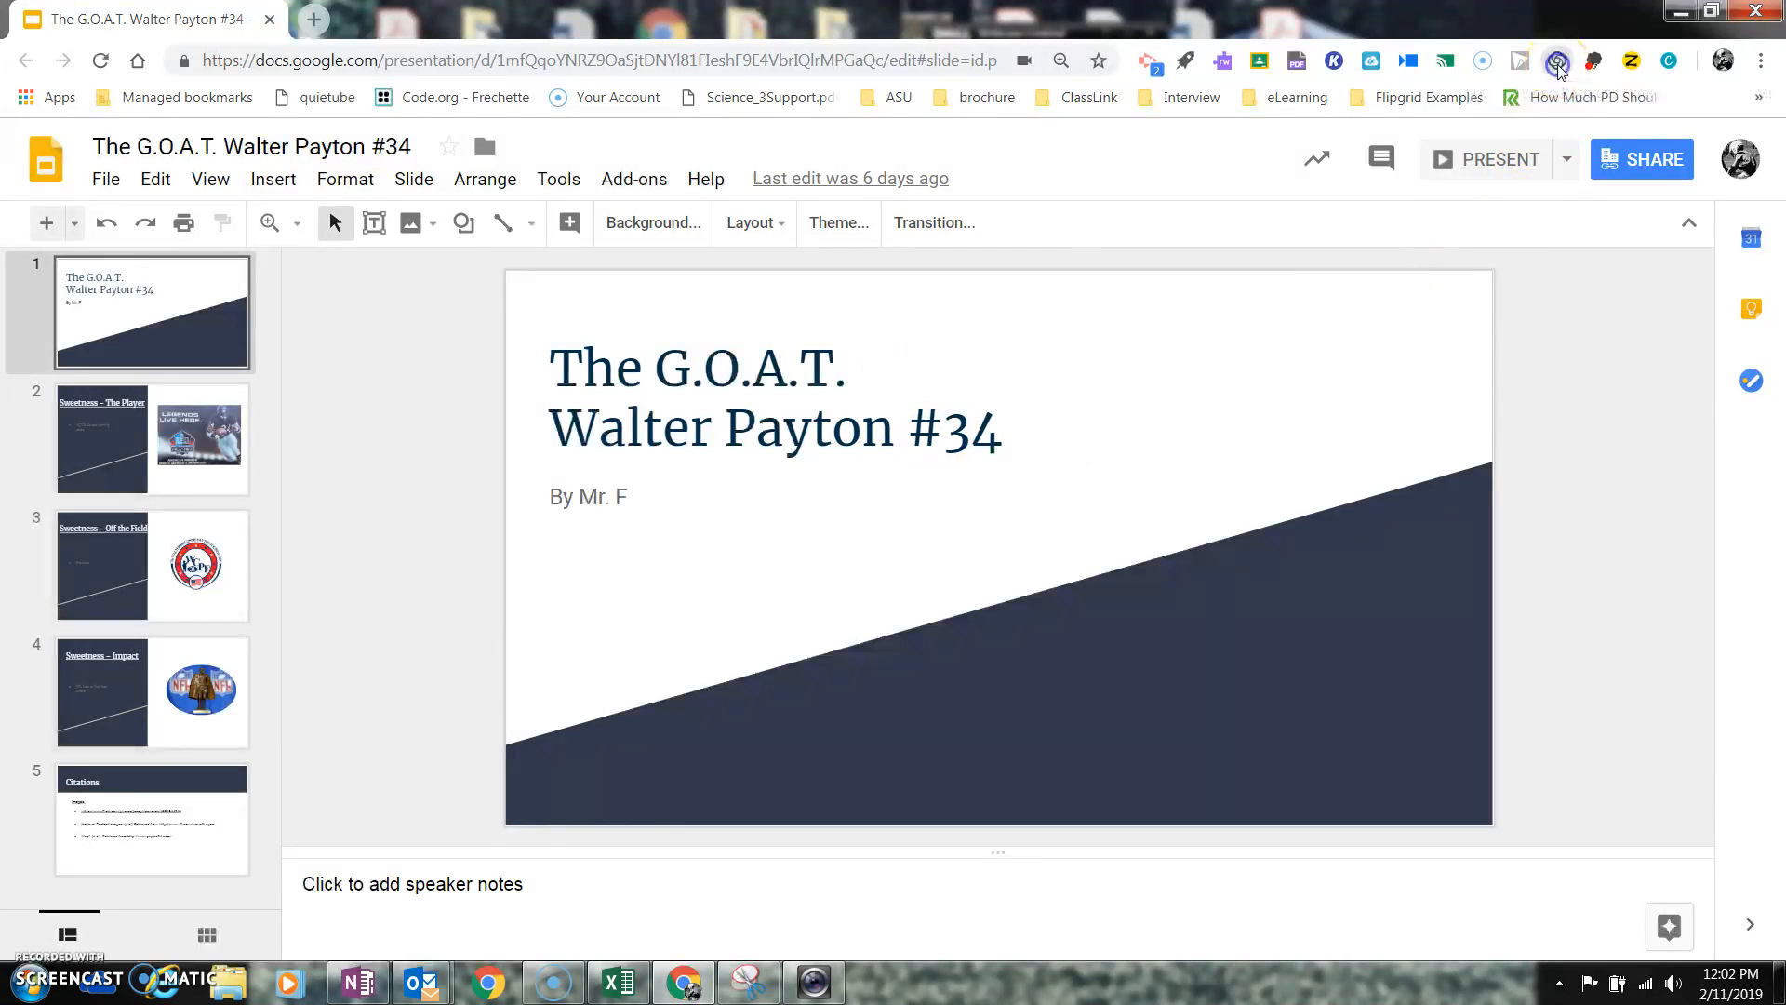
Show Loom's recording options with Screen+Cam, Full Desktop and microphone audio kept on.
{"action": "left_click", "coordinate": [1556, 62]}
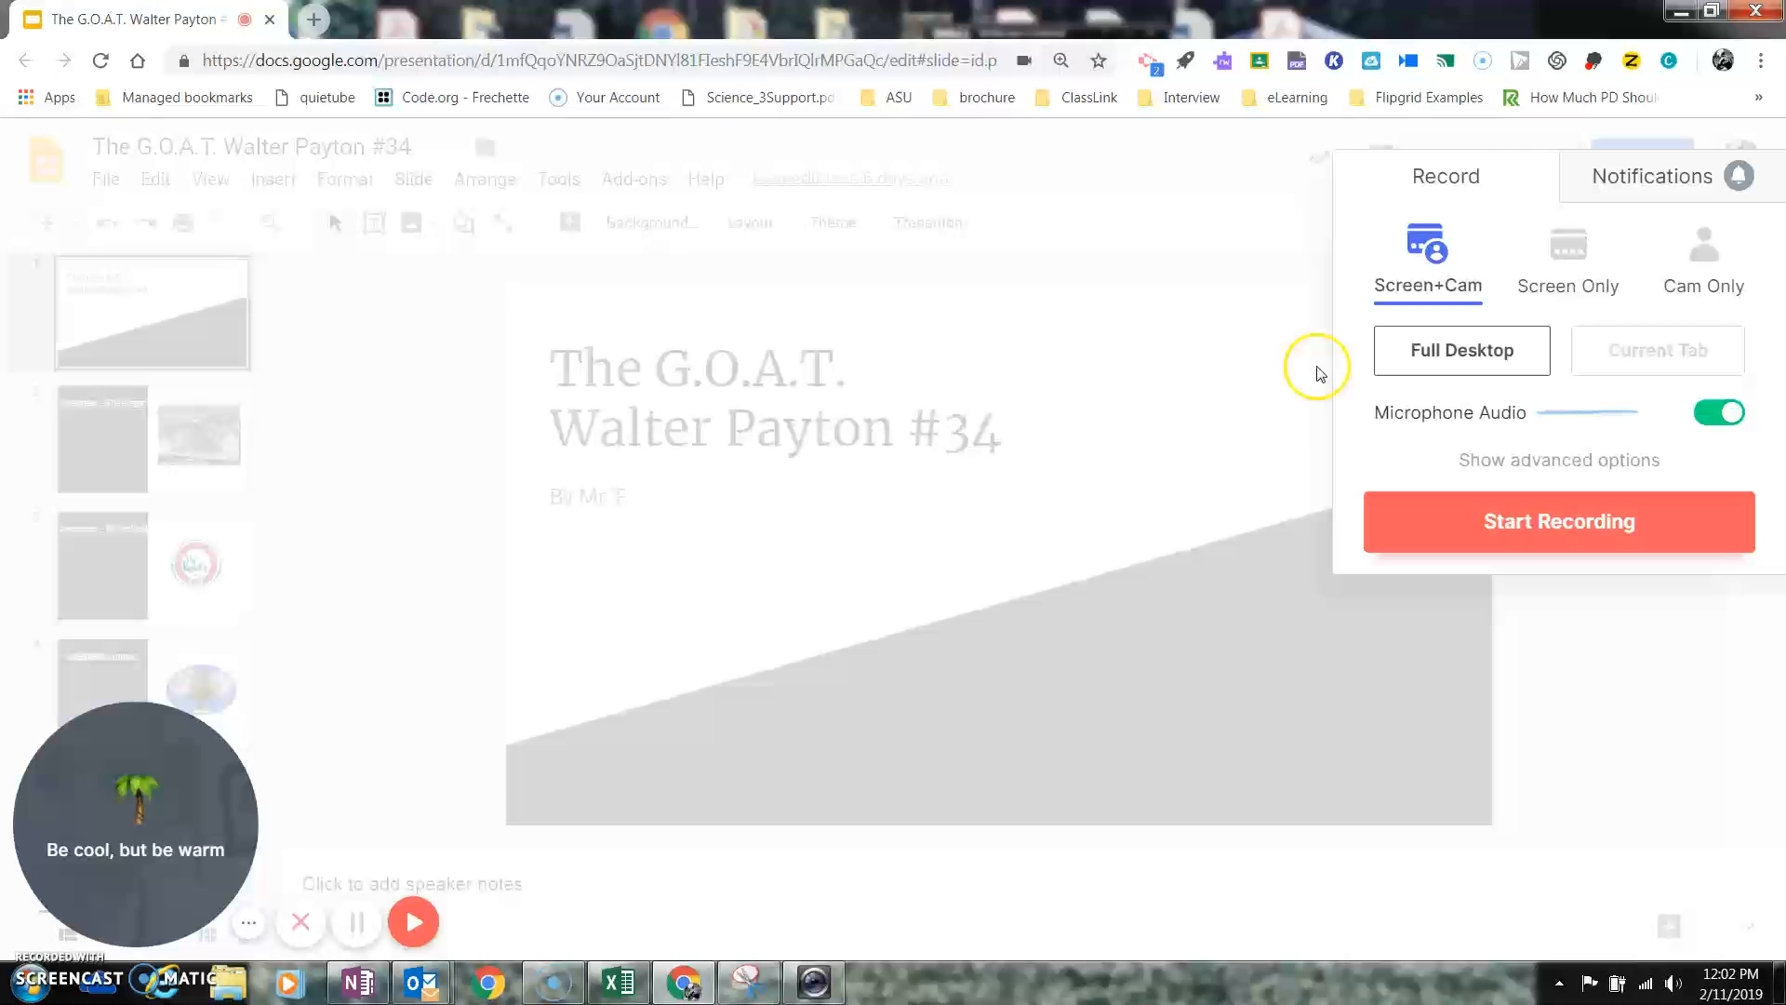
{"action": "mouse_move", "coordinate": [1136, 669]}
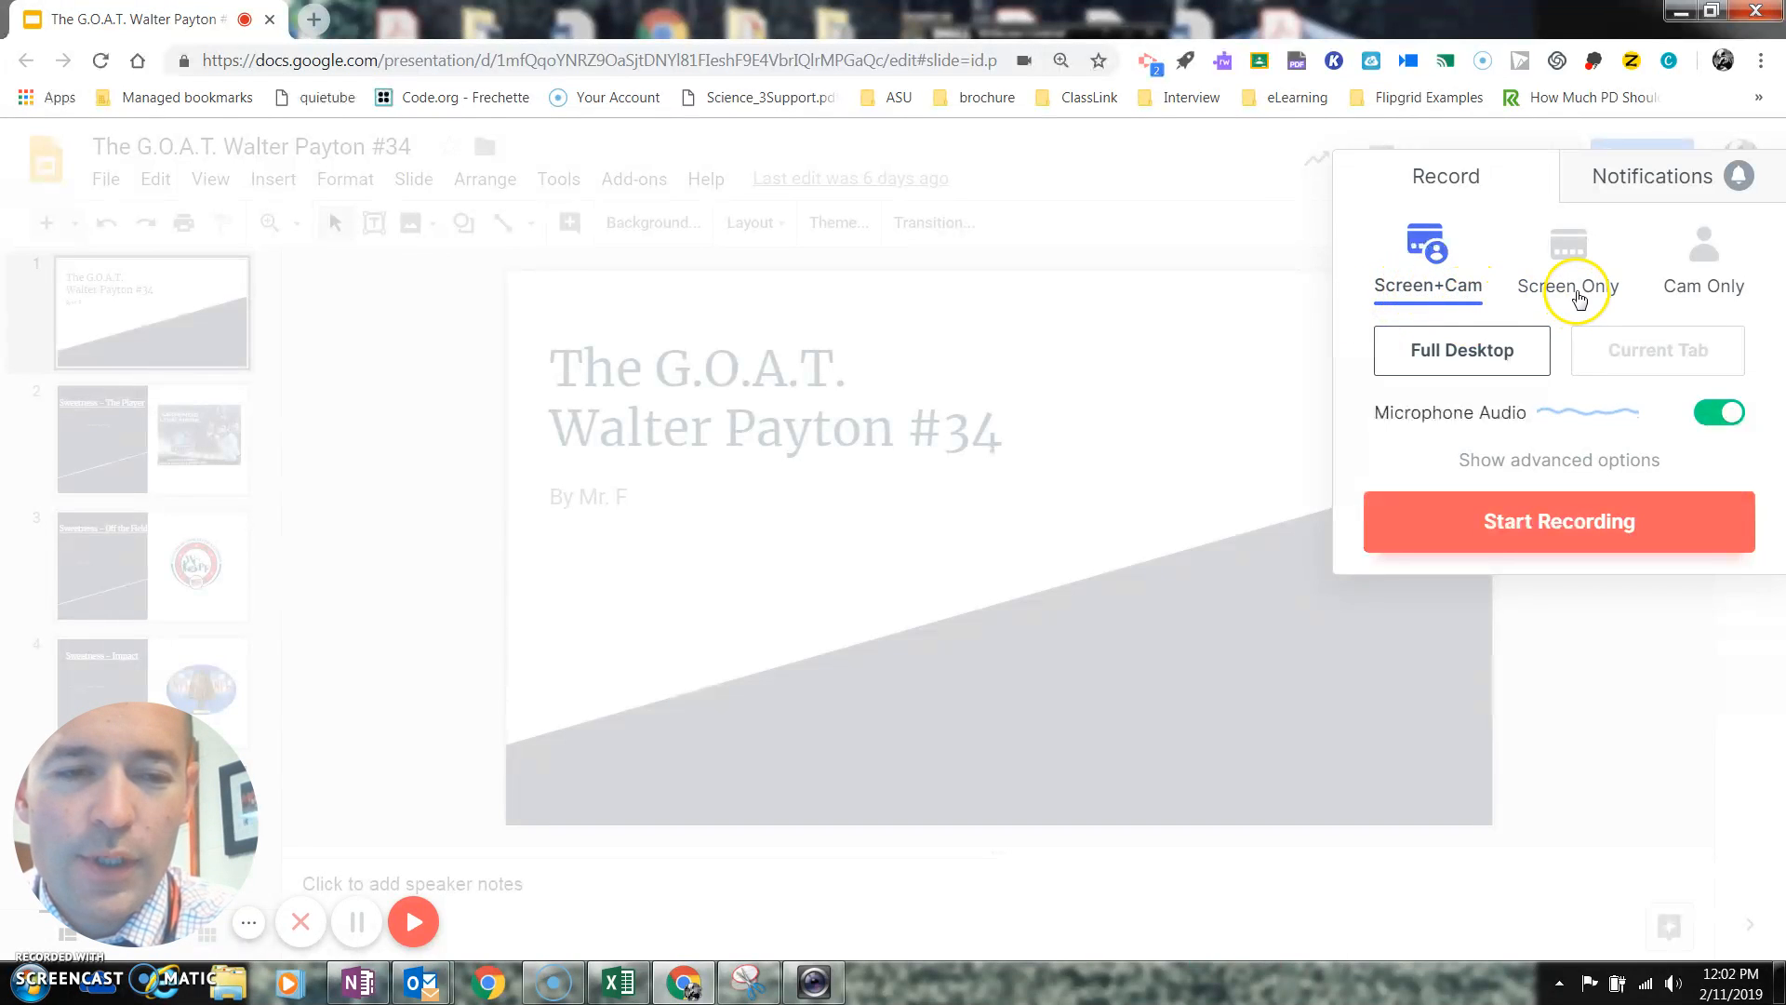
{"action": "left_click", "coordinate": [1429, 251]}
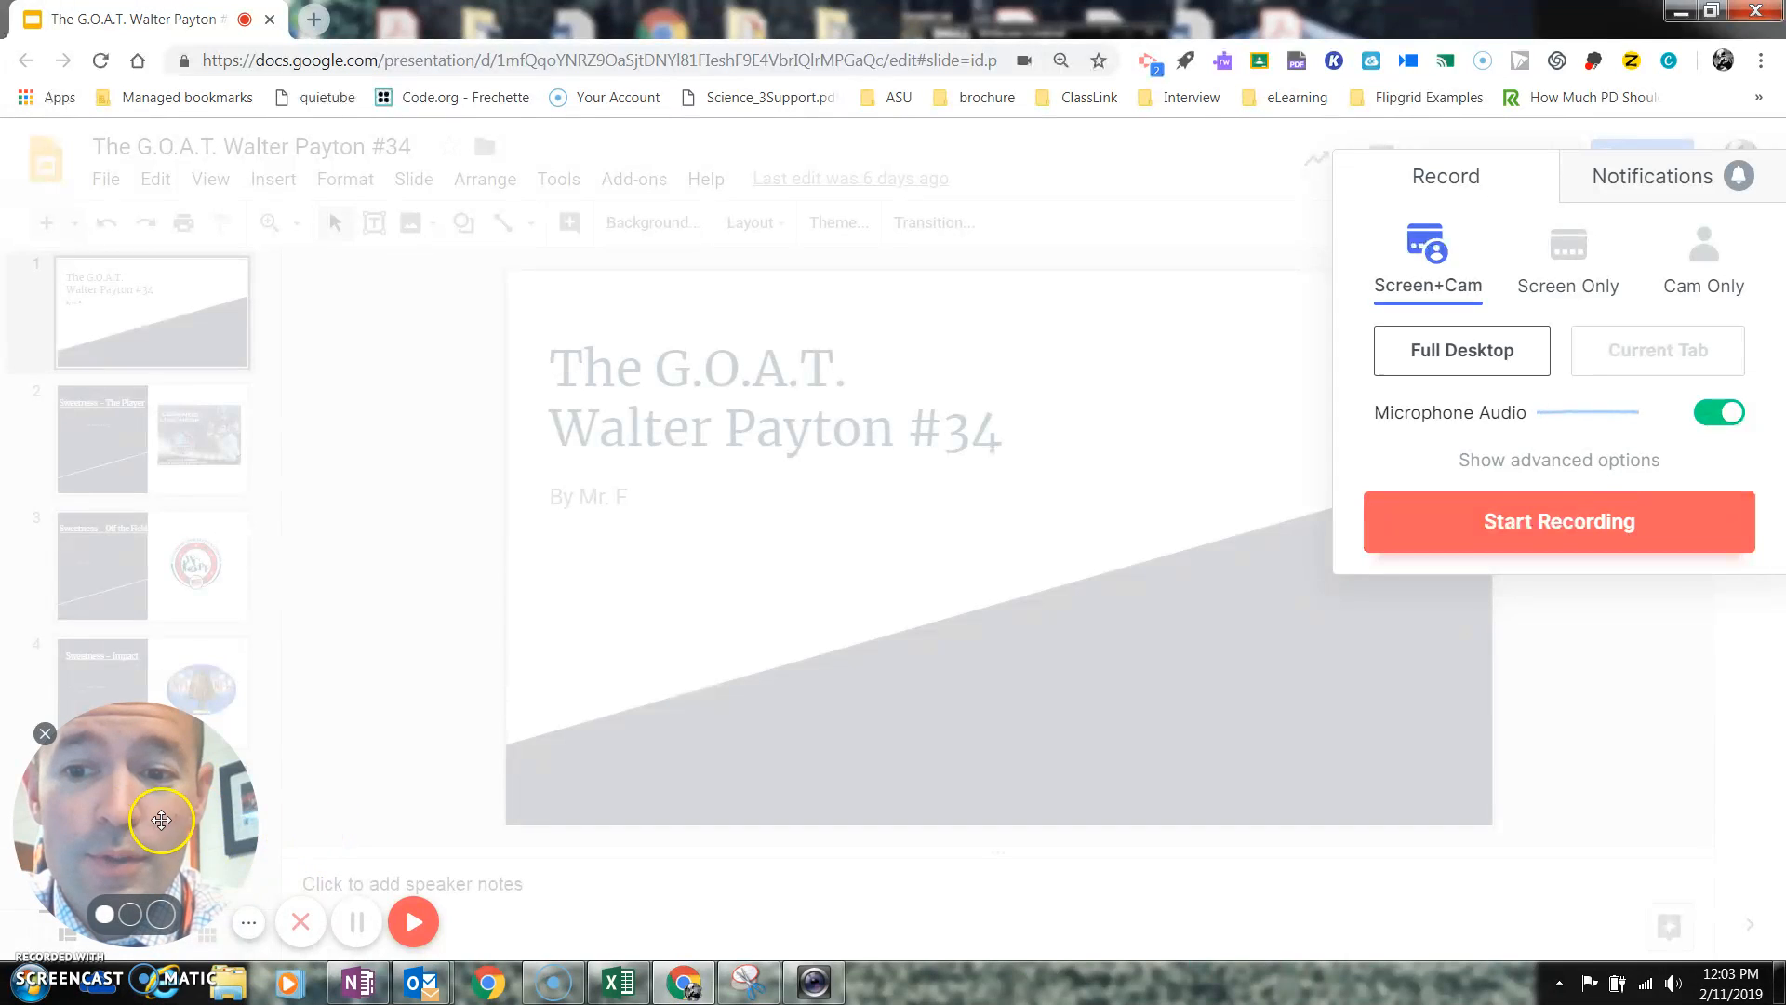
{"action": "mouse_move", "coordinate": [350, 774]}
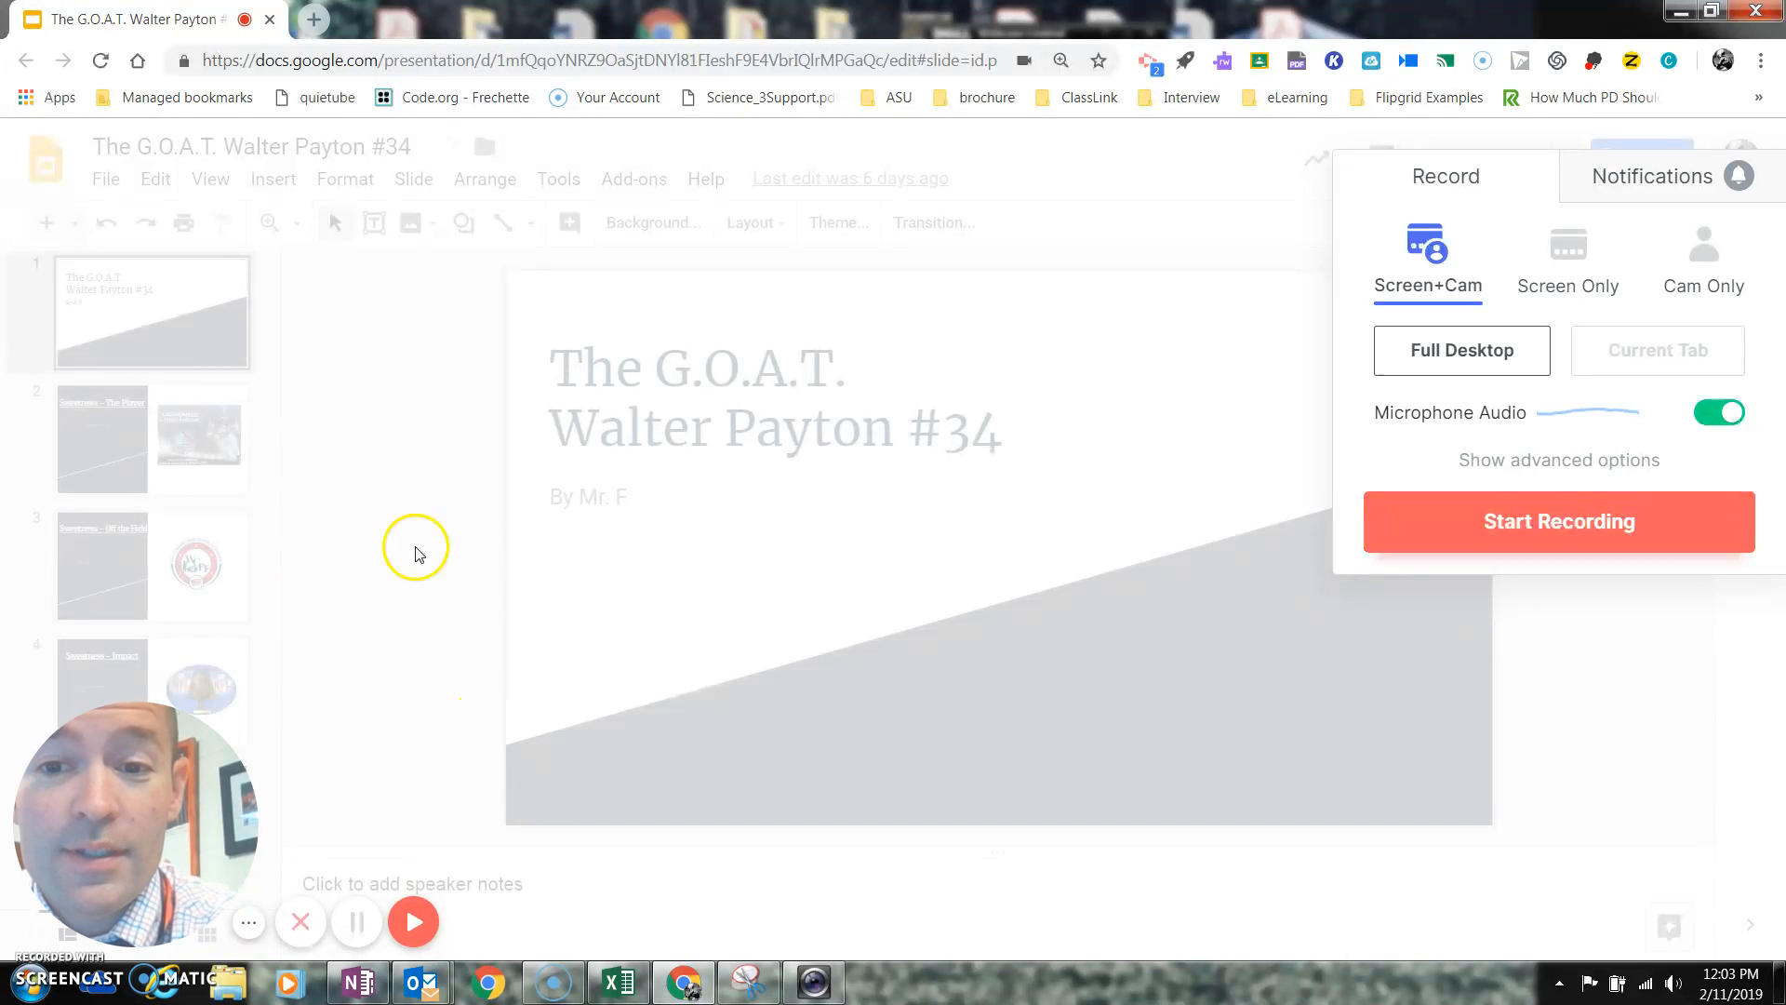
{"action": "mouse_move", "coordinate": [772, 592]}
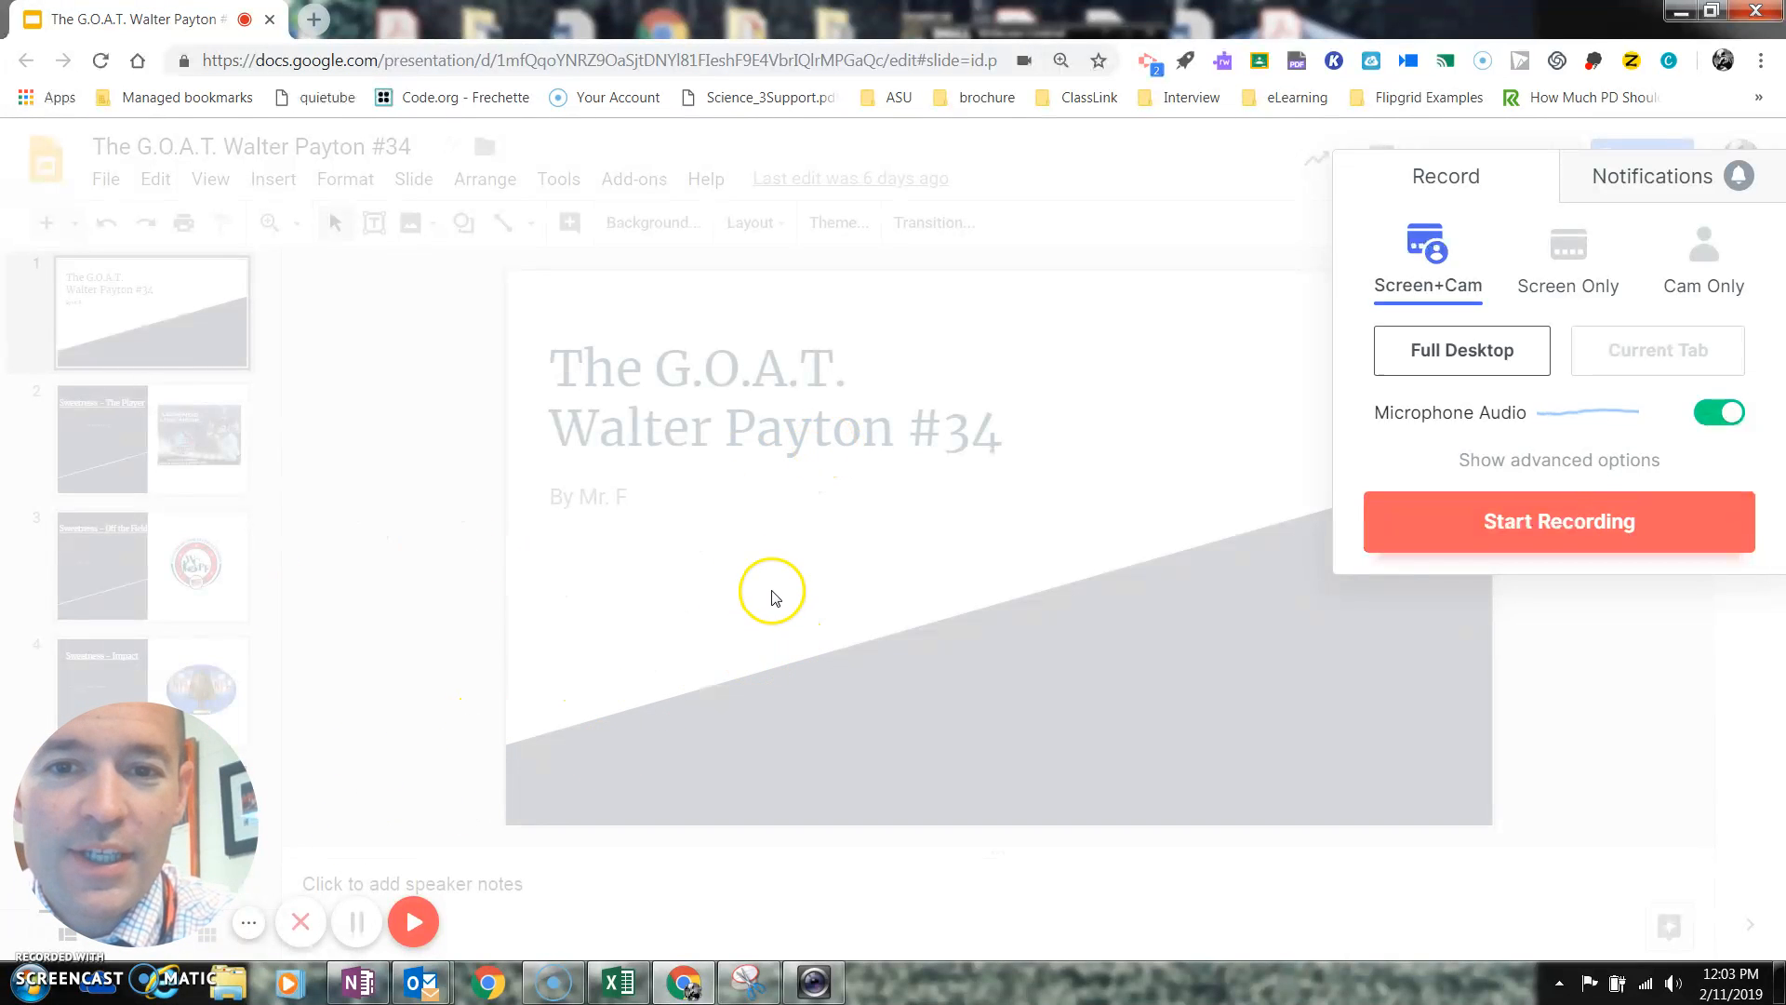
{"action": "mouse_move", "coordinate": [777, 606]}
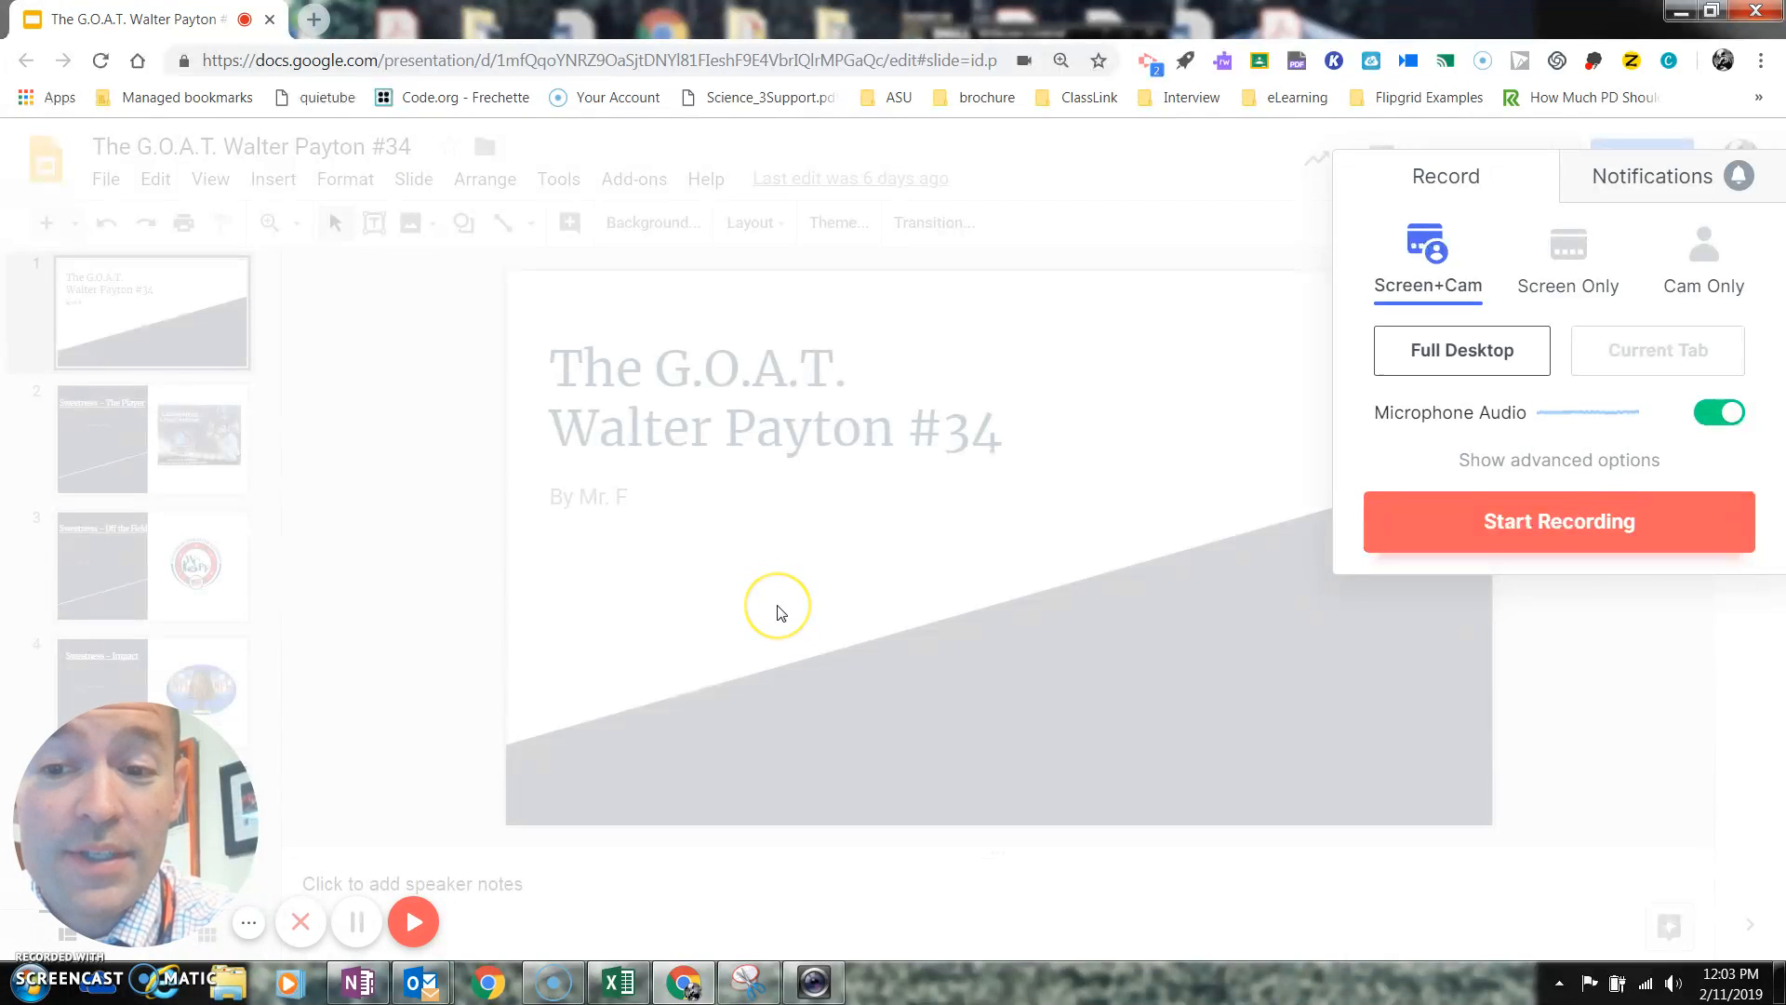
{"action": "mouse_move", "coordinate": [772, 614]}
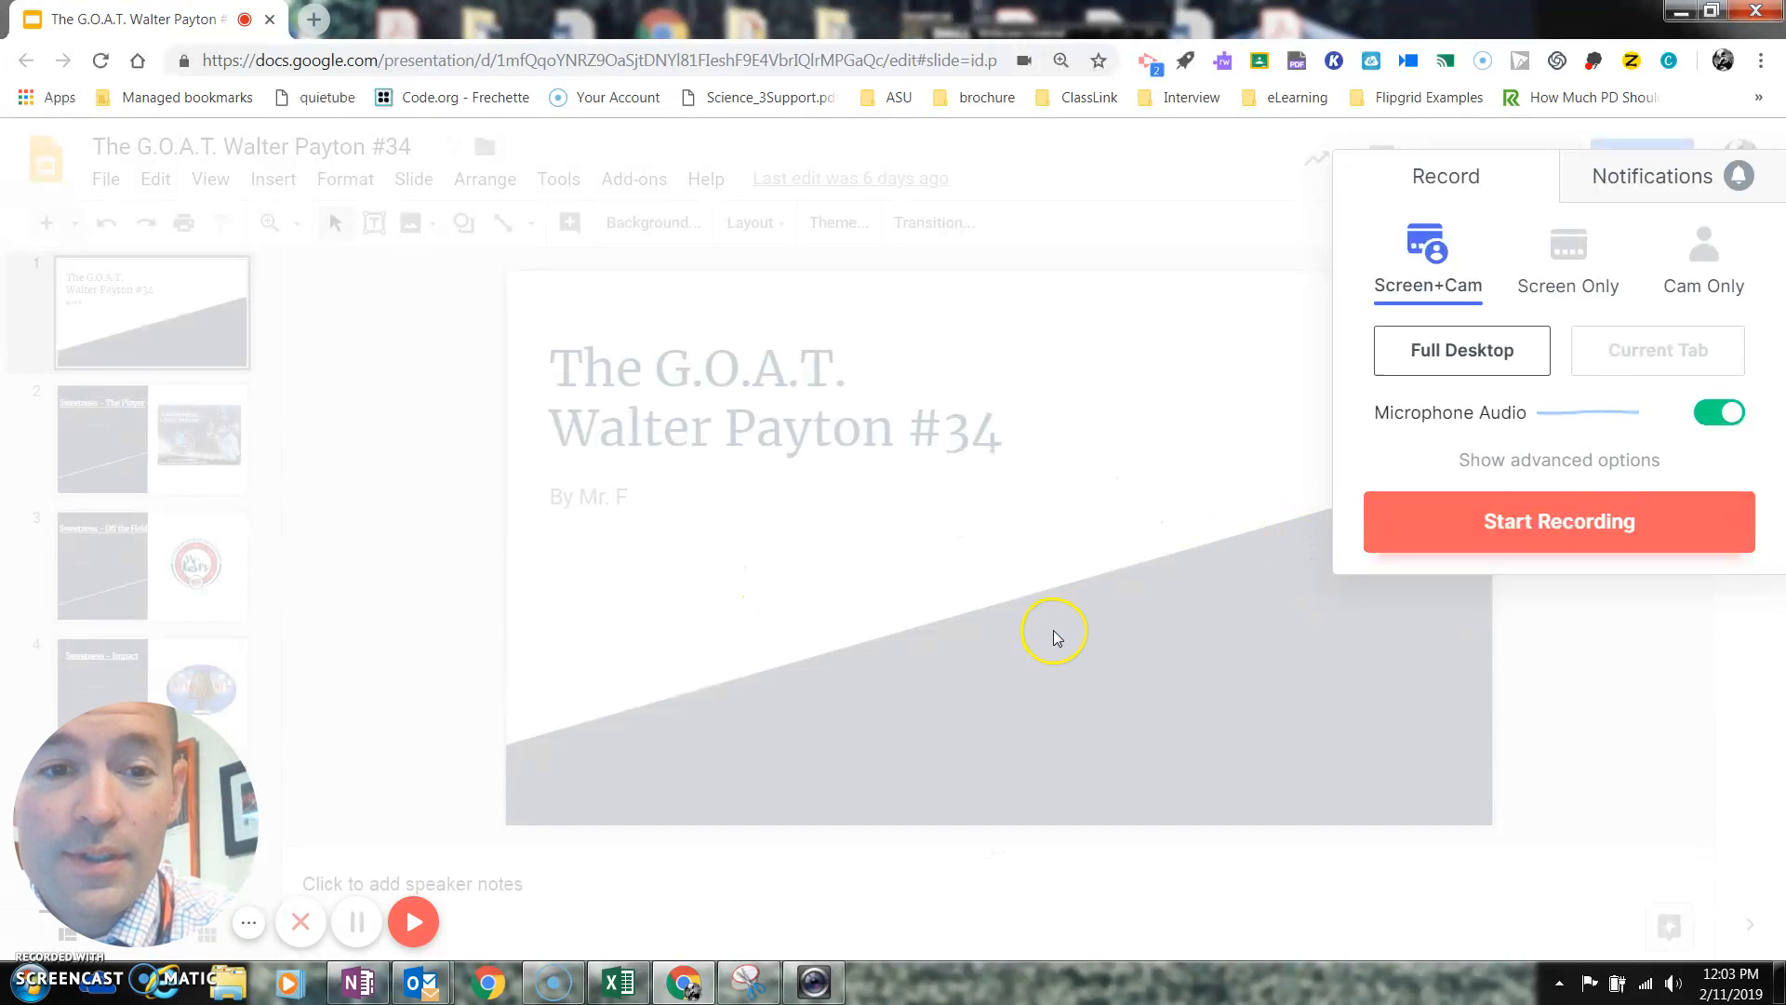
{"action": "mouse_move", "coordinate": [1049, 603]}
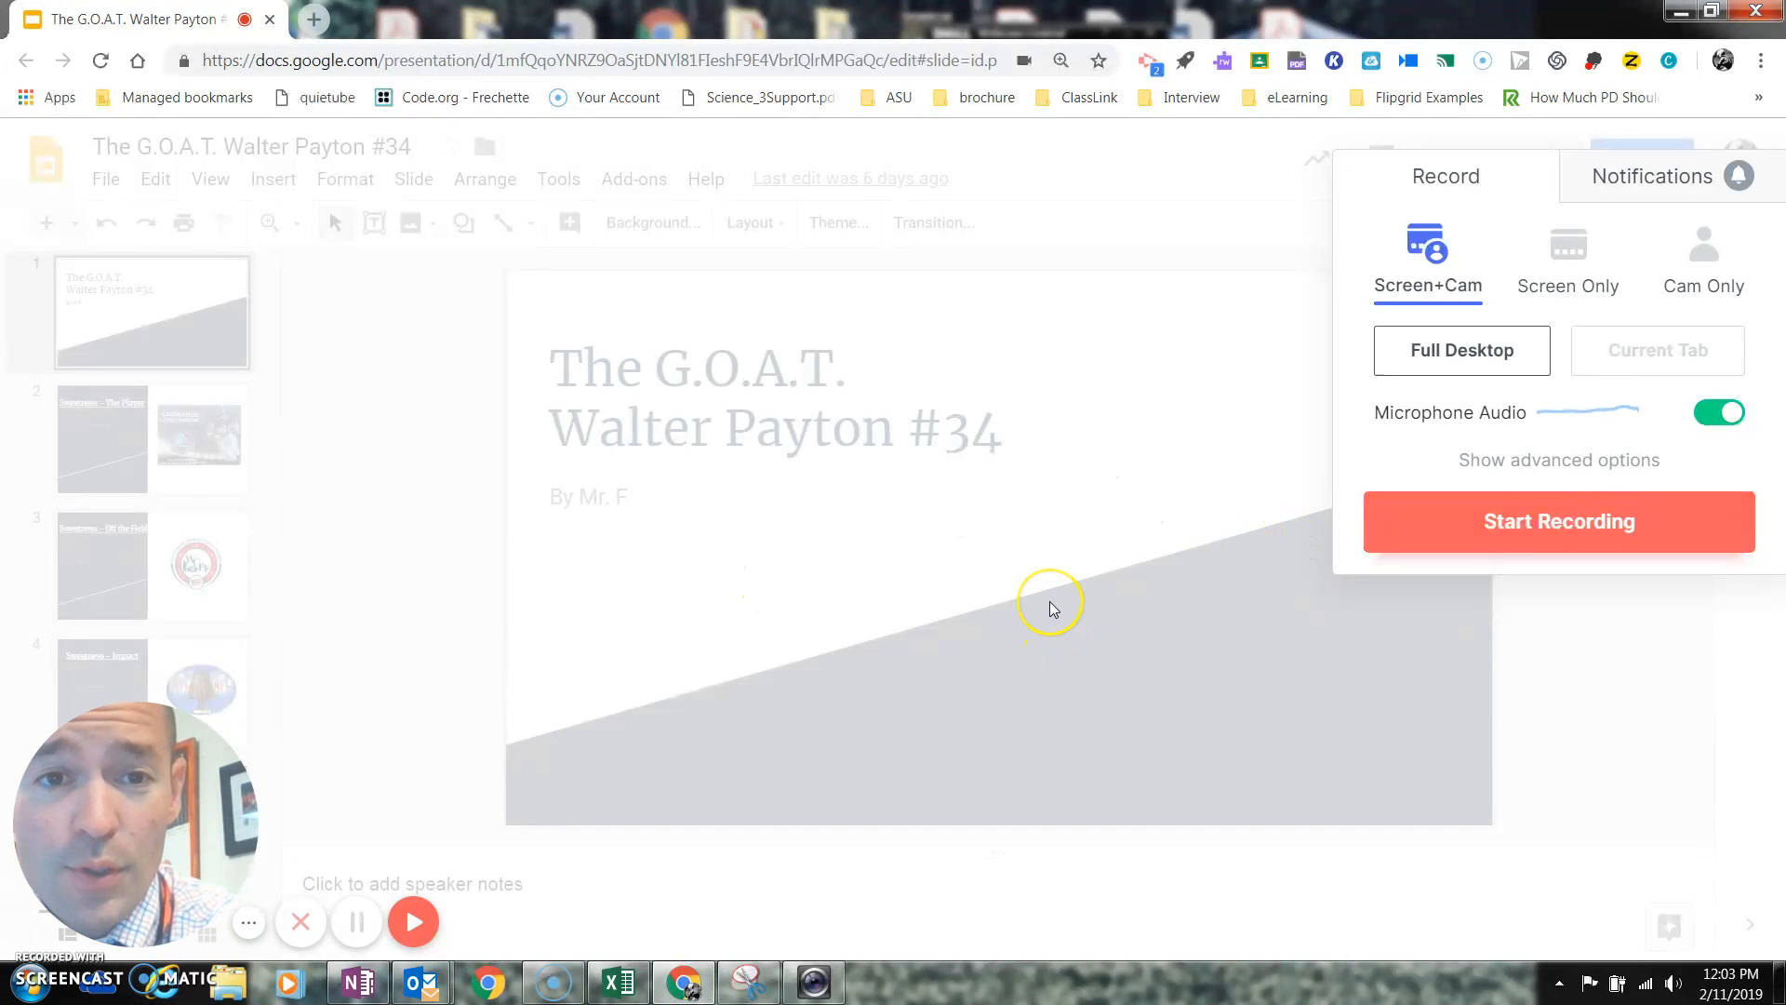
{"action": "mouse_move", "coordinate": [1638, 110]}
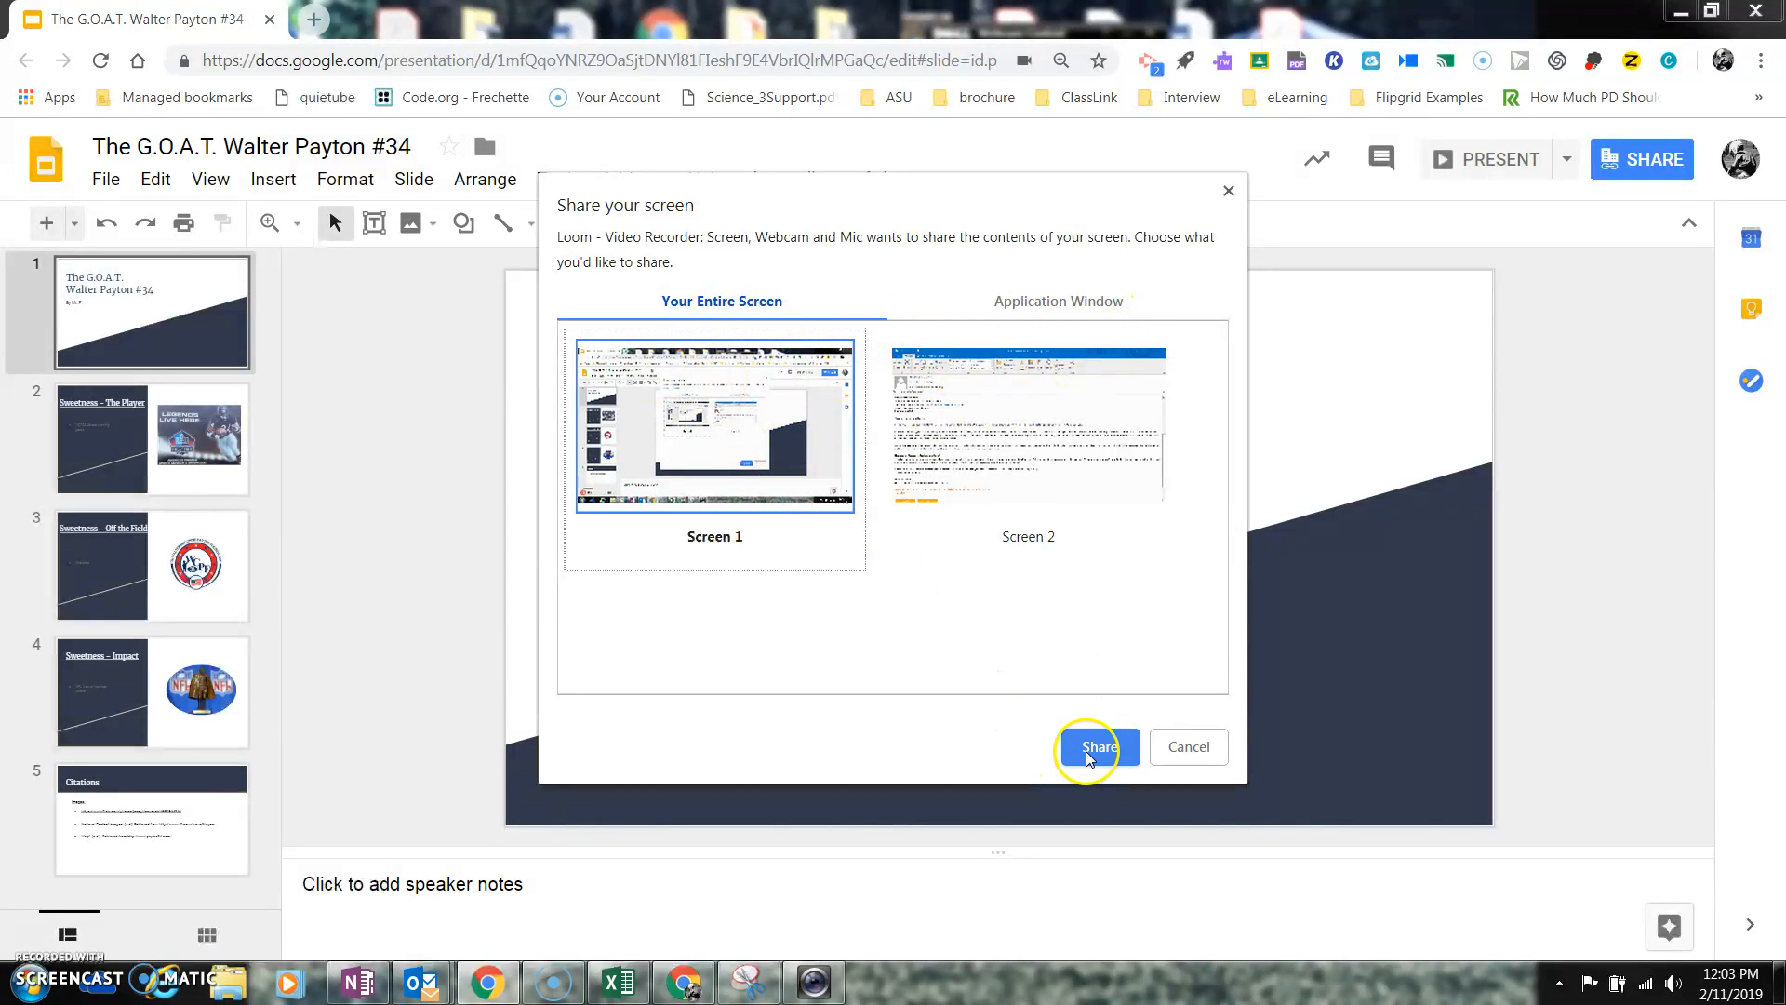
{"action": "mouse_move", "coordinate": [1021, 700]}
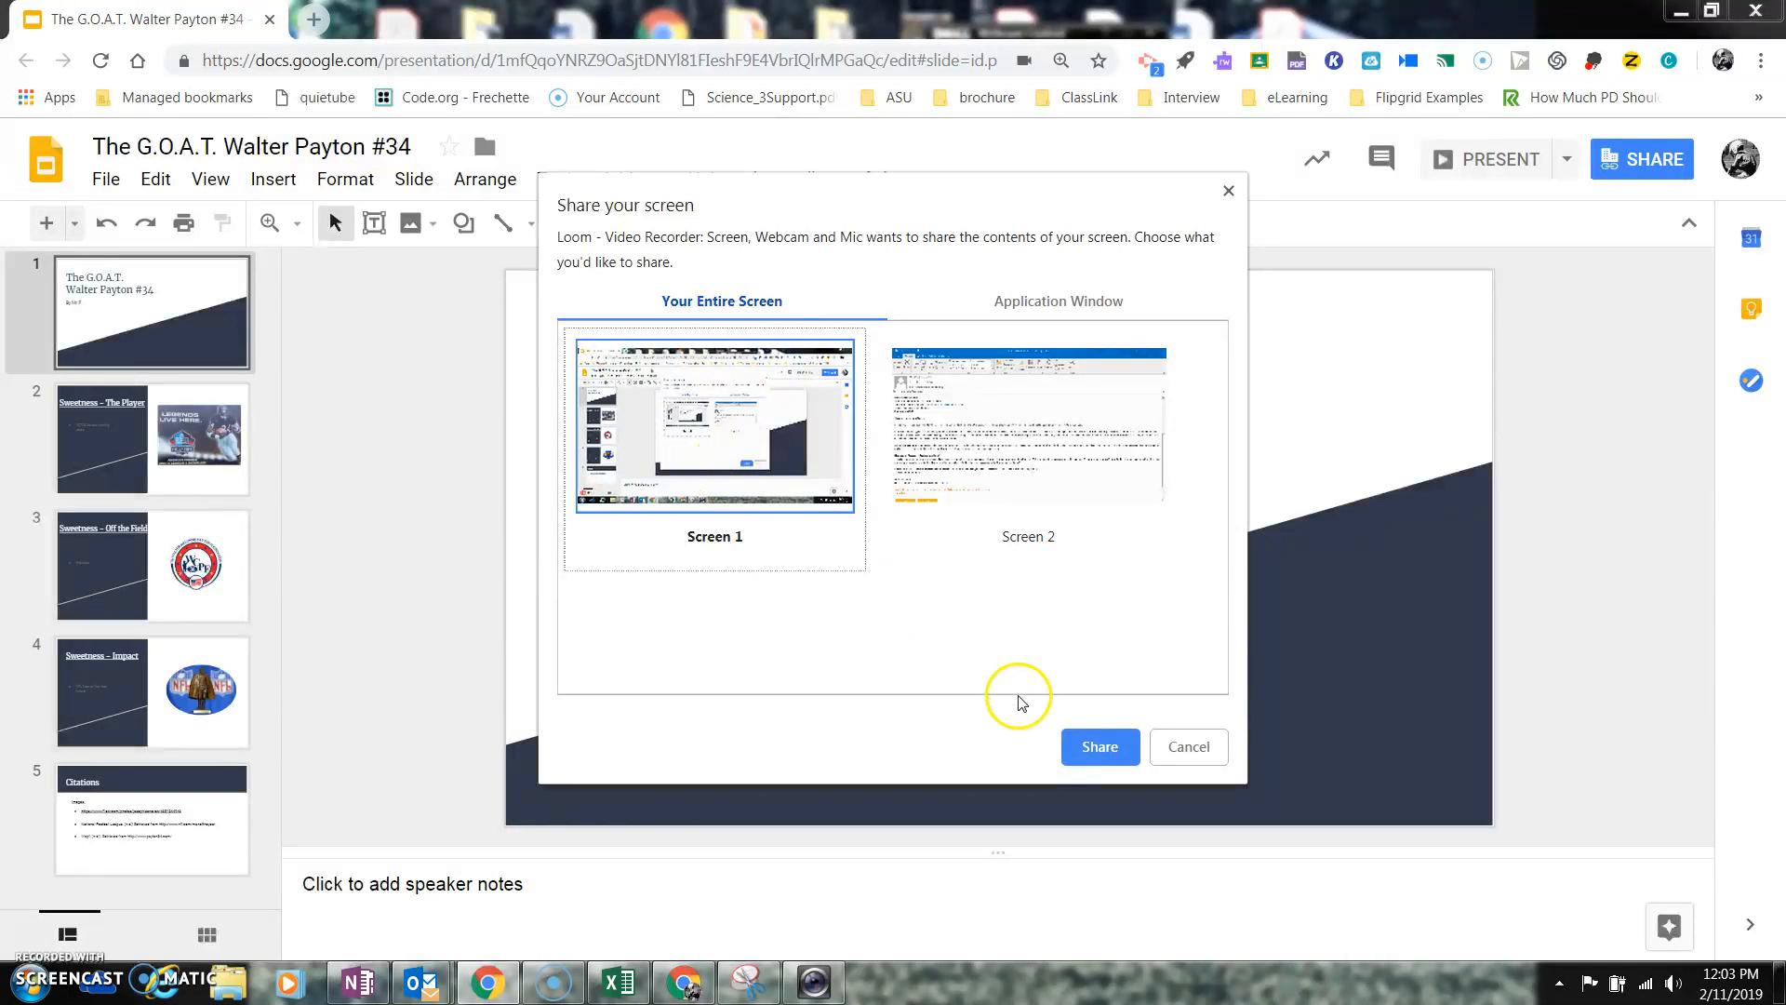
{"action": "left_click", "coordinate": [1101, 748]}
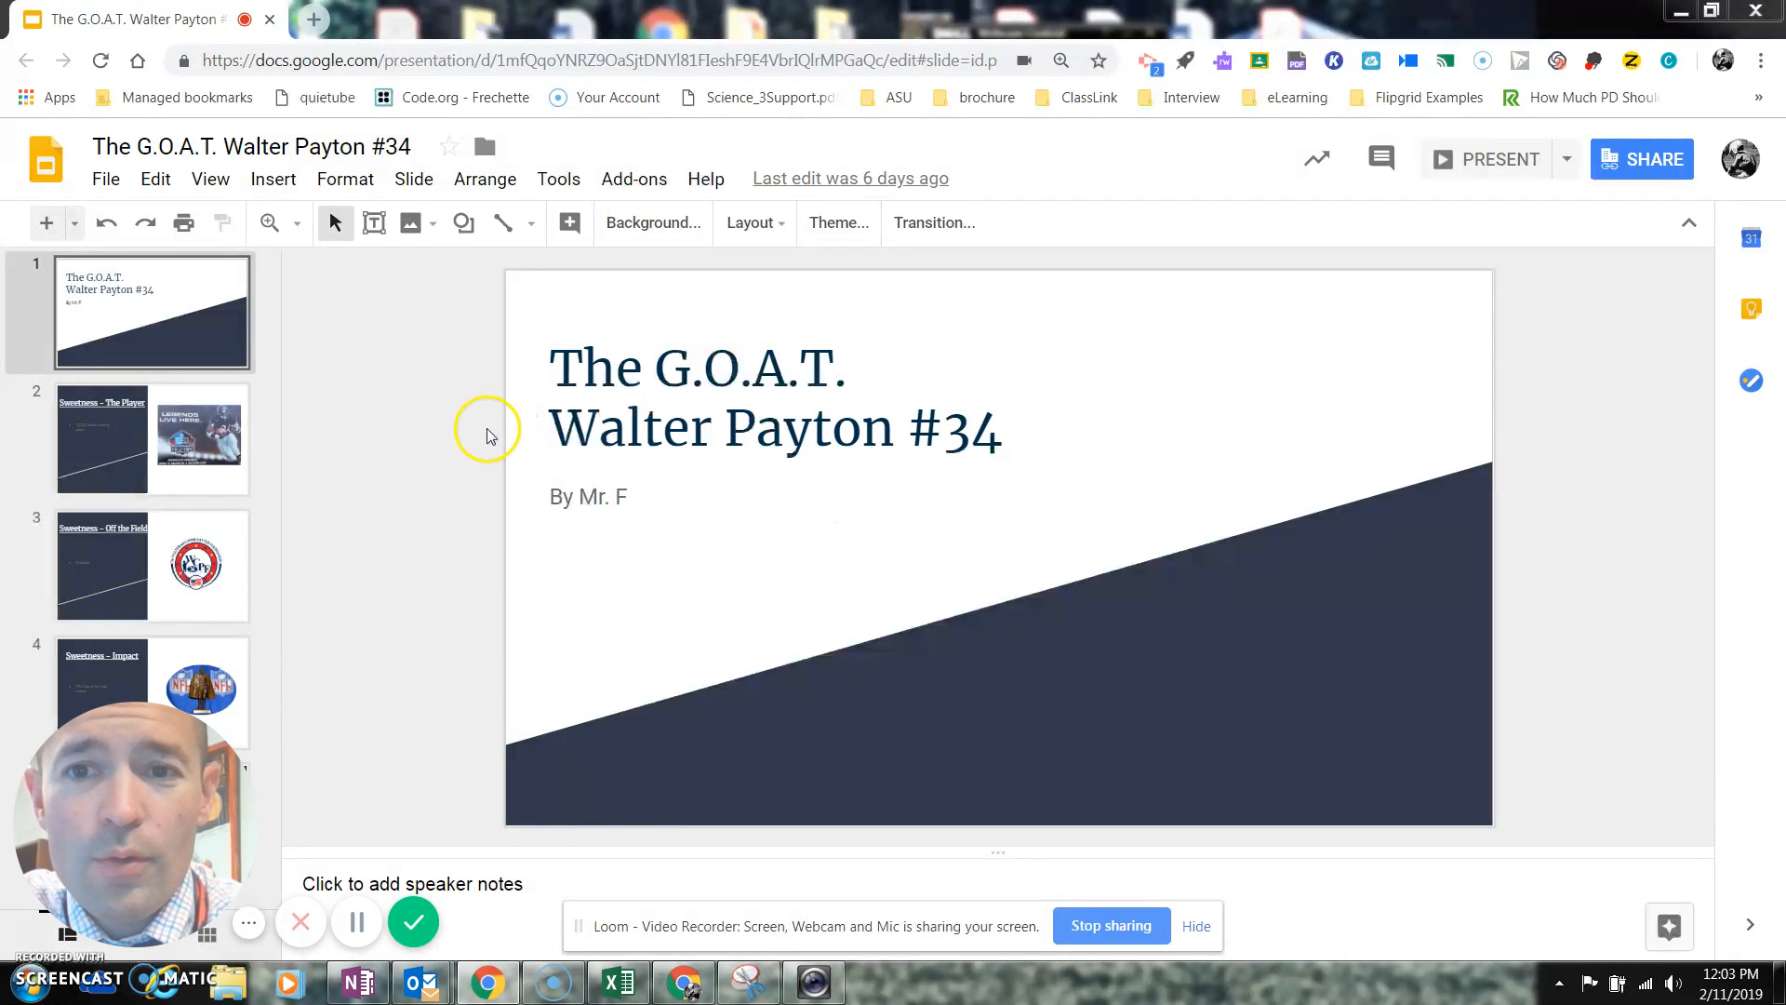
{"action": "mouse_move", "coordinate": [395, 311]}
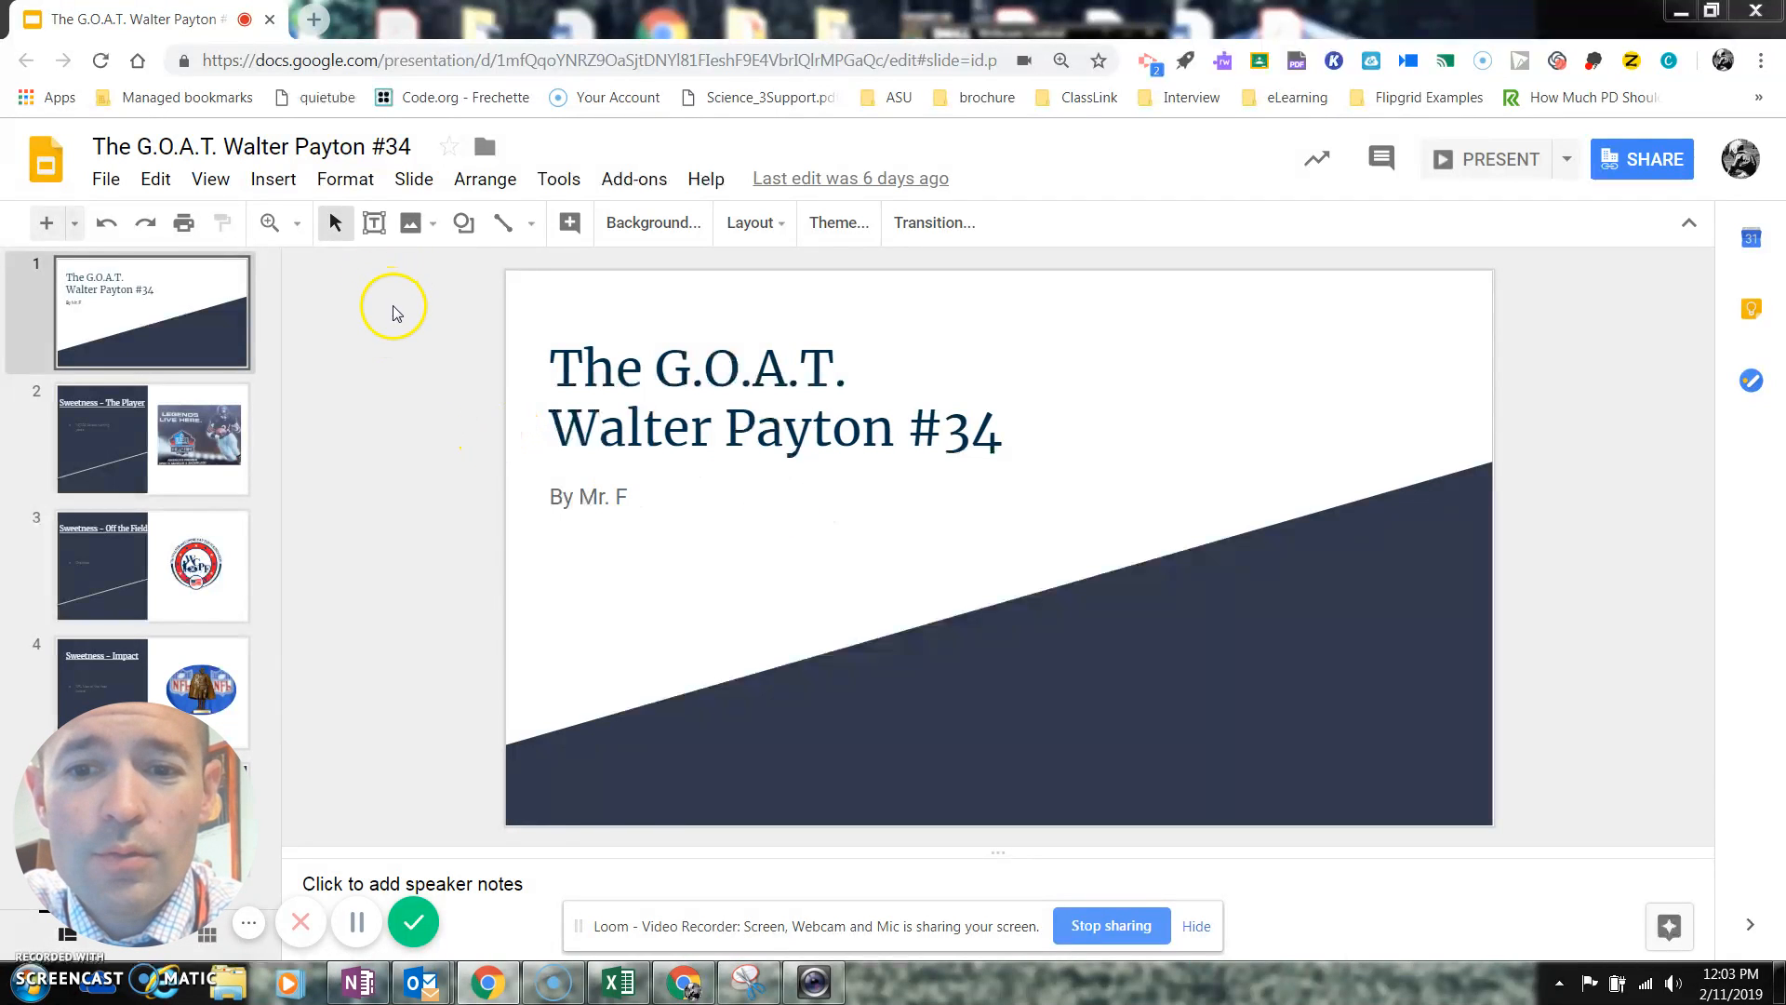
{"action": "mouse_move", "coordinate": [607, 337]}
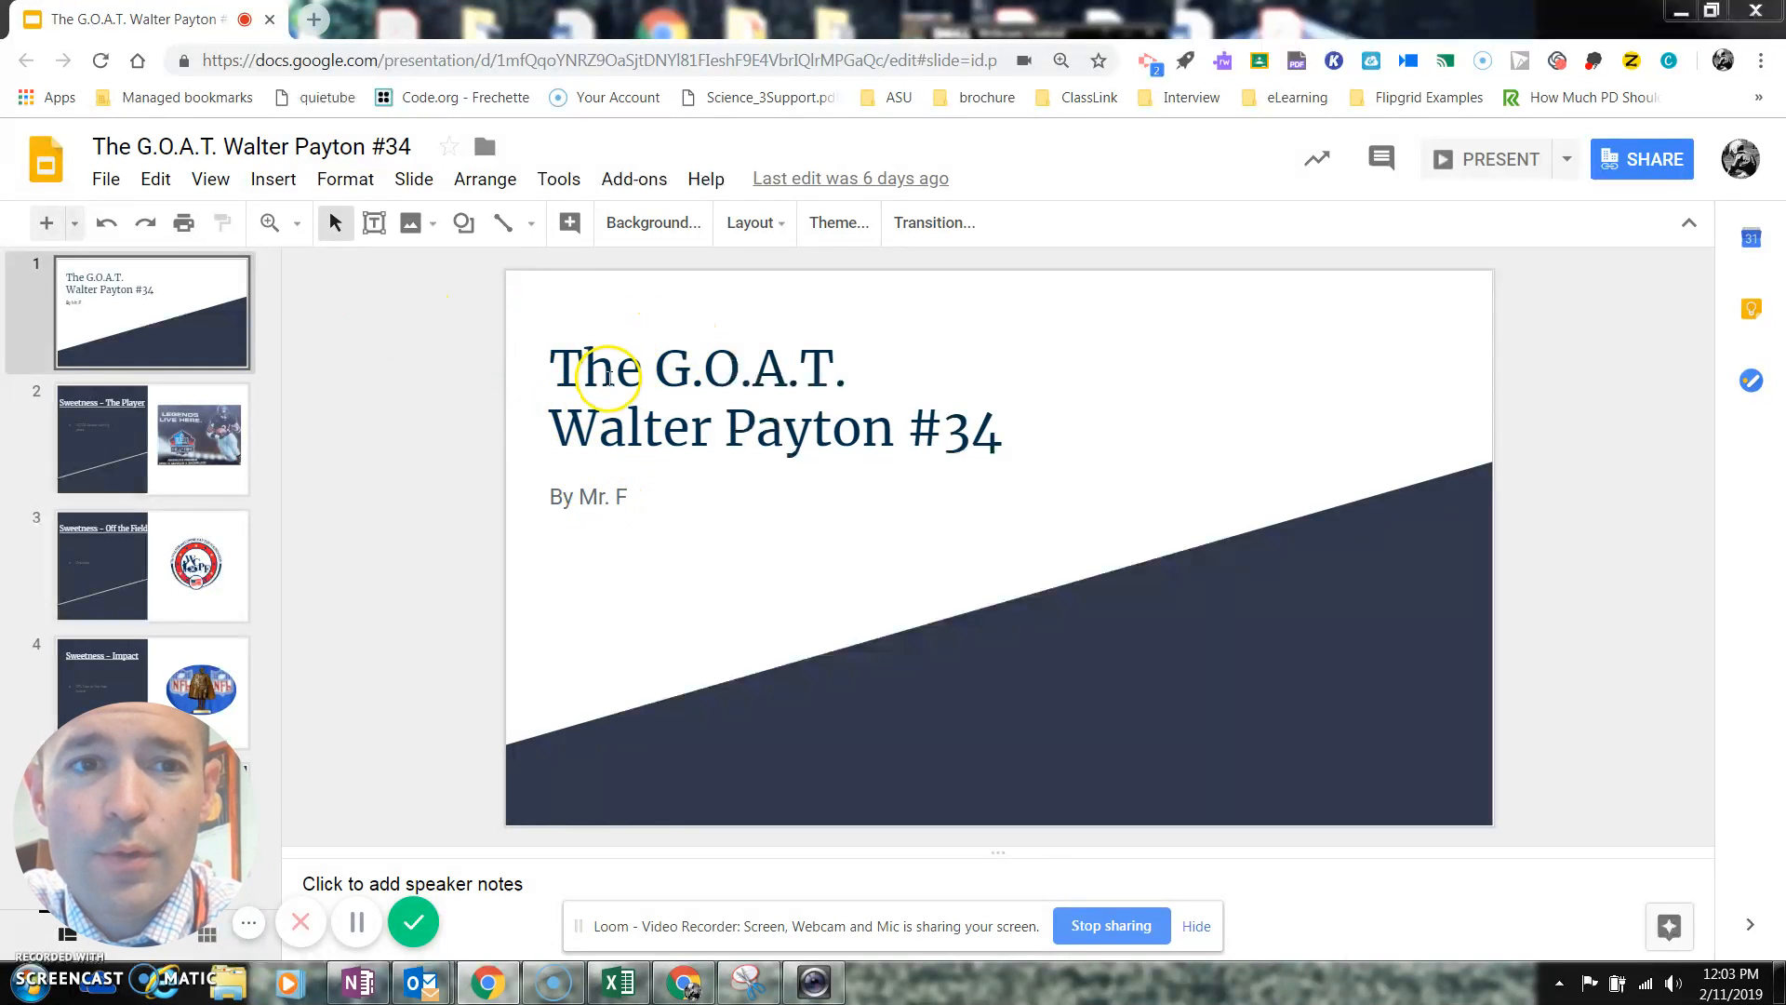
{"action": "mouse_move", "coordinate": [472, 294]}
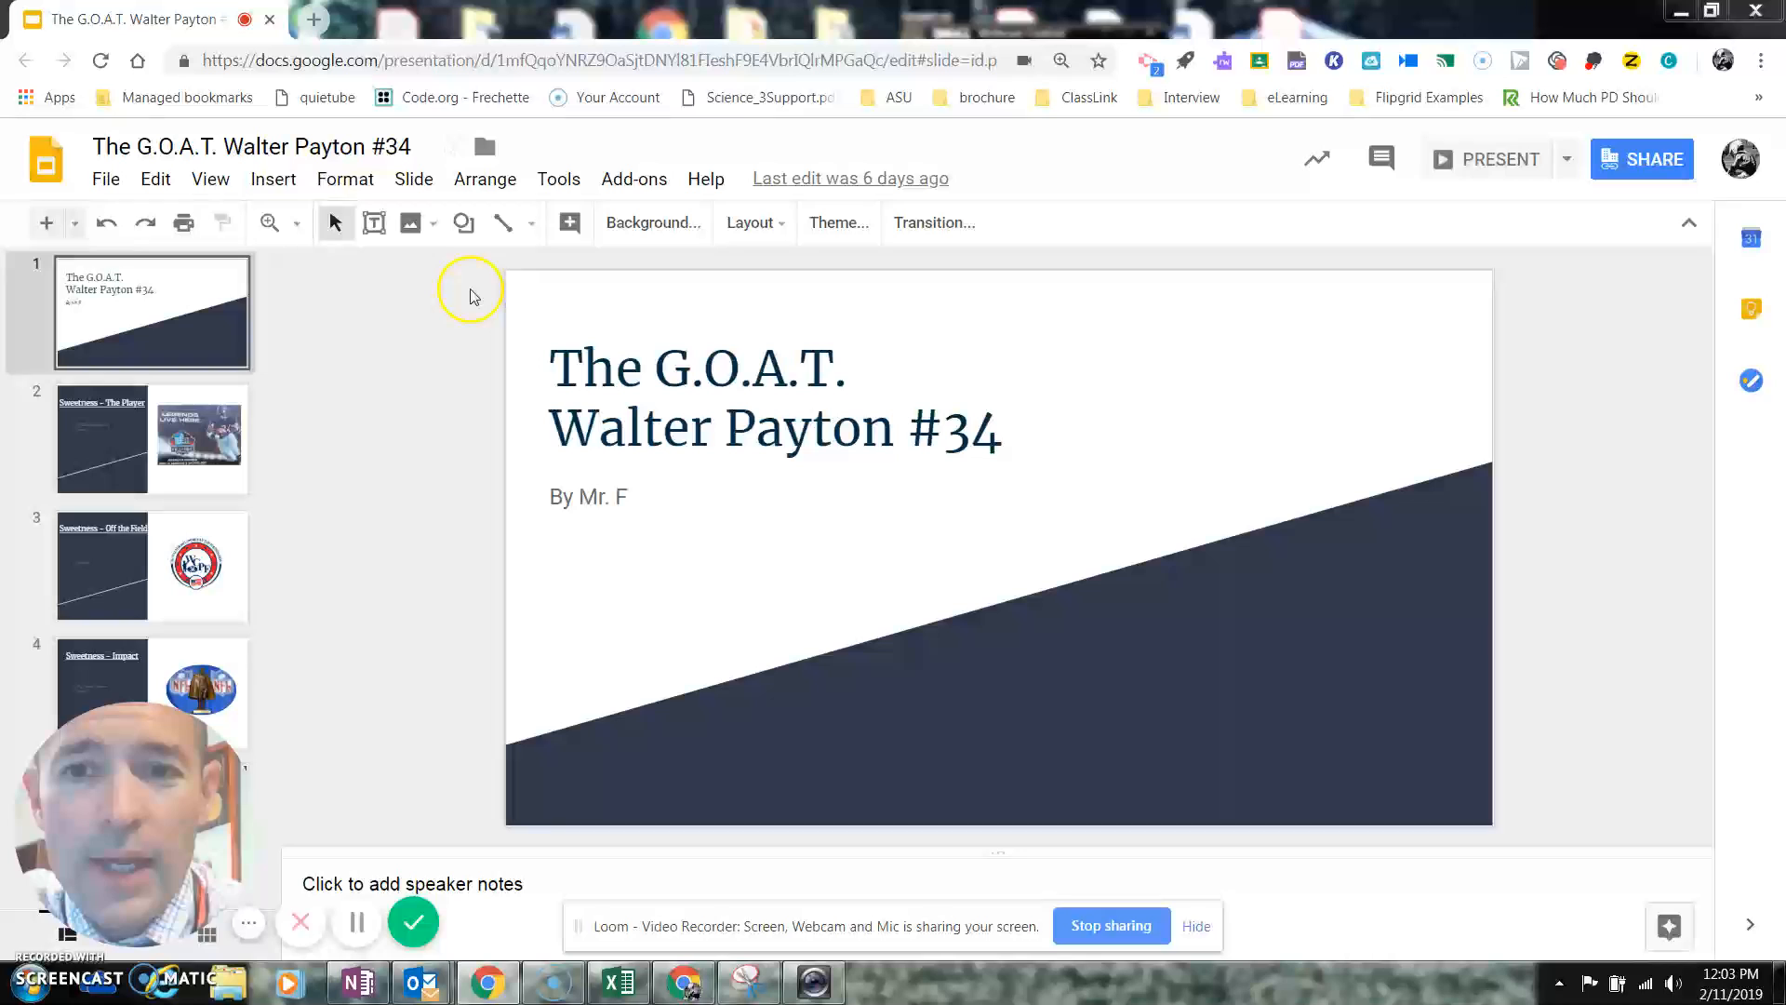
{"action": "mouse_move", "coordinate": [1442, 160]}
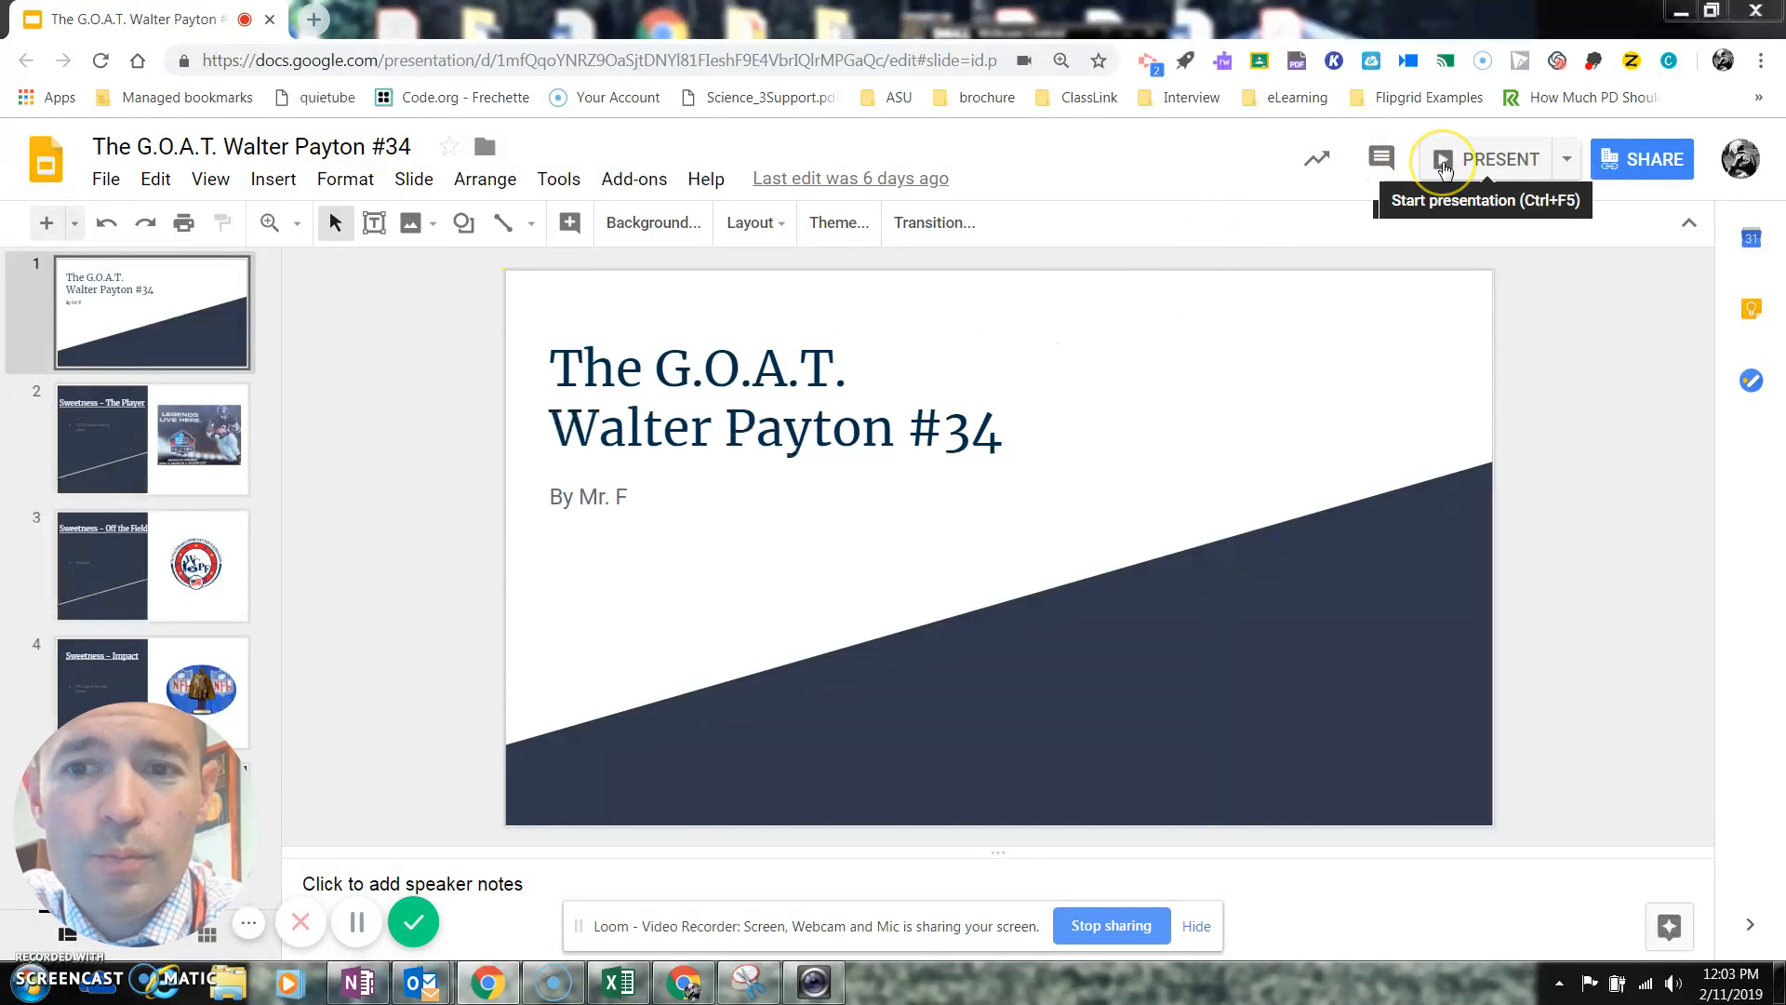
Present the Walter Payton deck full-screen and advance from the player slide onward.
{"action": "left_click", "coordinate": [1440, 157]}
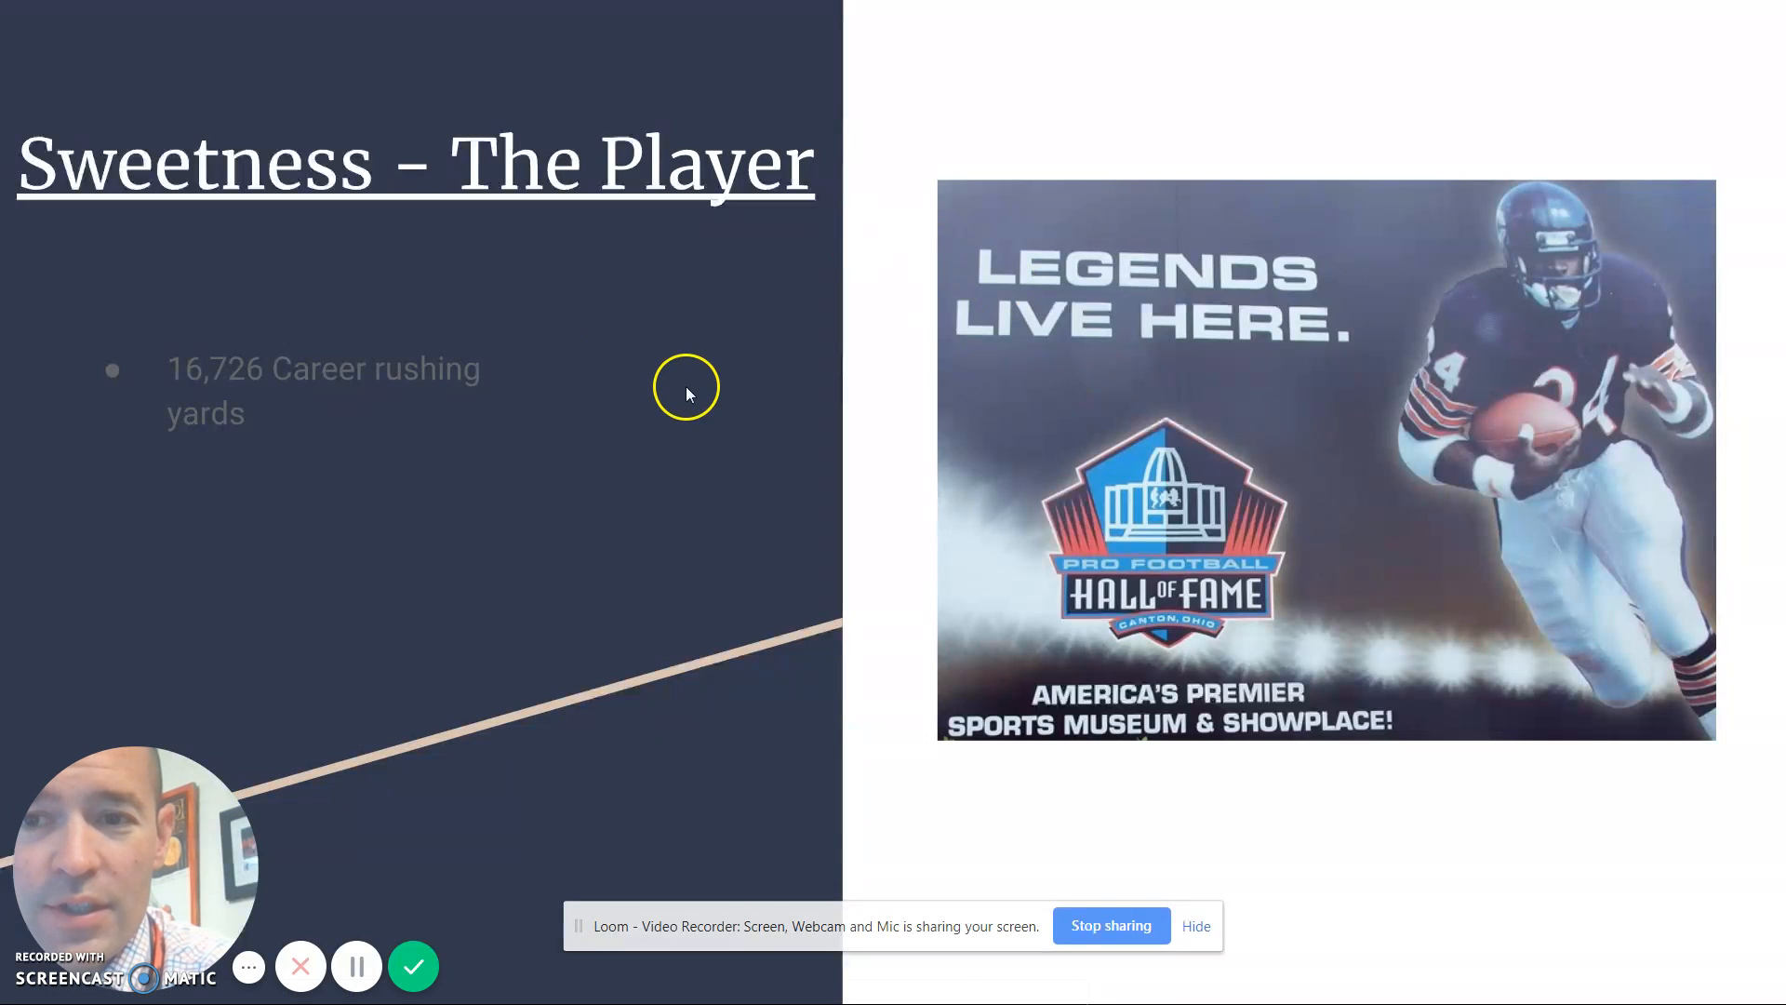
{"action": "mouse_move", "coordinate": [723, 385]}
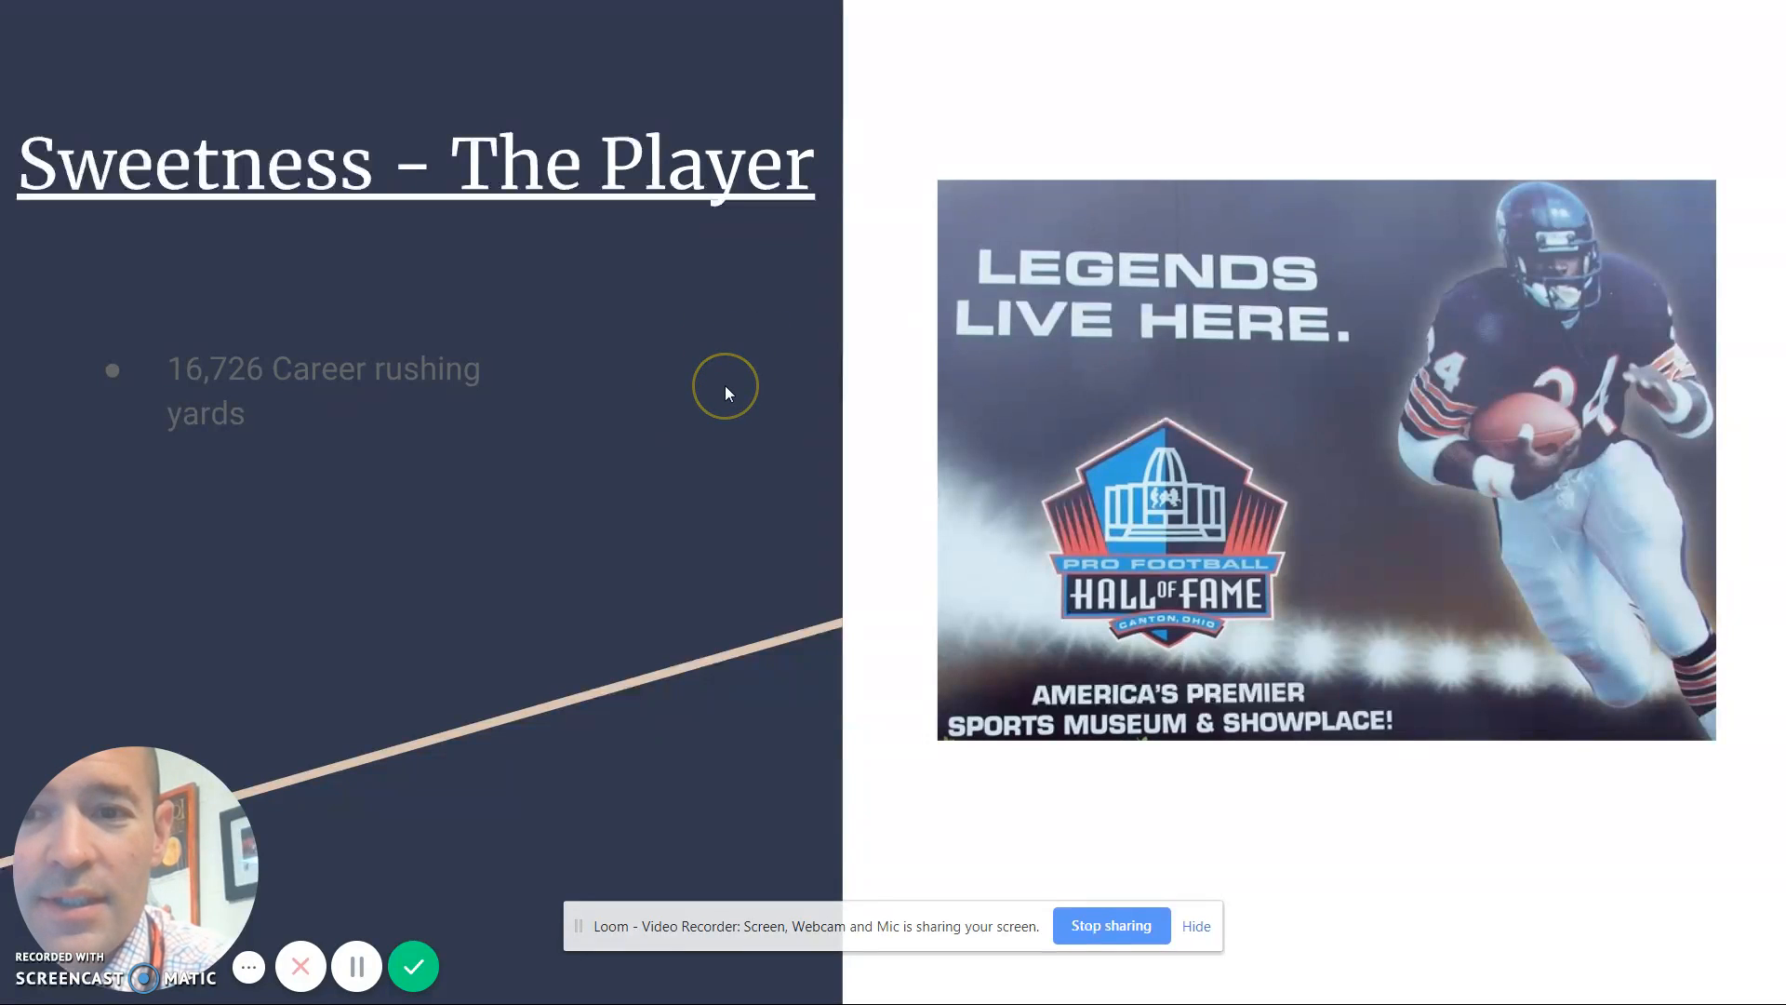
{"action": "mouse_move", "coordinate": [815, 391]}
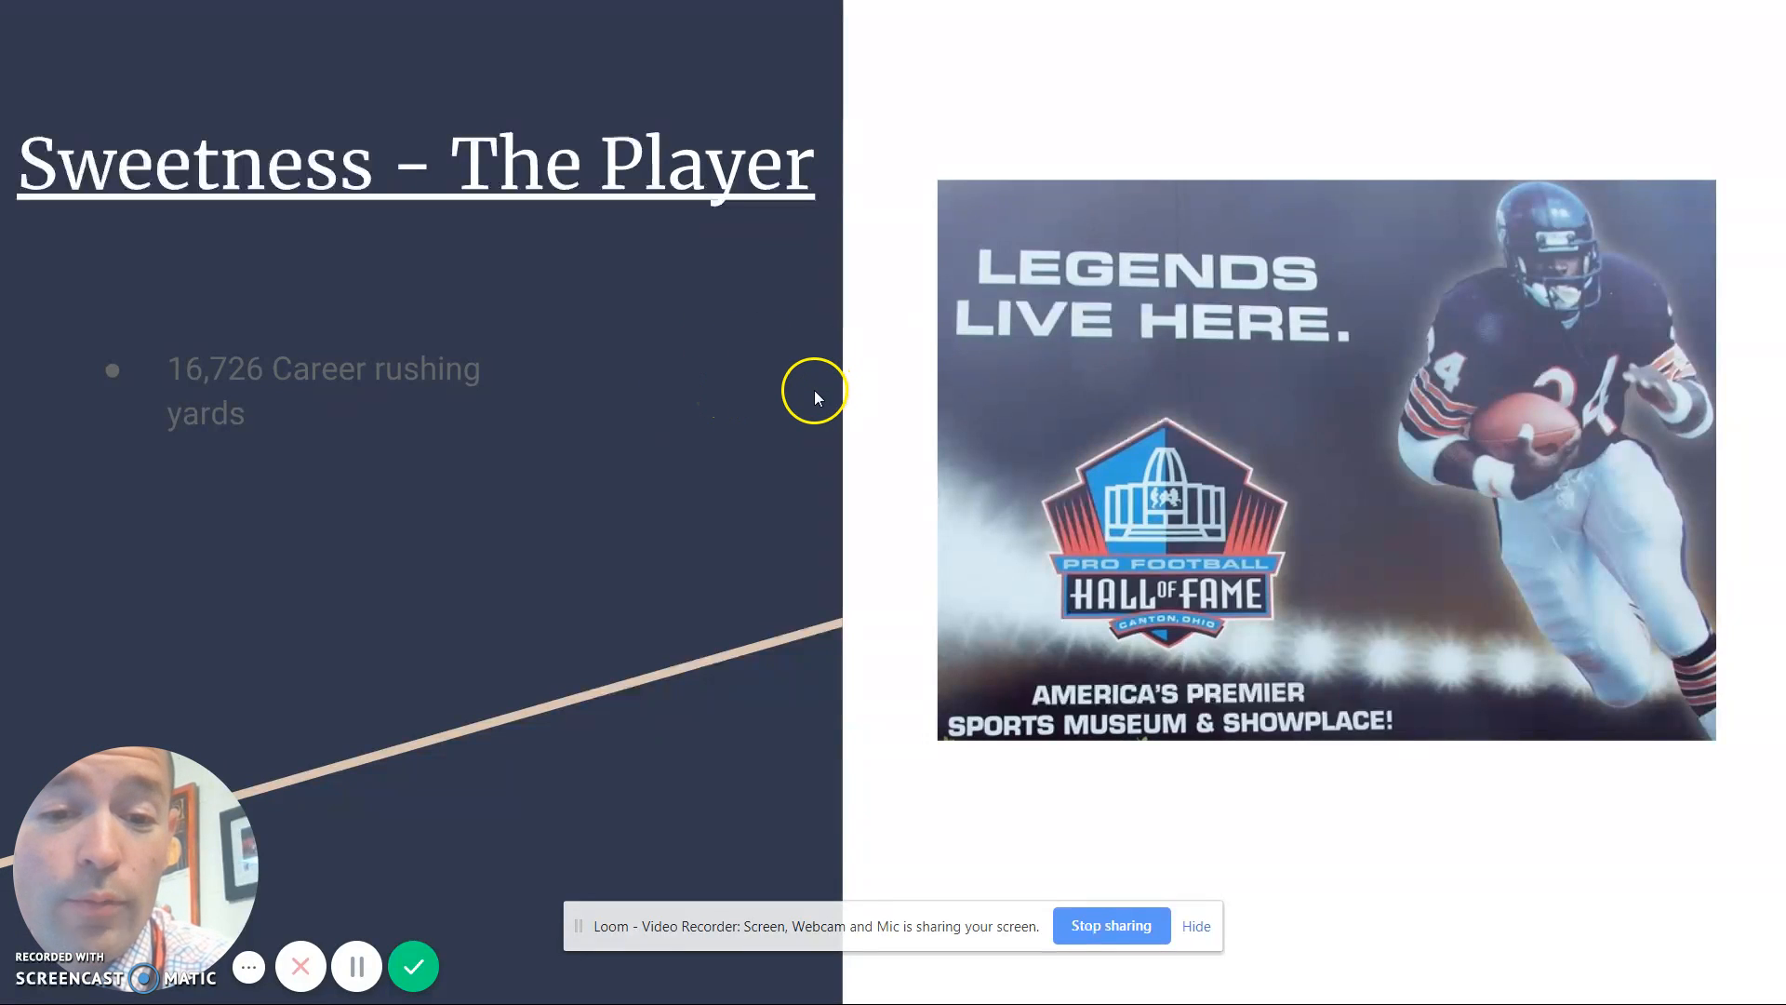
{"action": "mouse_move", "coordinate": [898, 309]}
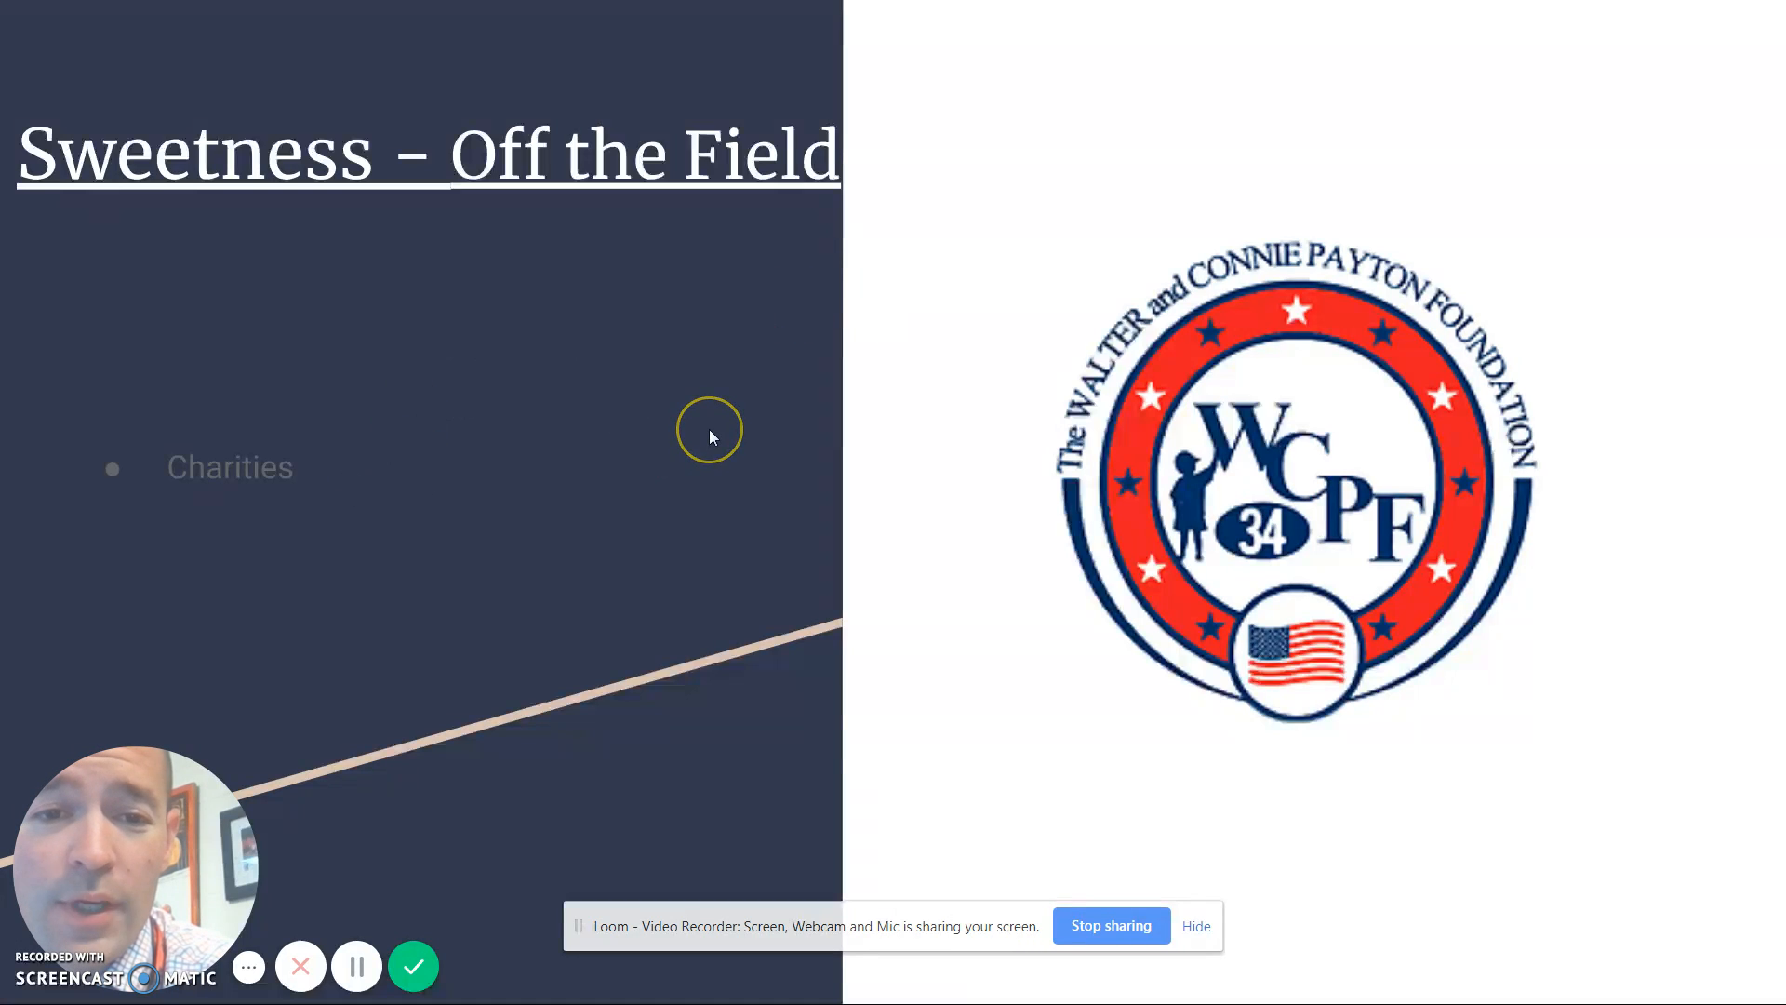
{"action": "mouse_move", "coordinate": [728, 395]}
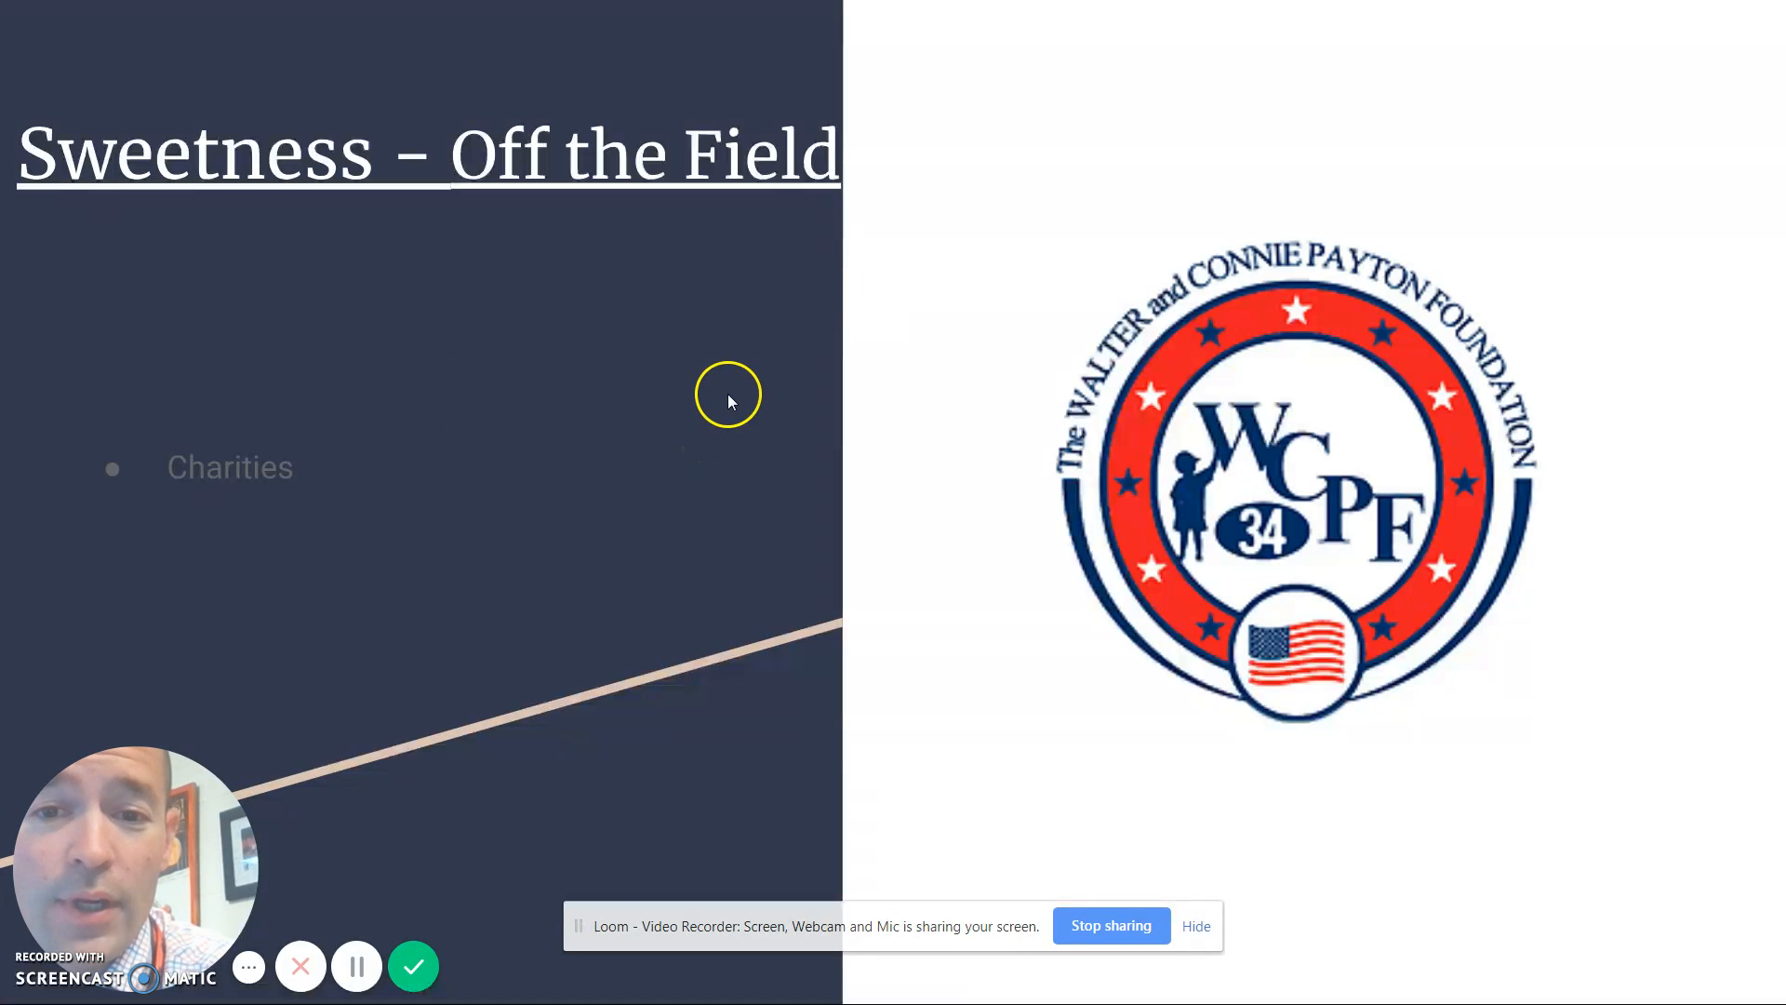
{"action": "mouse_move", "coordinate": [782, 389]}
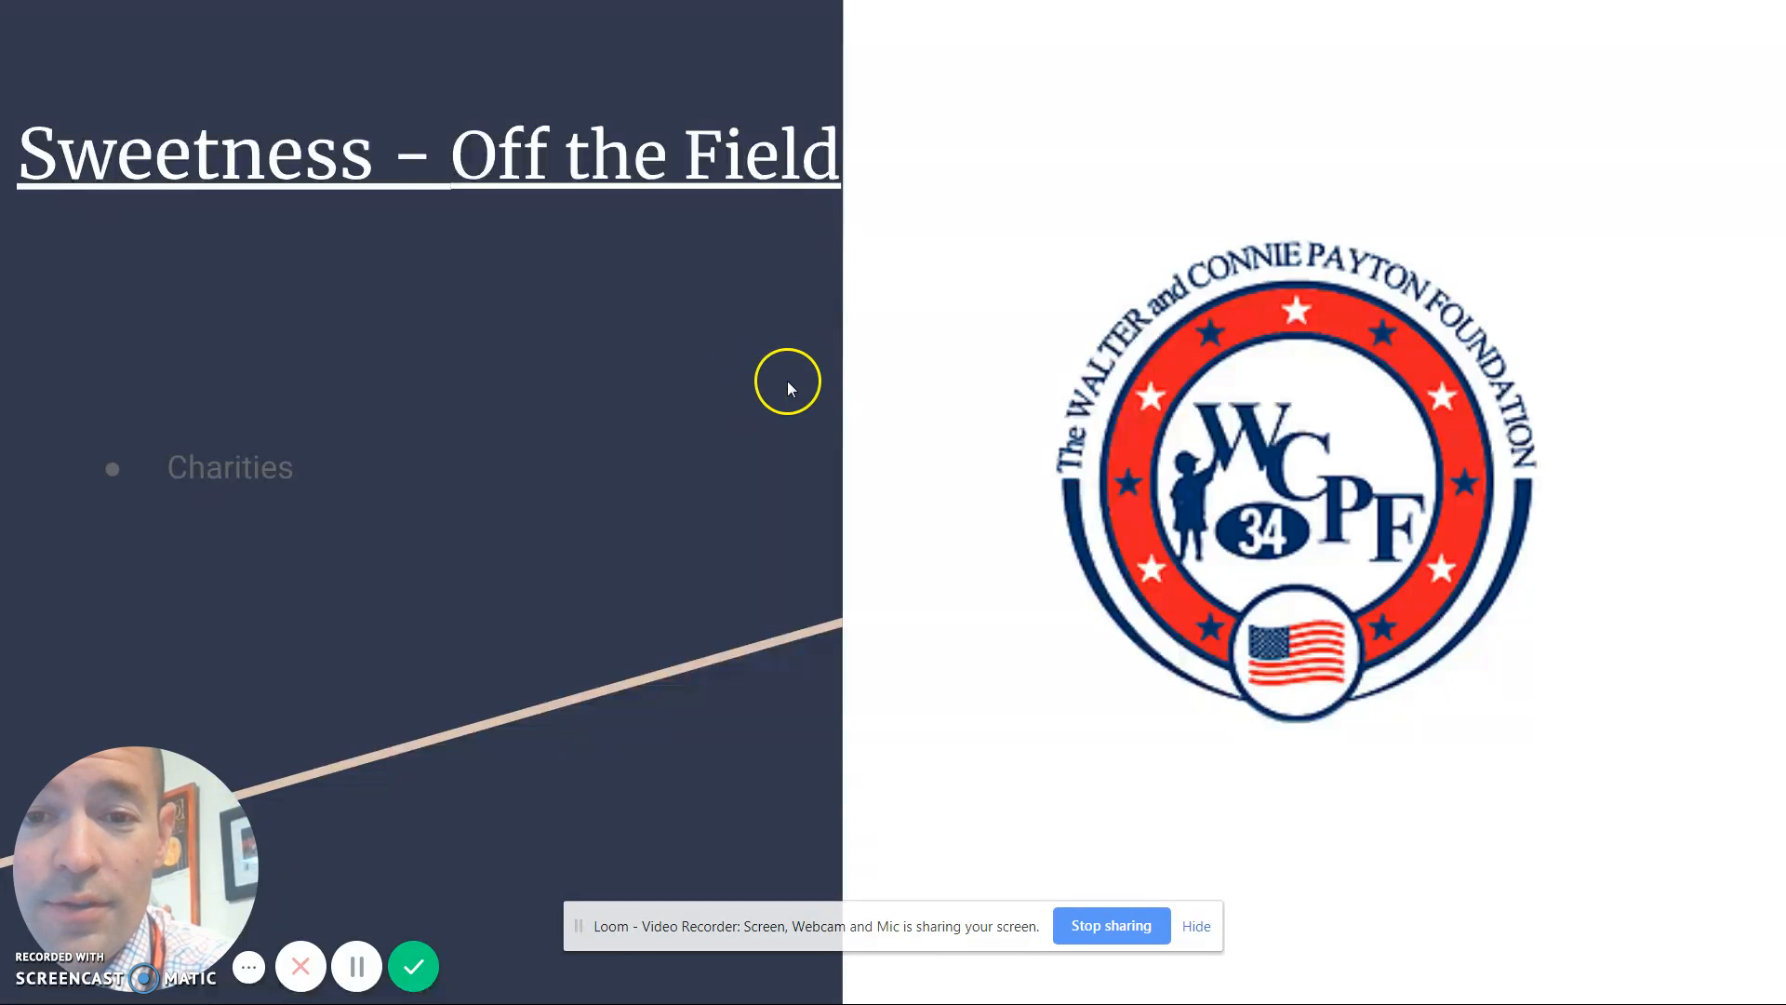
{"action": "key", "text": "right"}
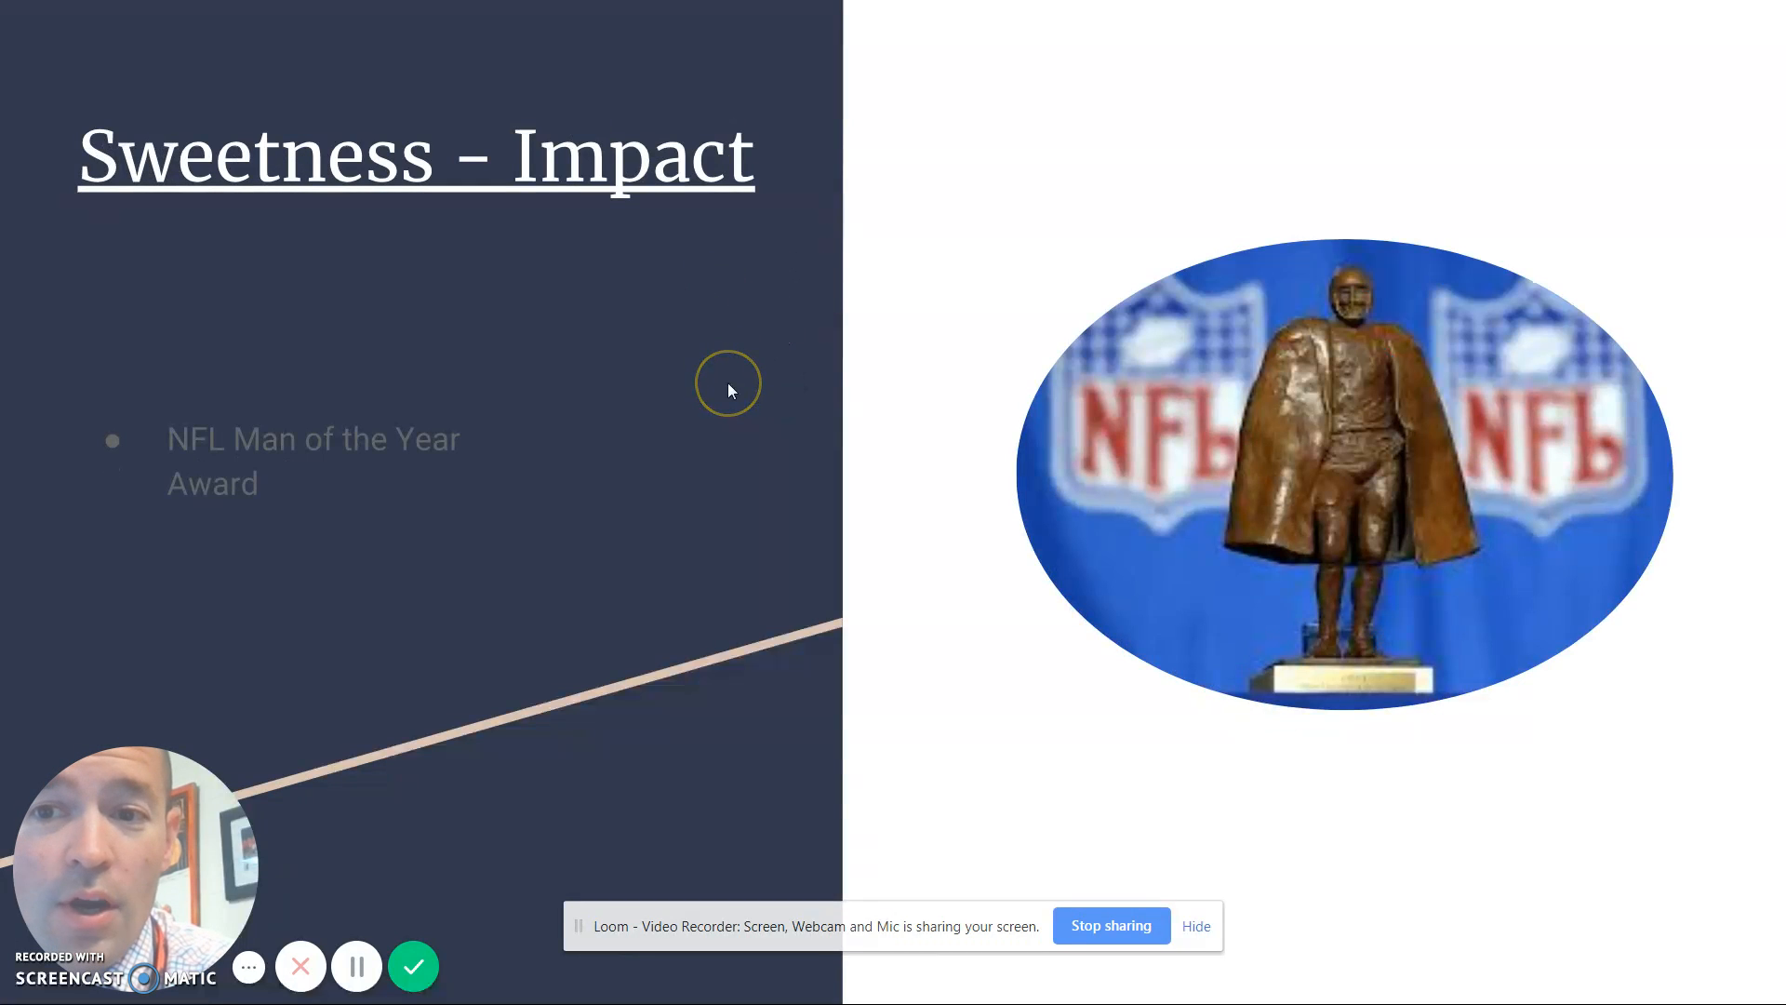
{"action": "mouse_move", "coordinate": [703, 331]}
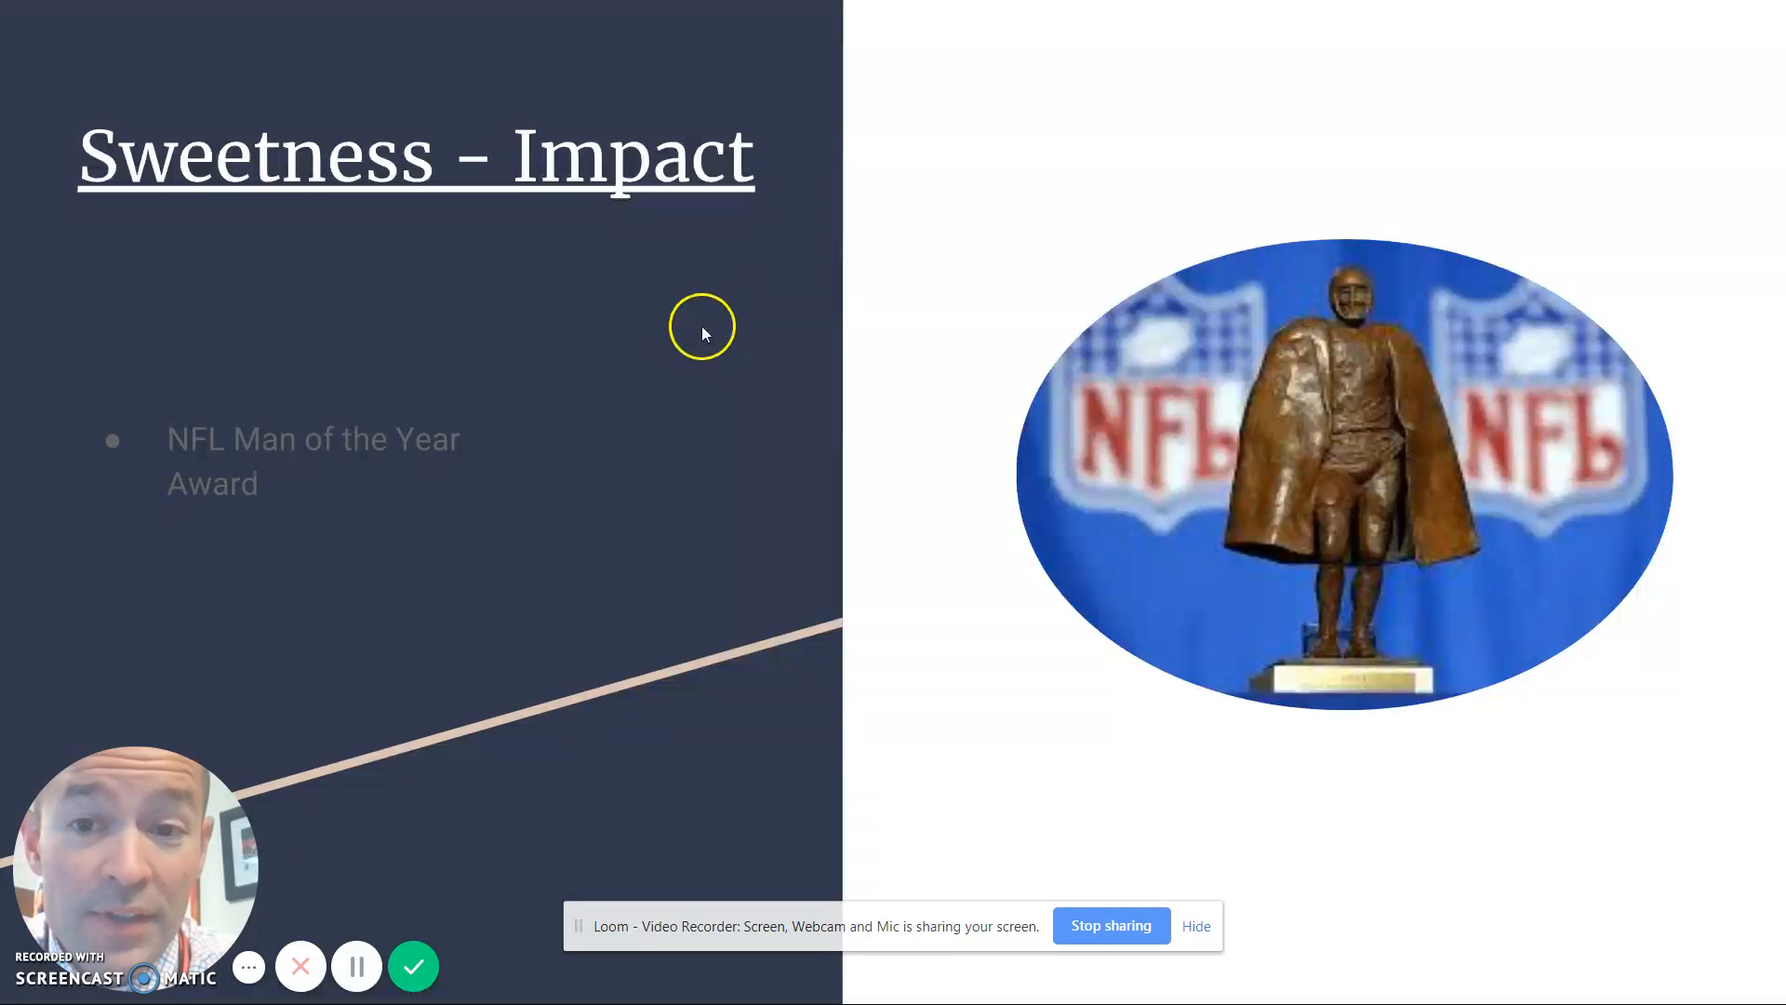
{"action": "mouse_move", "coordinate": [681, 428]}
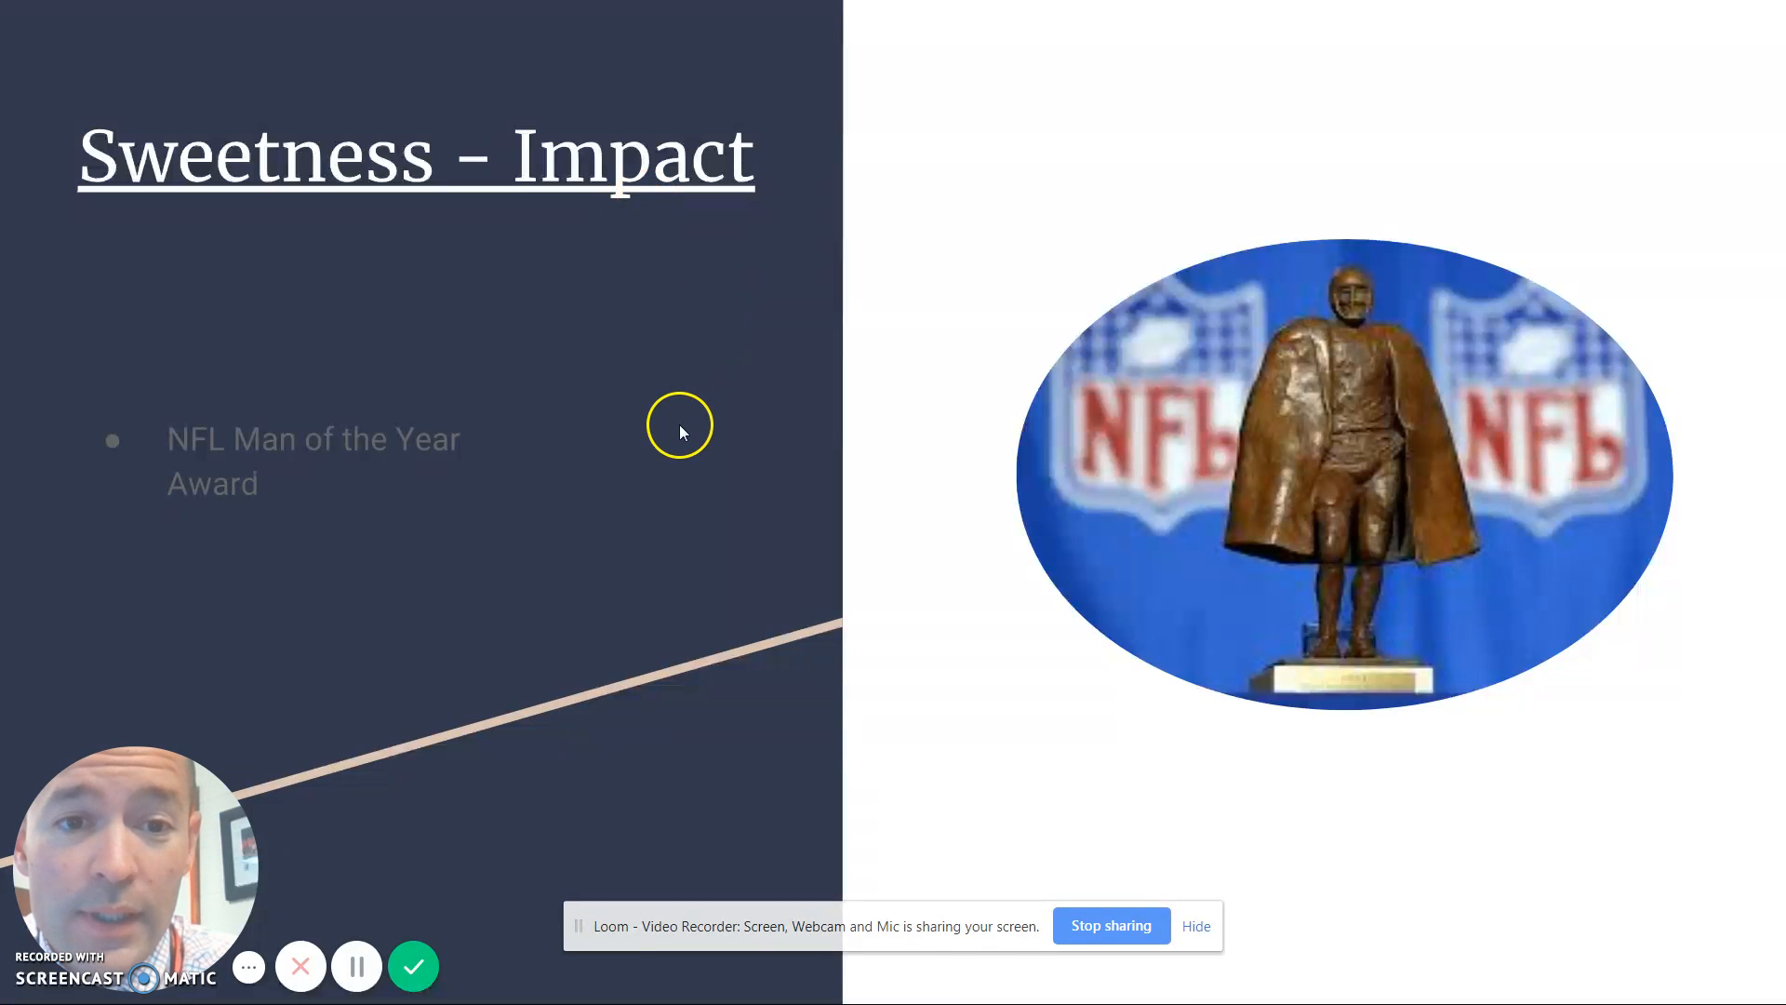
{"action": "mouse_move", "coordinate": [733, 391]}
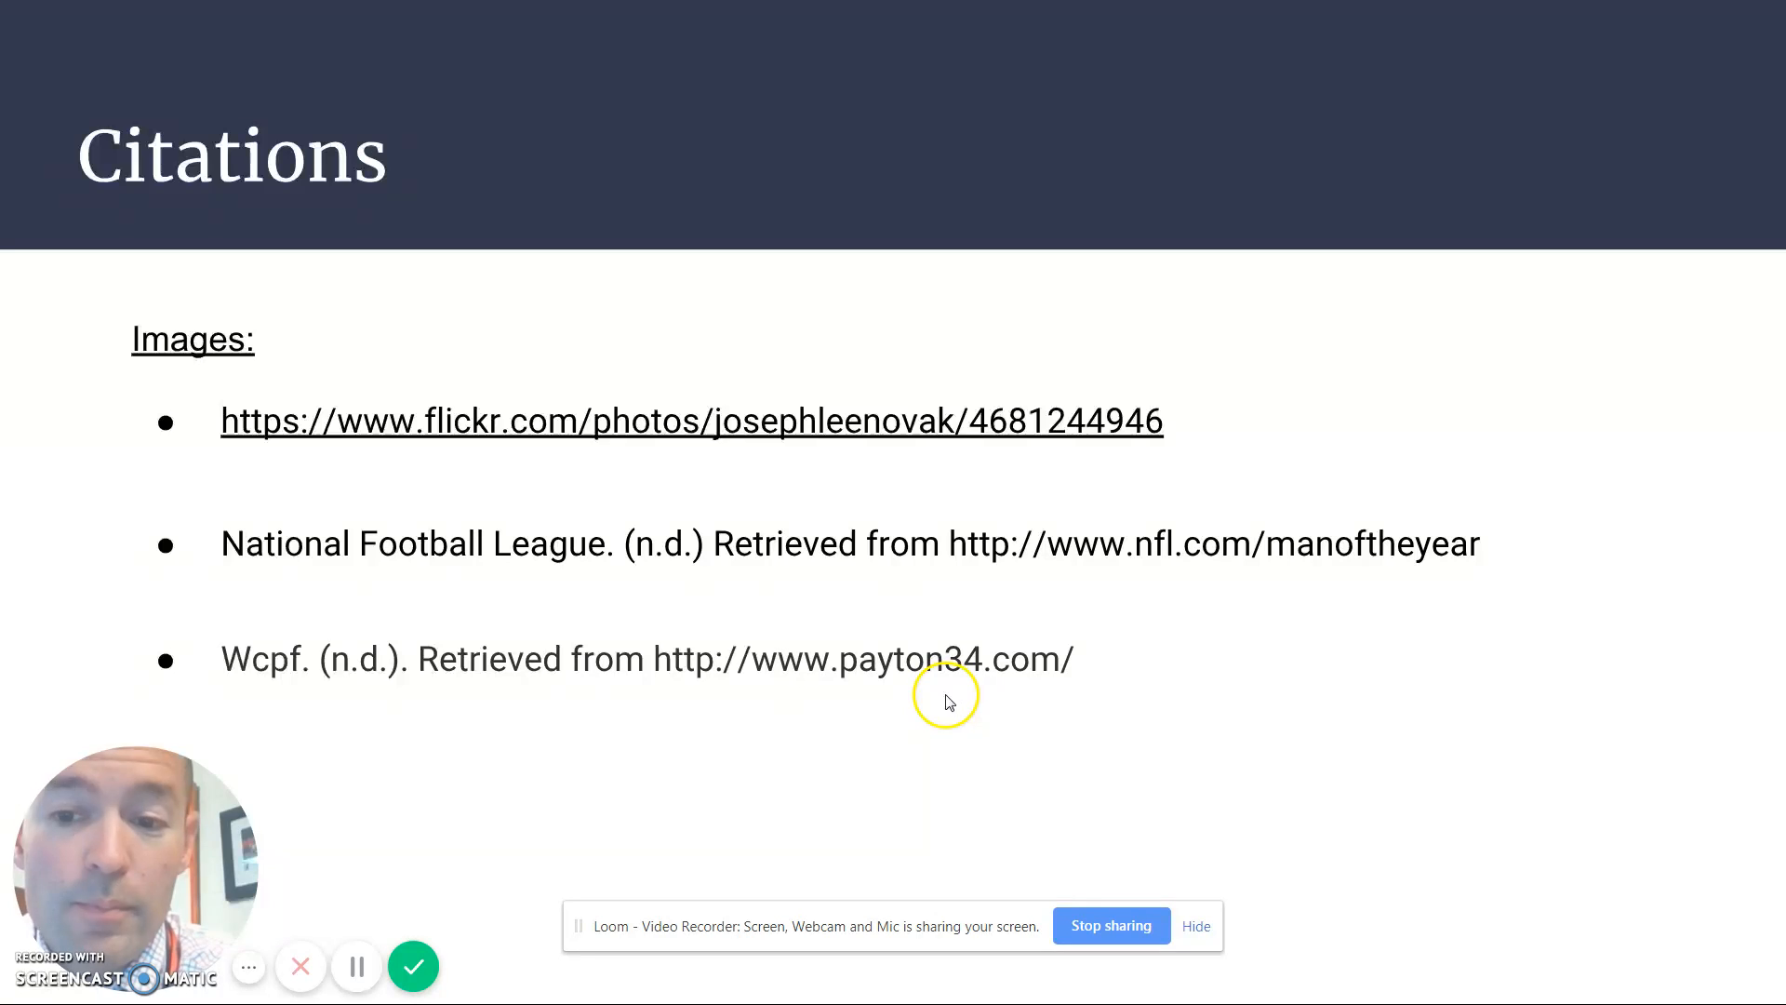
{"action": "mouse_move", "coordinate": [886, 658]}
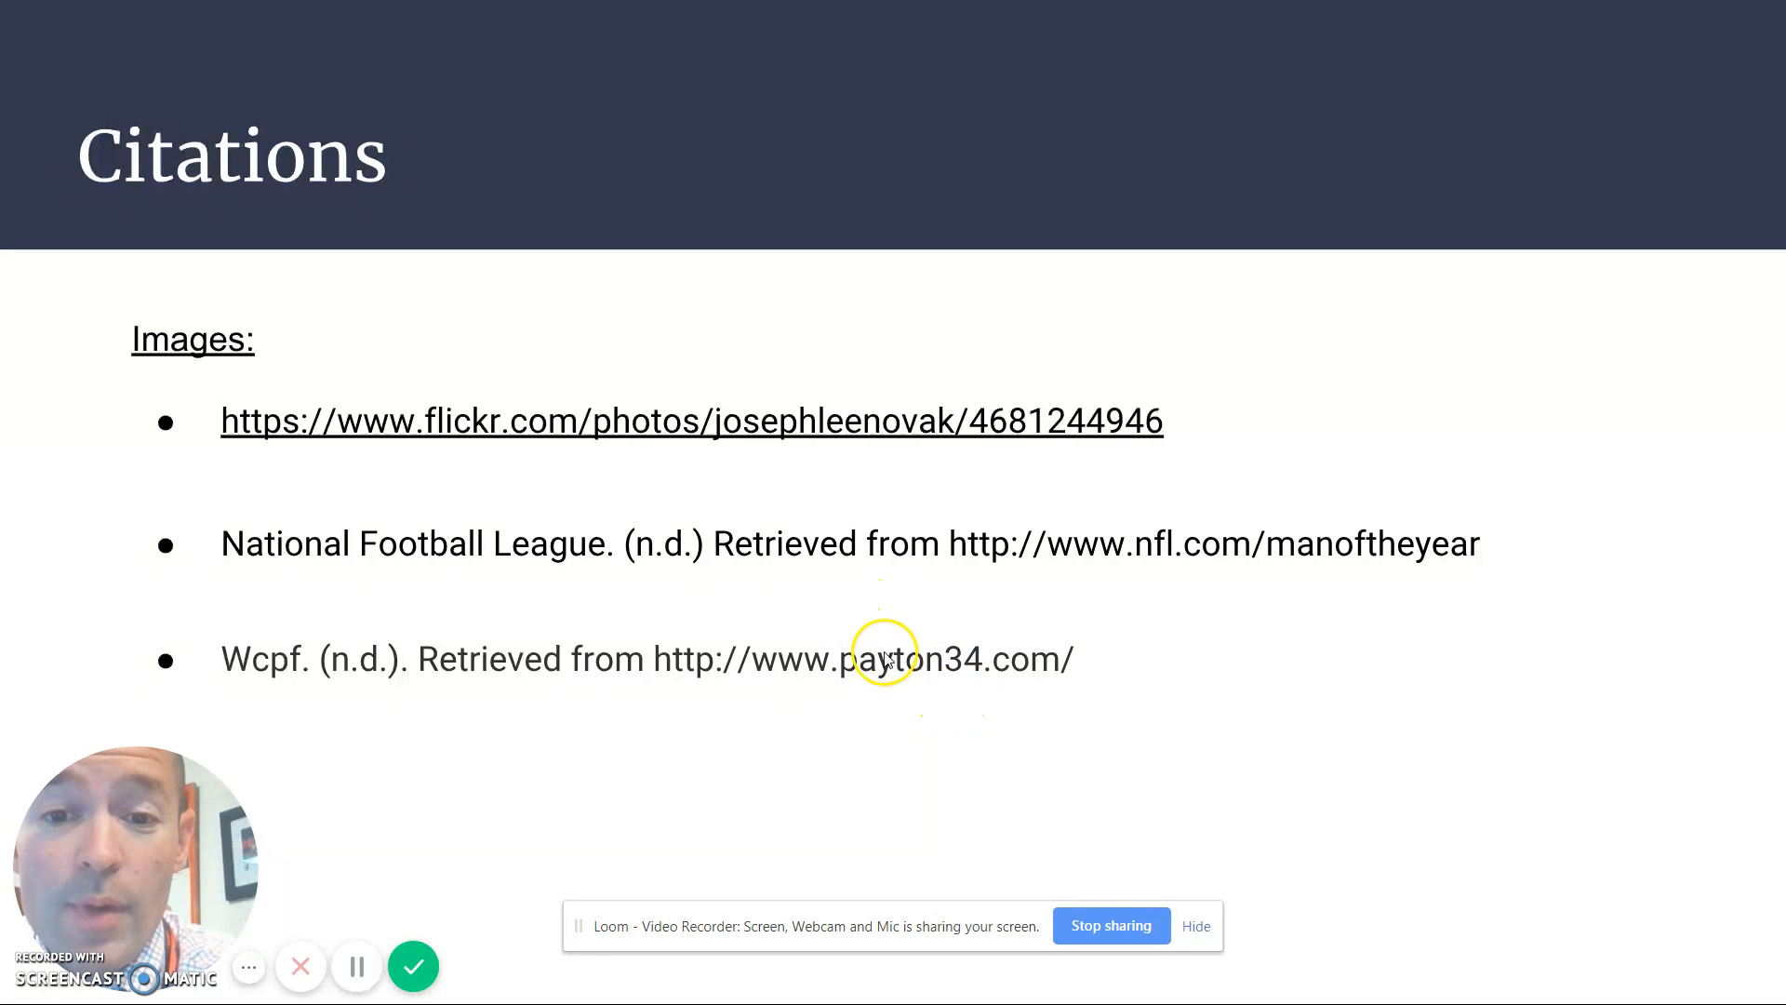
{"action": "mouse_move", "coordinate": [891, 682]}
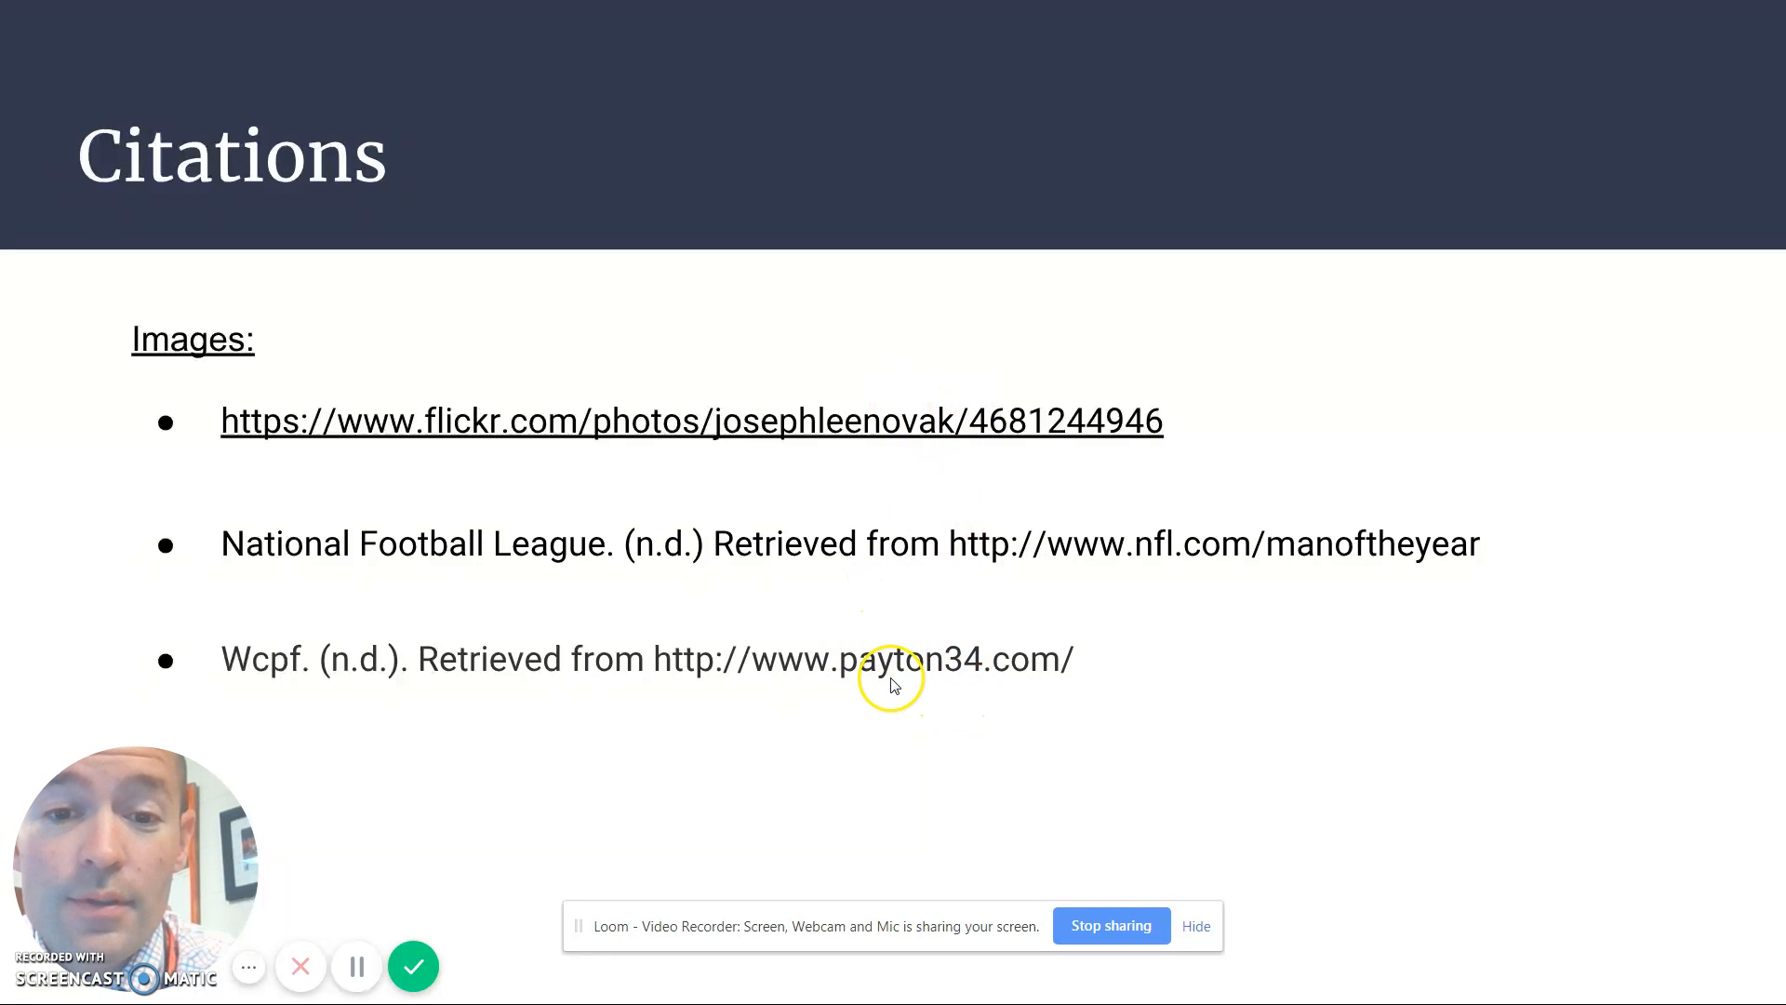
{"action": "mouse_move", "coordinate": [967, 545]}
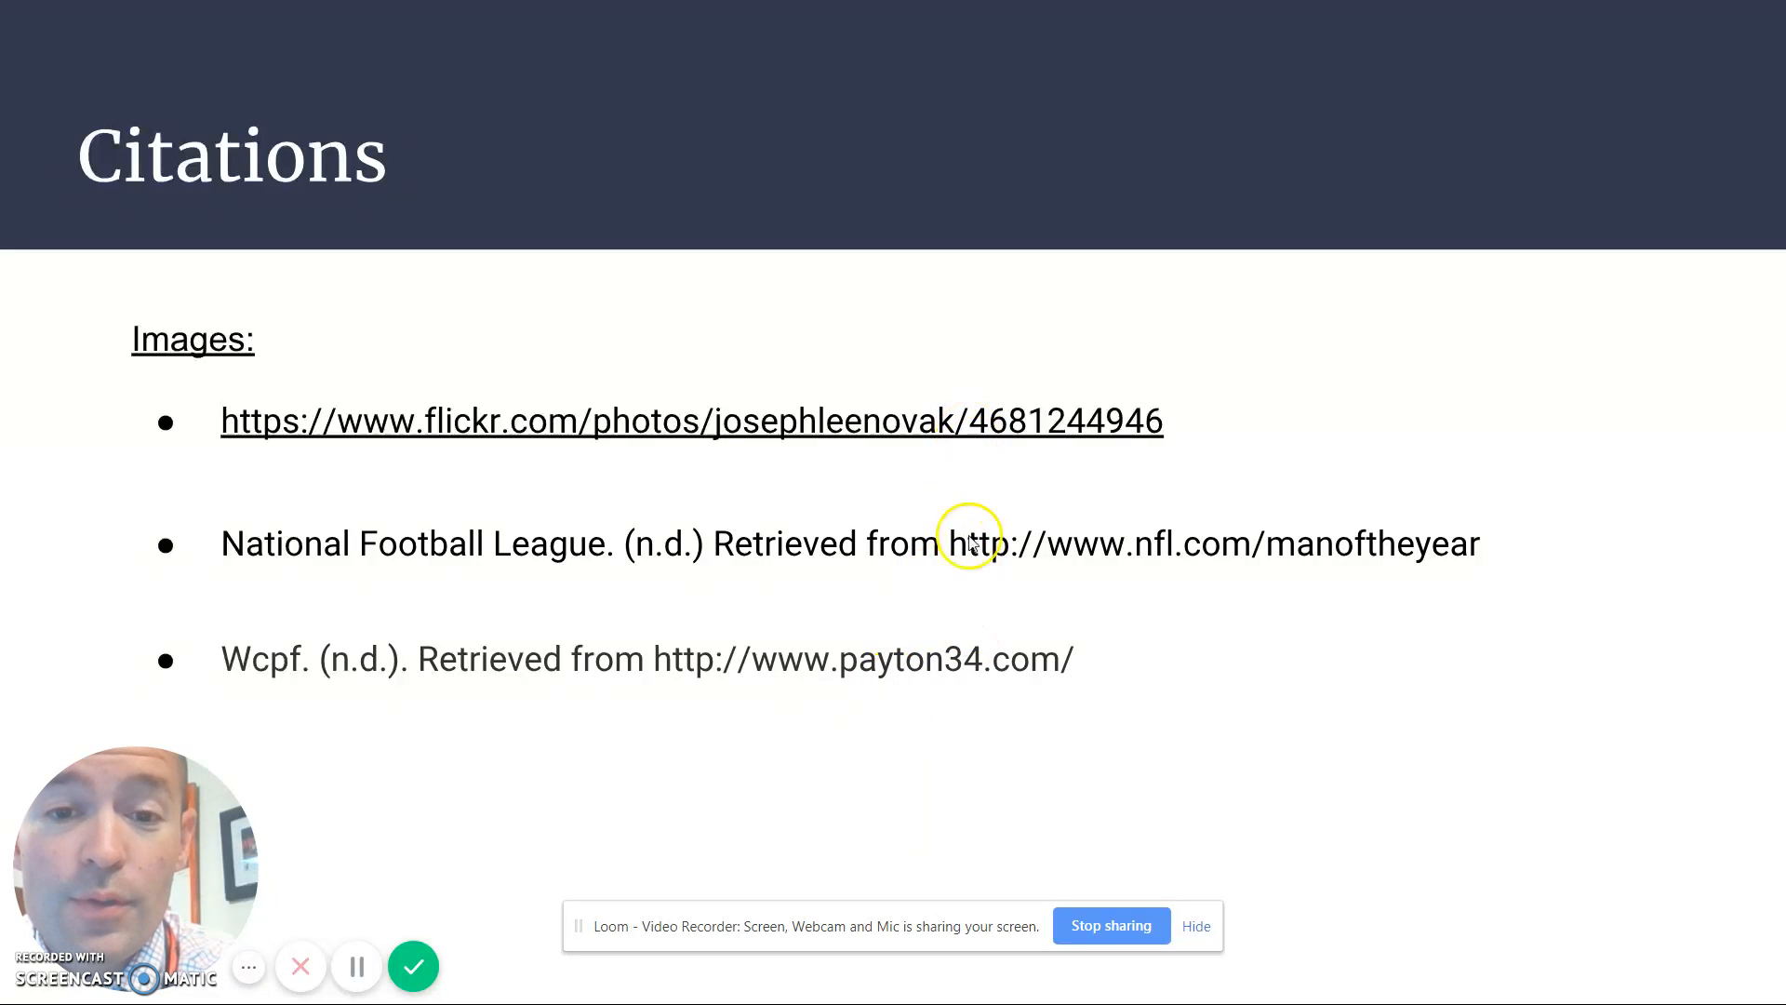
{"action": "mouse_move", "coordinate": [954, 718]}
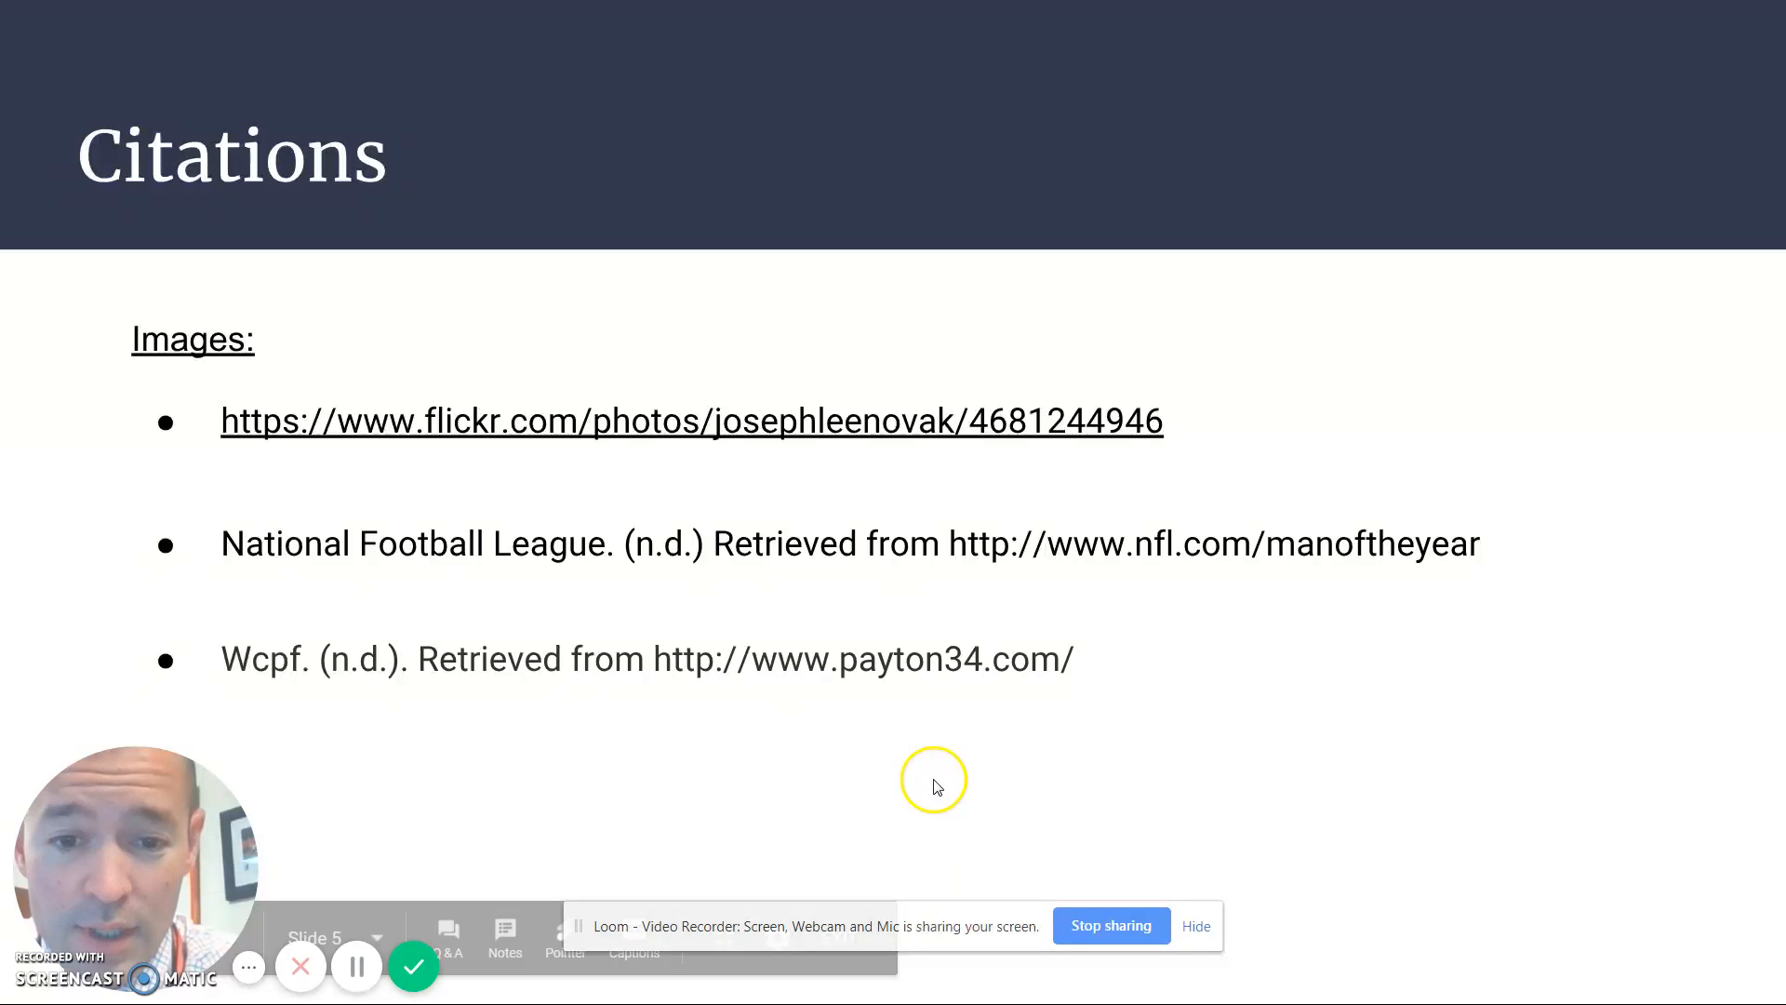
{"action": "mouse_move", "coordinate": [413, 966]}
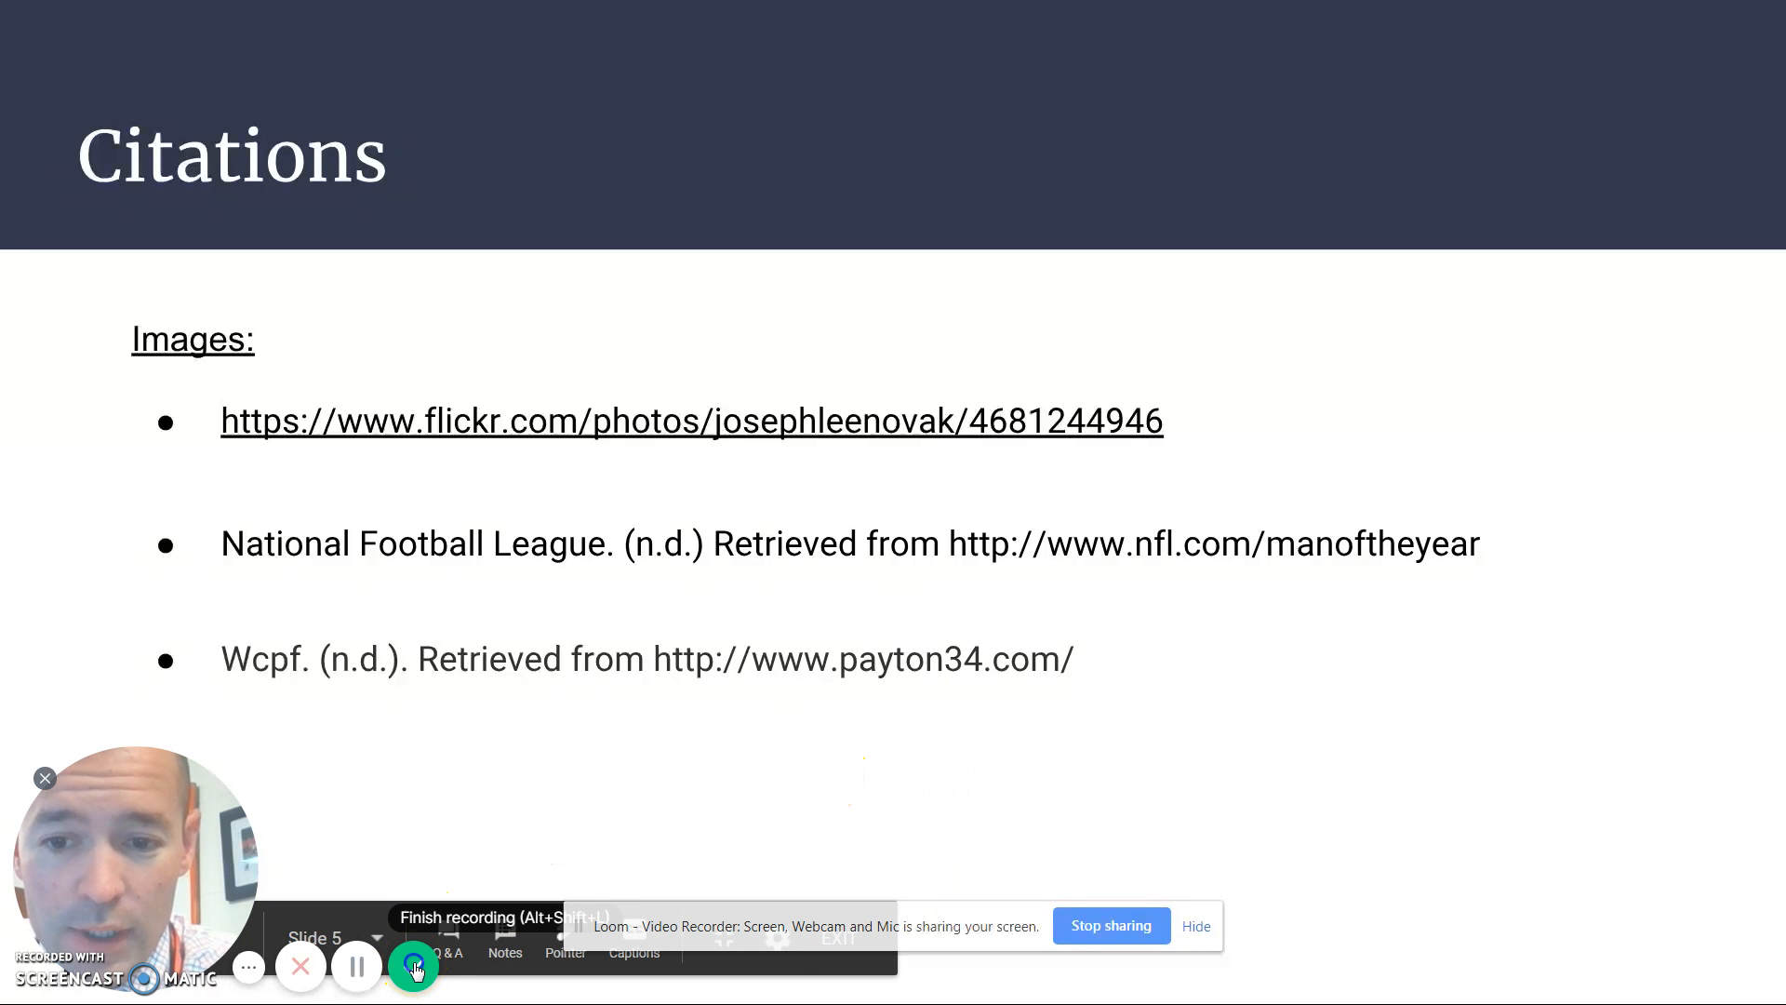
Finish the narrated Loom recording so the video's share page appears.
{"action": "left_click", "coordinate": [415, 966]}
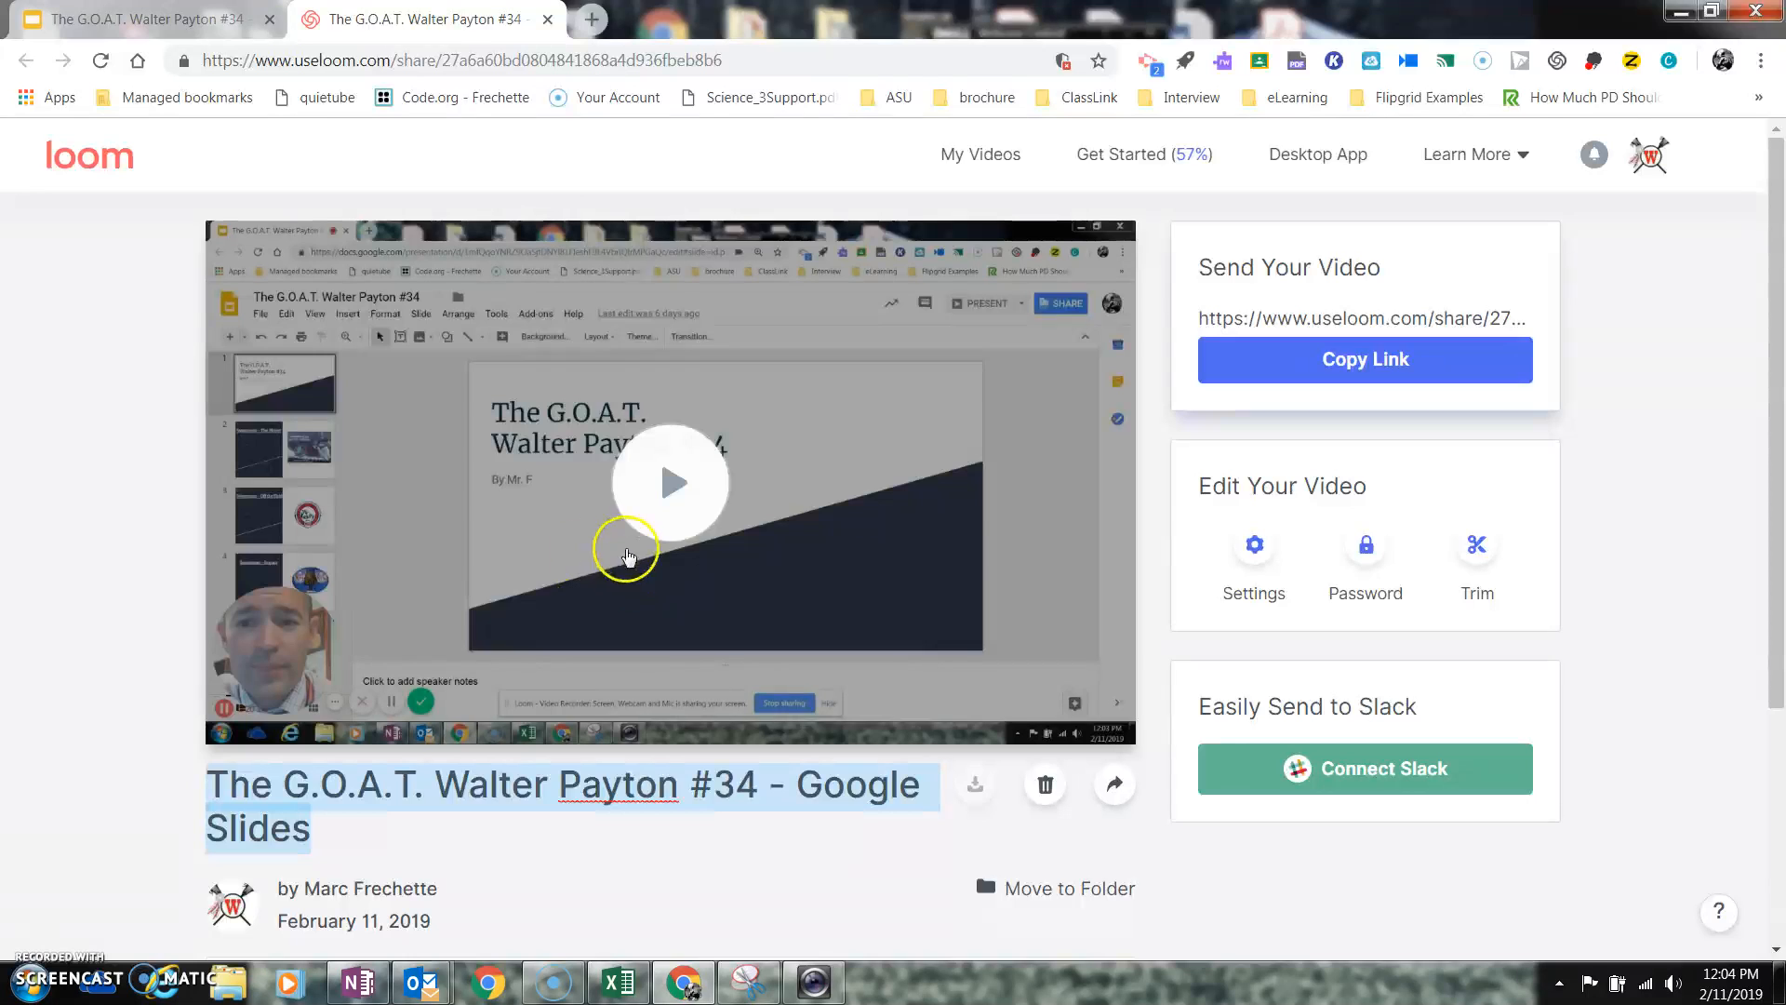
{"action": "mouse_move", "coordinate": [753, 703]}
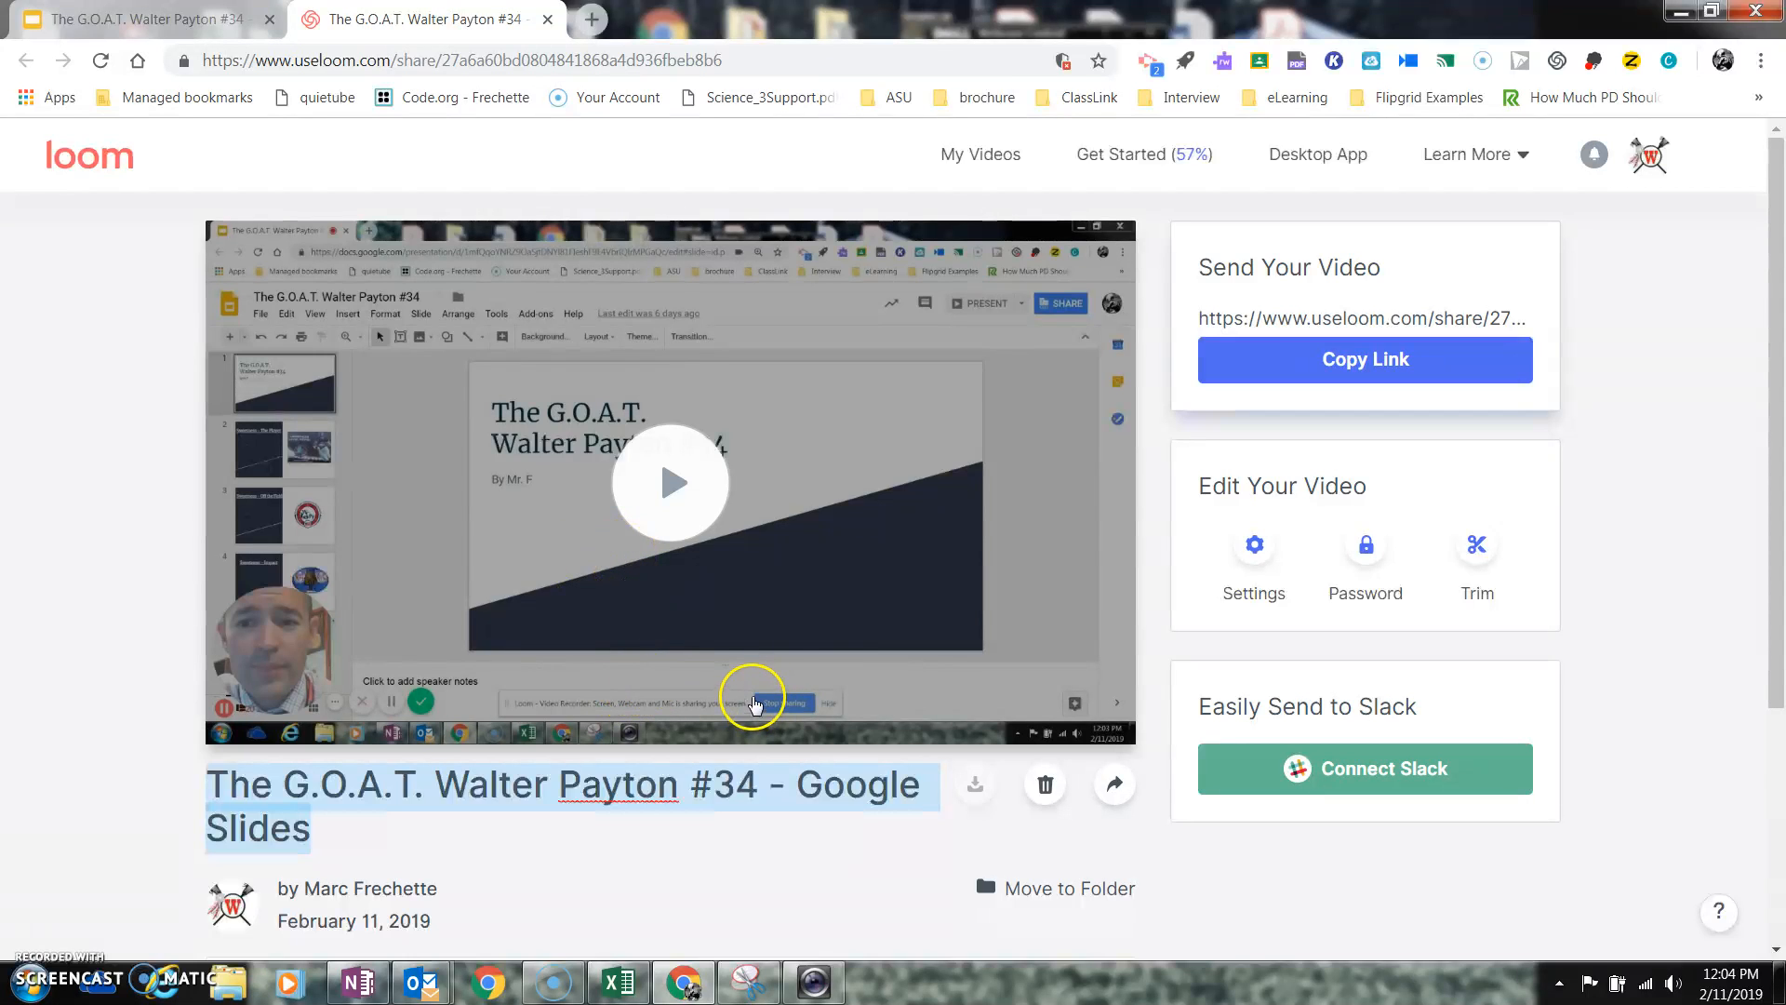
{"action": "mouse_move", "coordinate": [163, 24]}
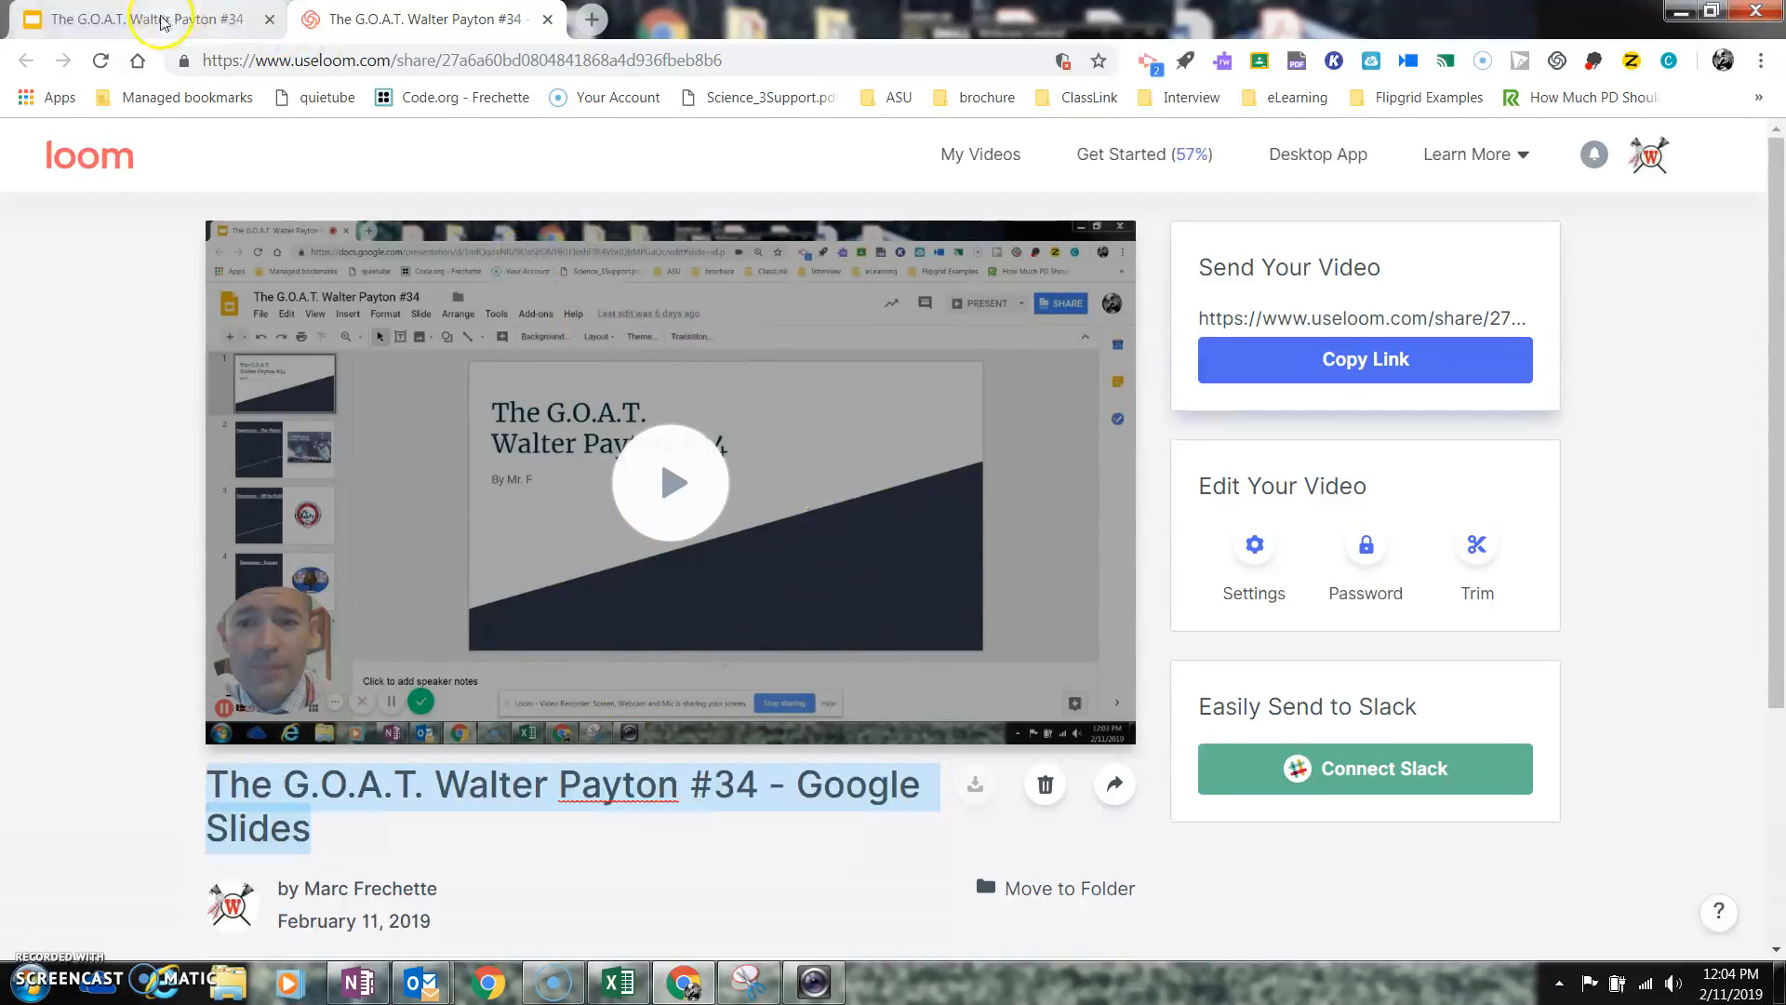
Return to the deck editor and show the Citations slide via the filmstrip.
{"action": "left_click", "coordinate": [166, 21]}
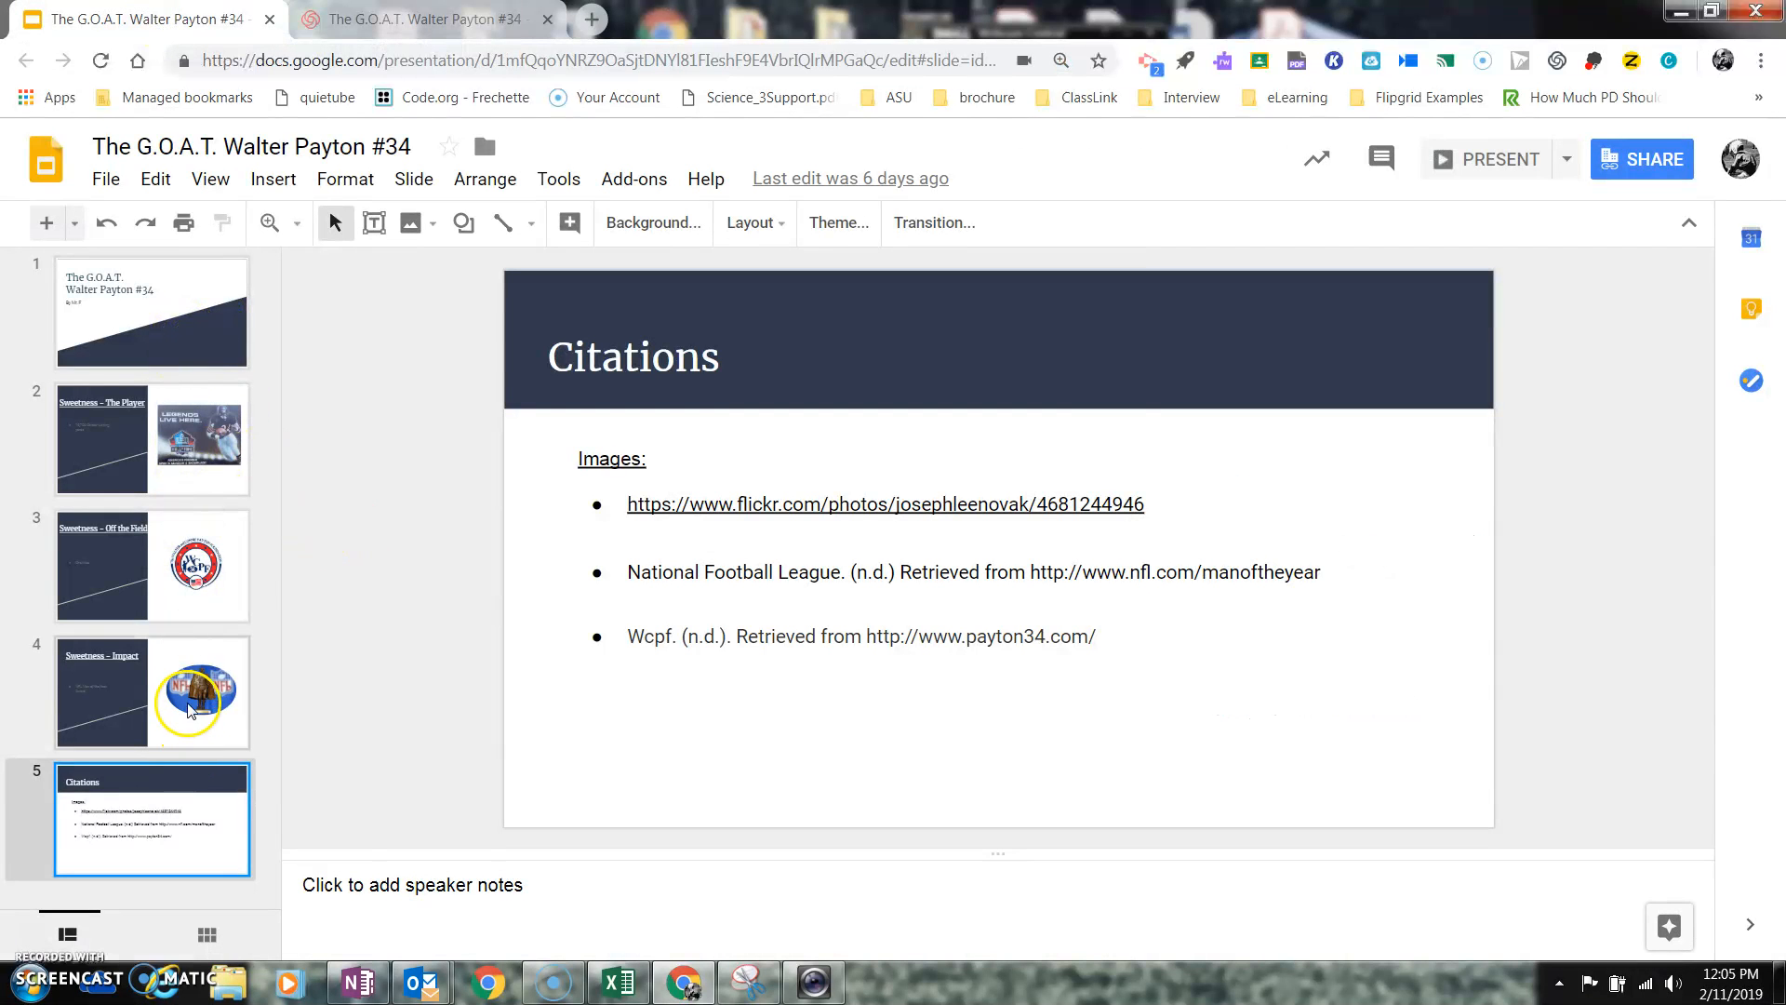
{"action": "left_click", "coordinate": [153, 439]}
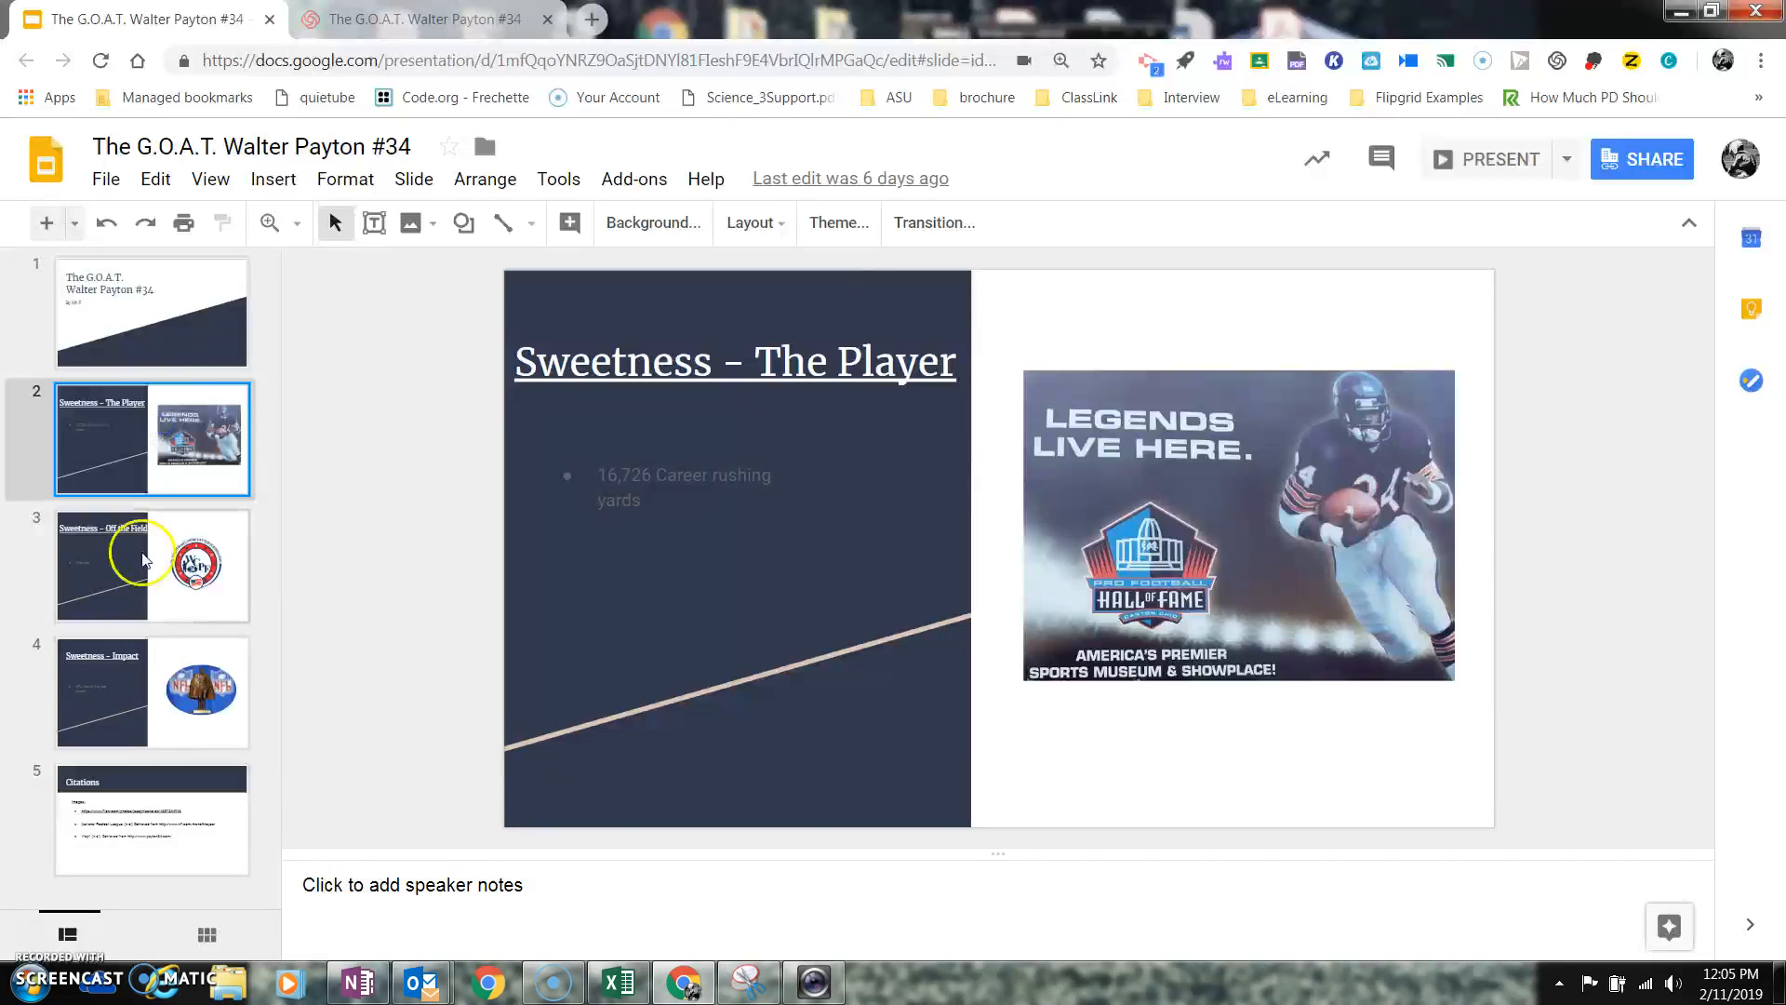
{"action": "left_click", "coordinate": [173, 818]}
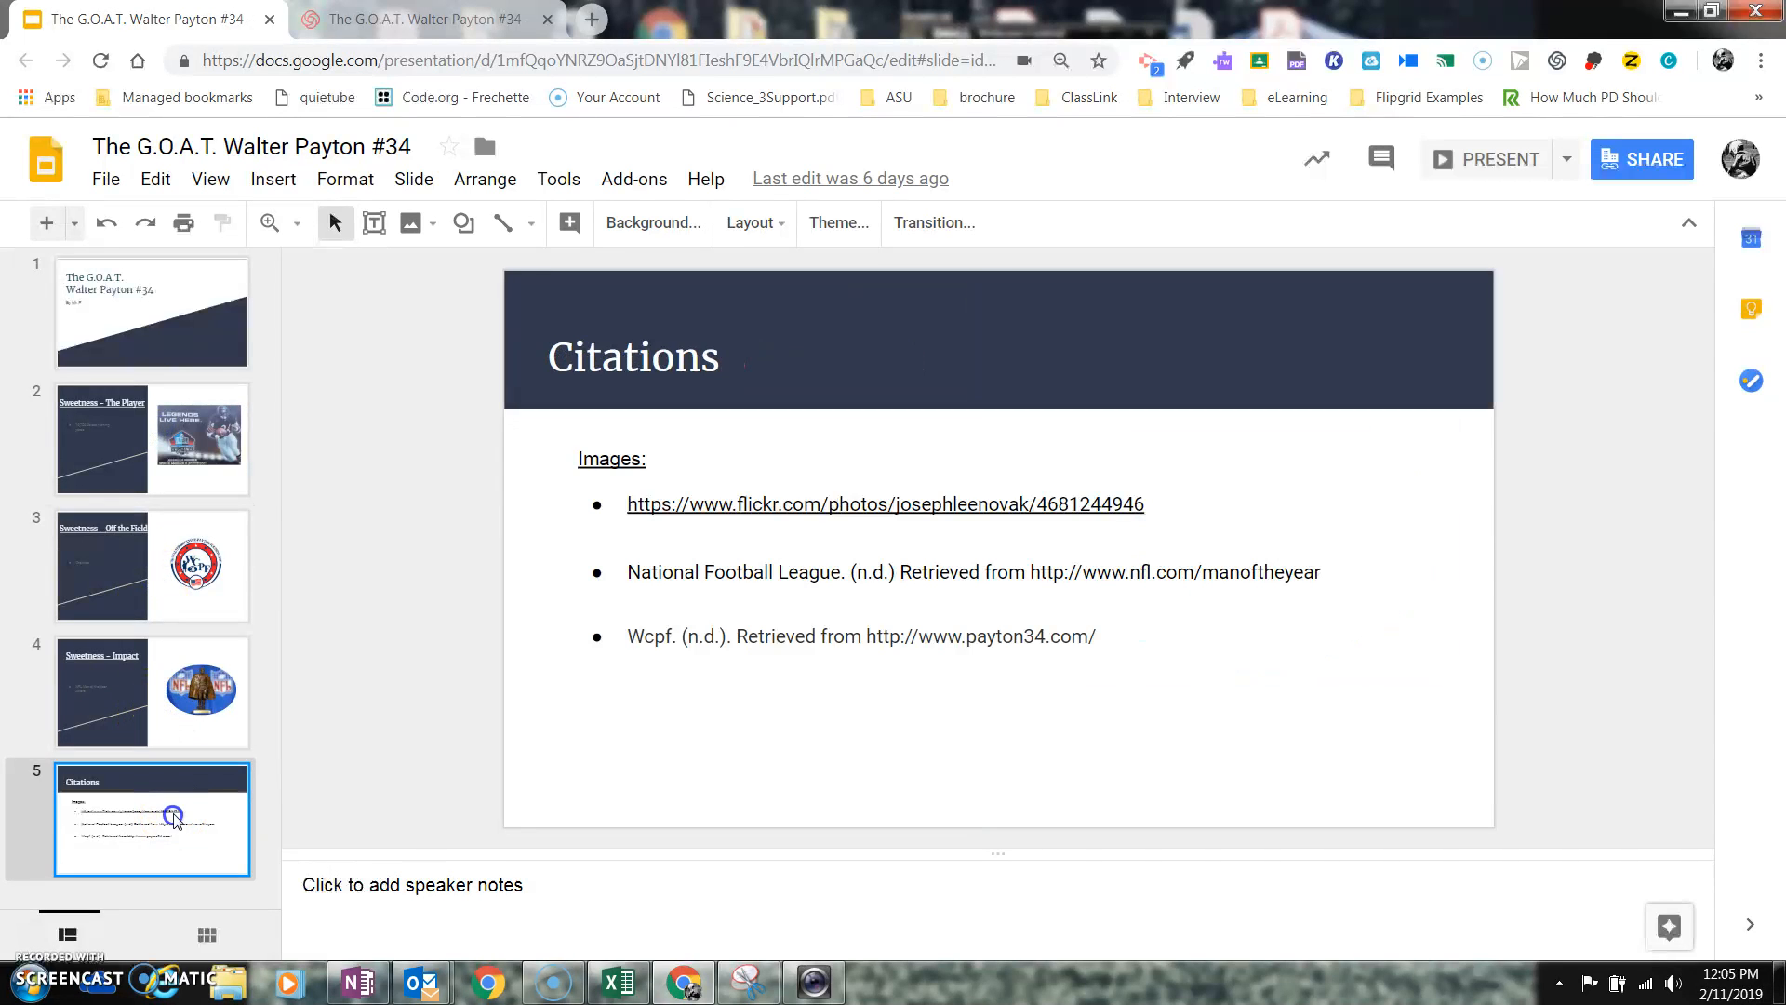
Play the recorded Loom video briefly, pause it, and bring up its trimming editor.
{"action": "left_click", "coordinate": [426, 18]}
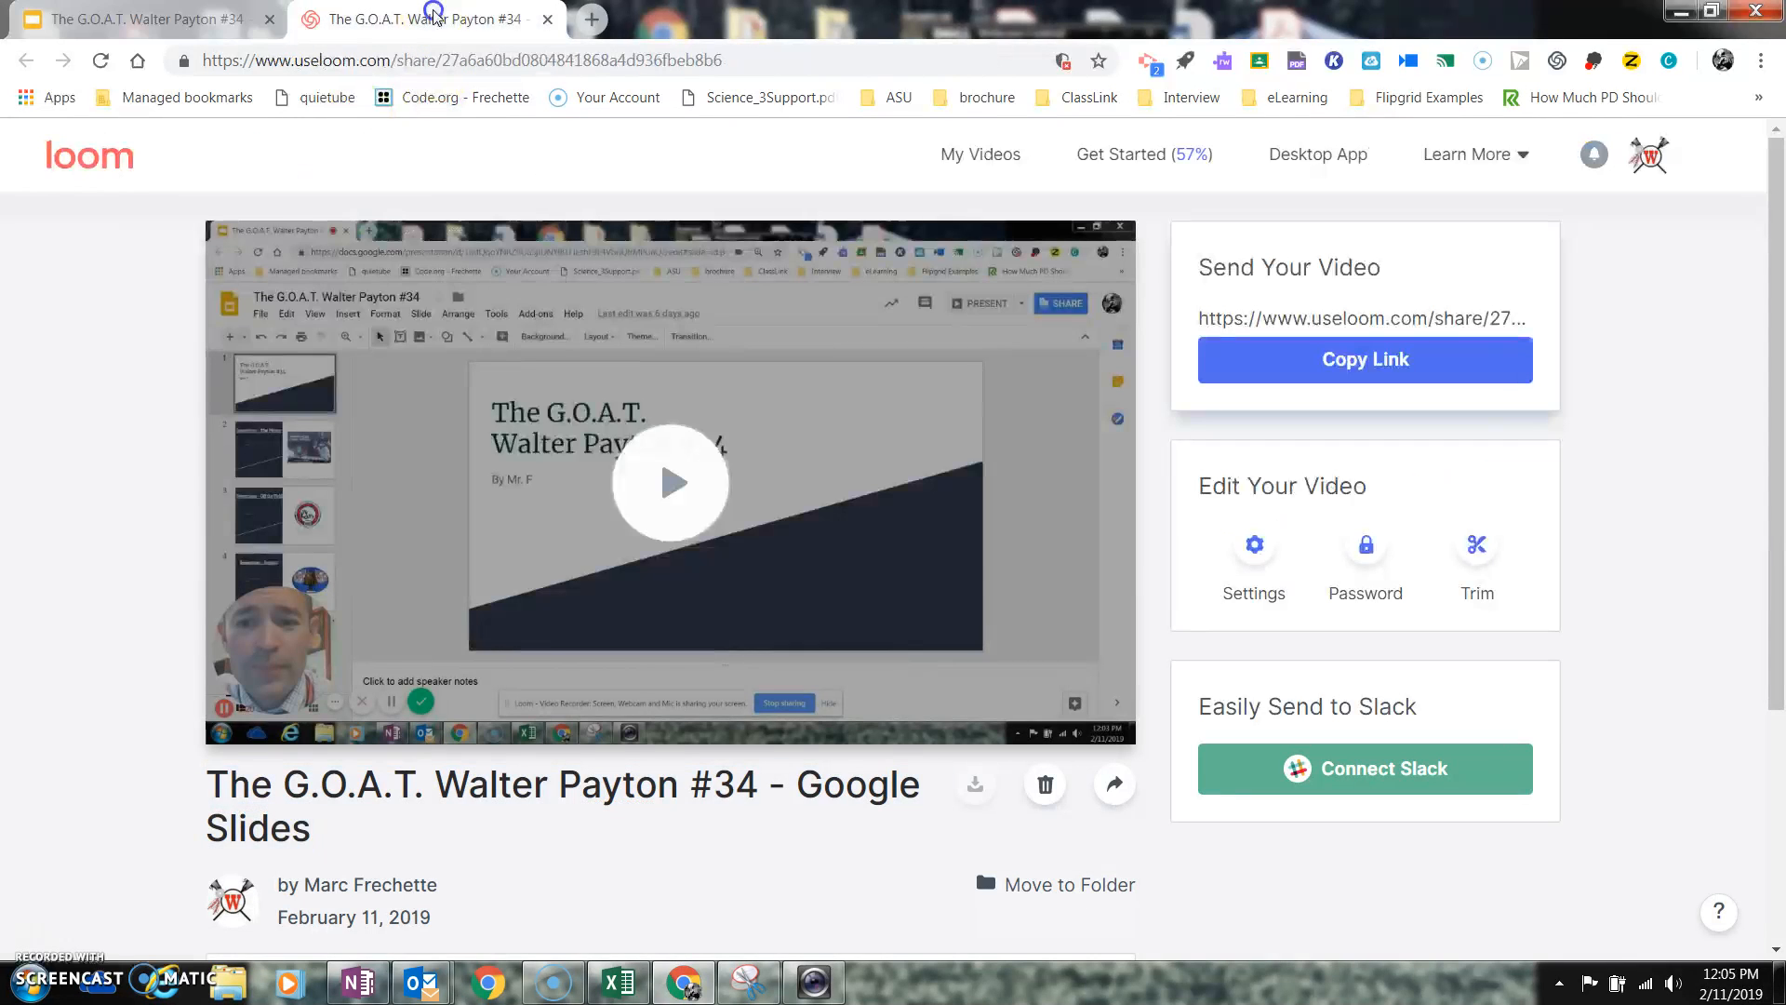
{"action": "mouse_move", "coordinate": [543, 666]}
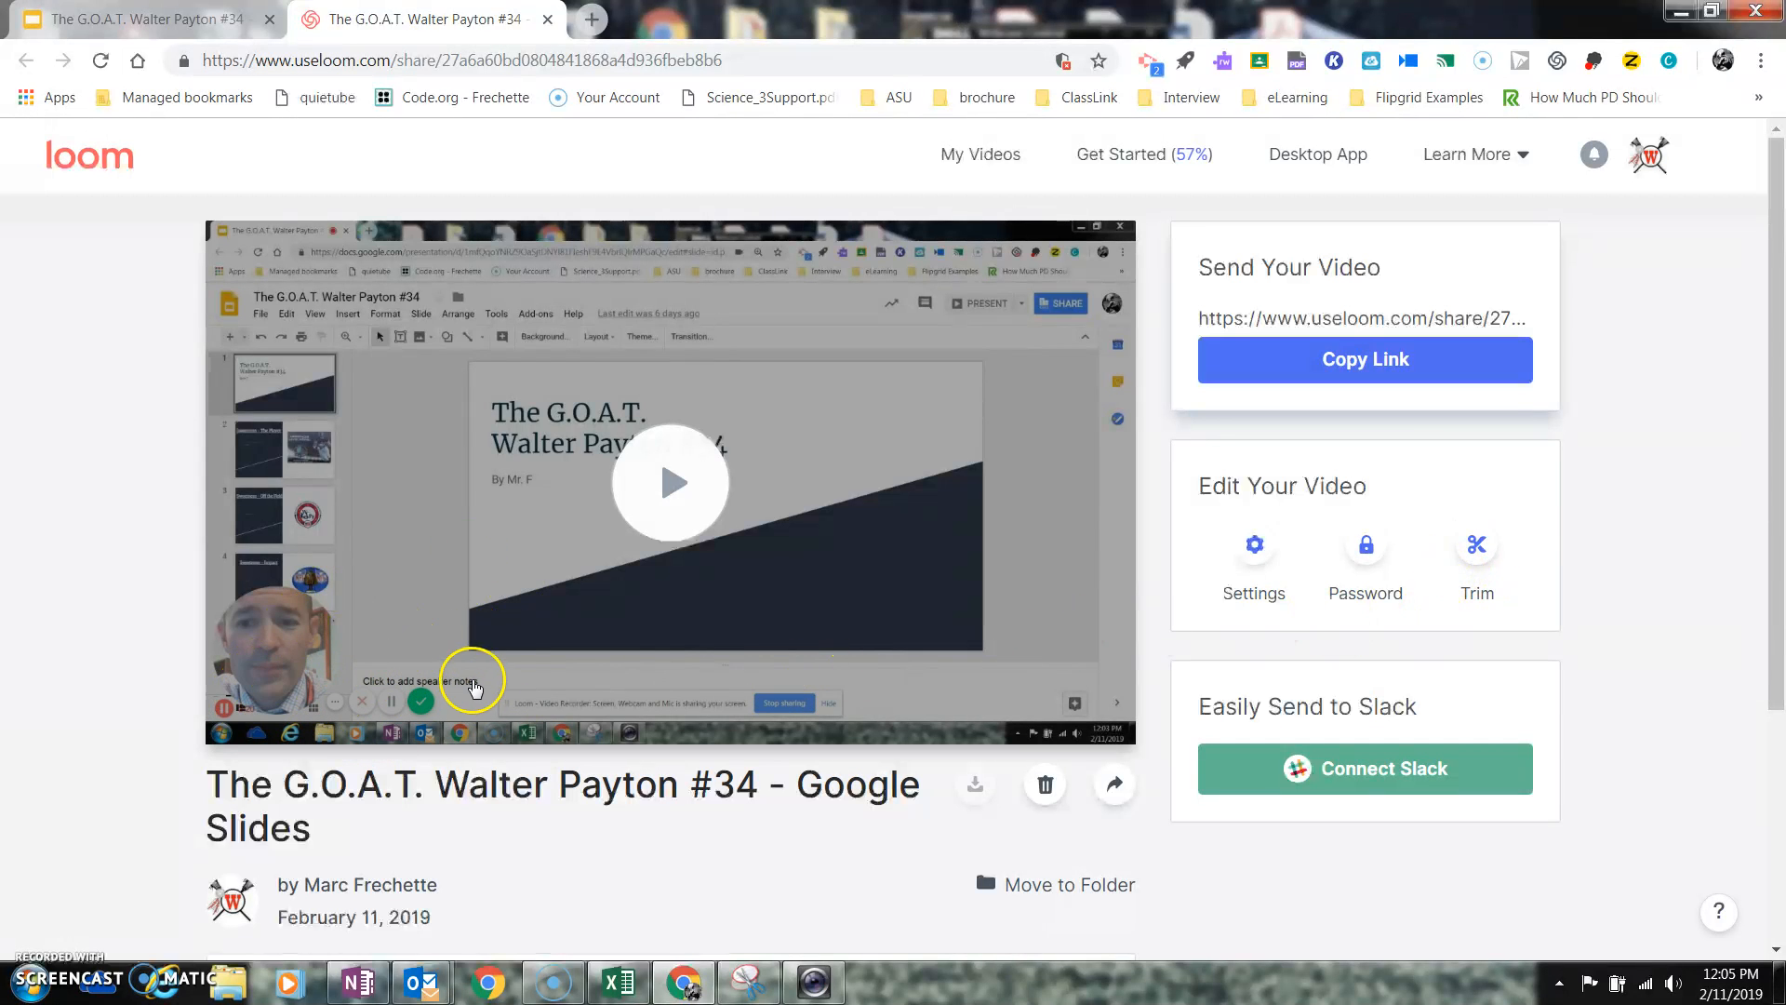
{"action": "left_click", "coordinate": [669, 482]}
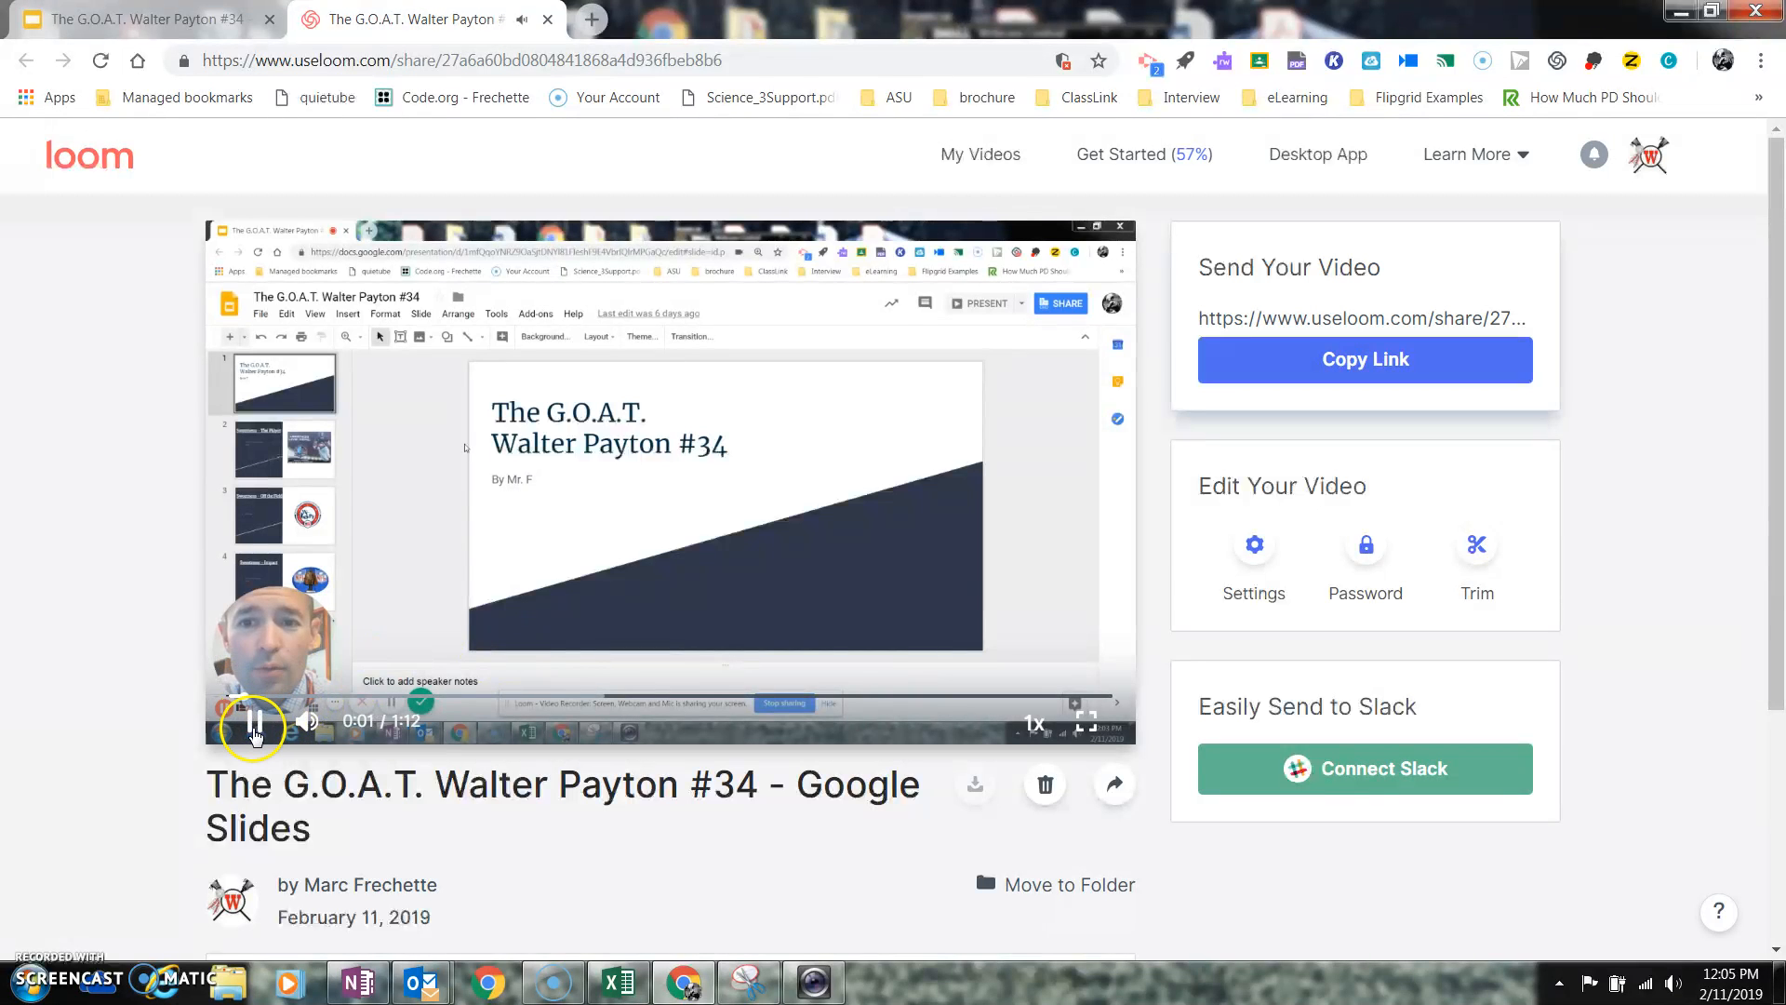
{"action": "left_click", "coordinate": [253, 723]}
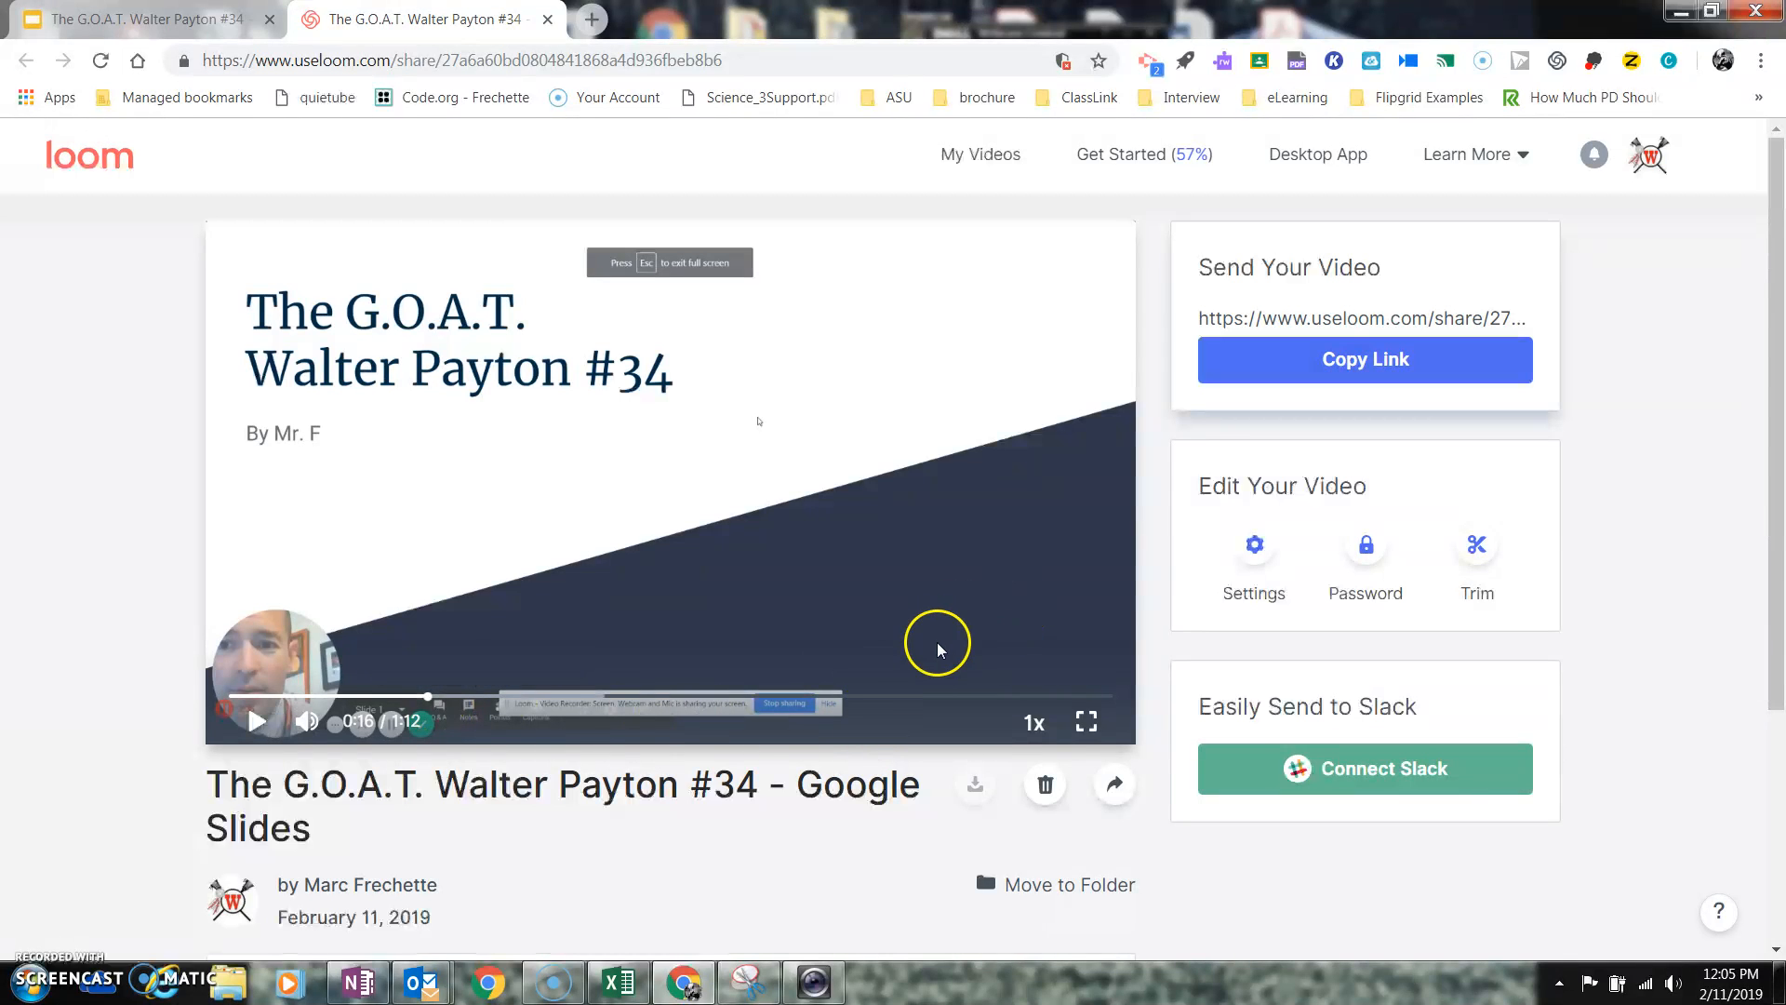
{"action": "left_click", "coordinate": [1477, 547]}
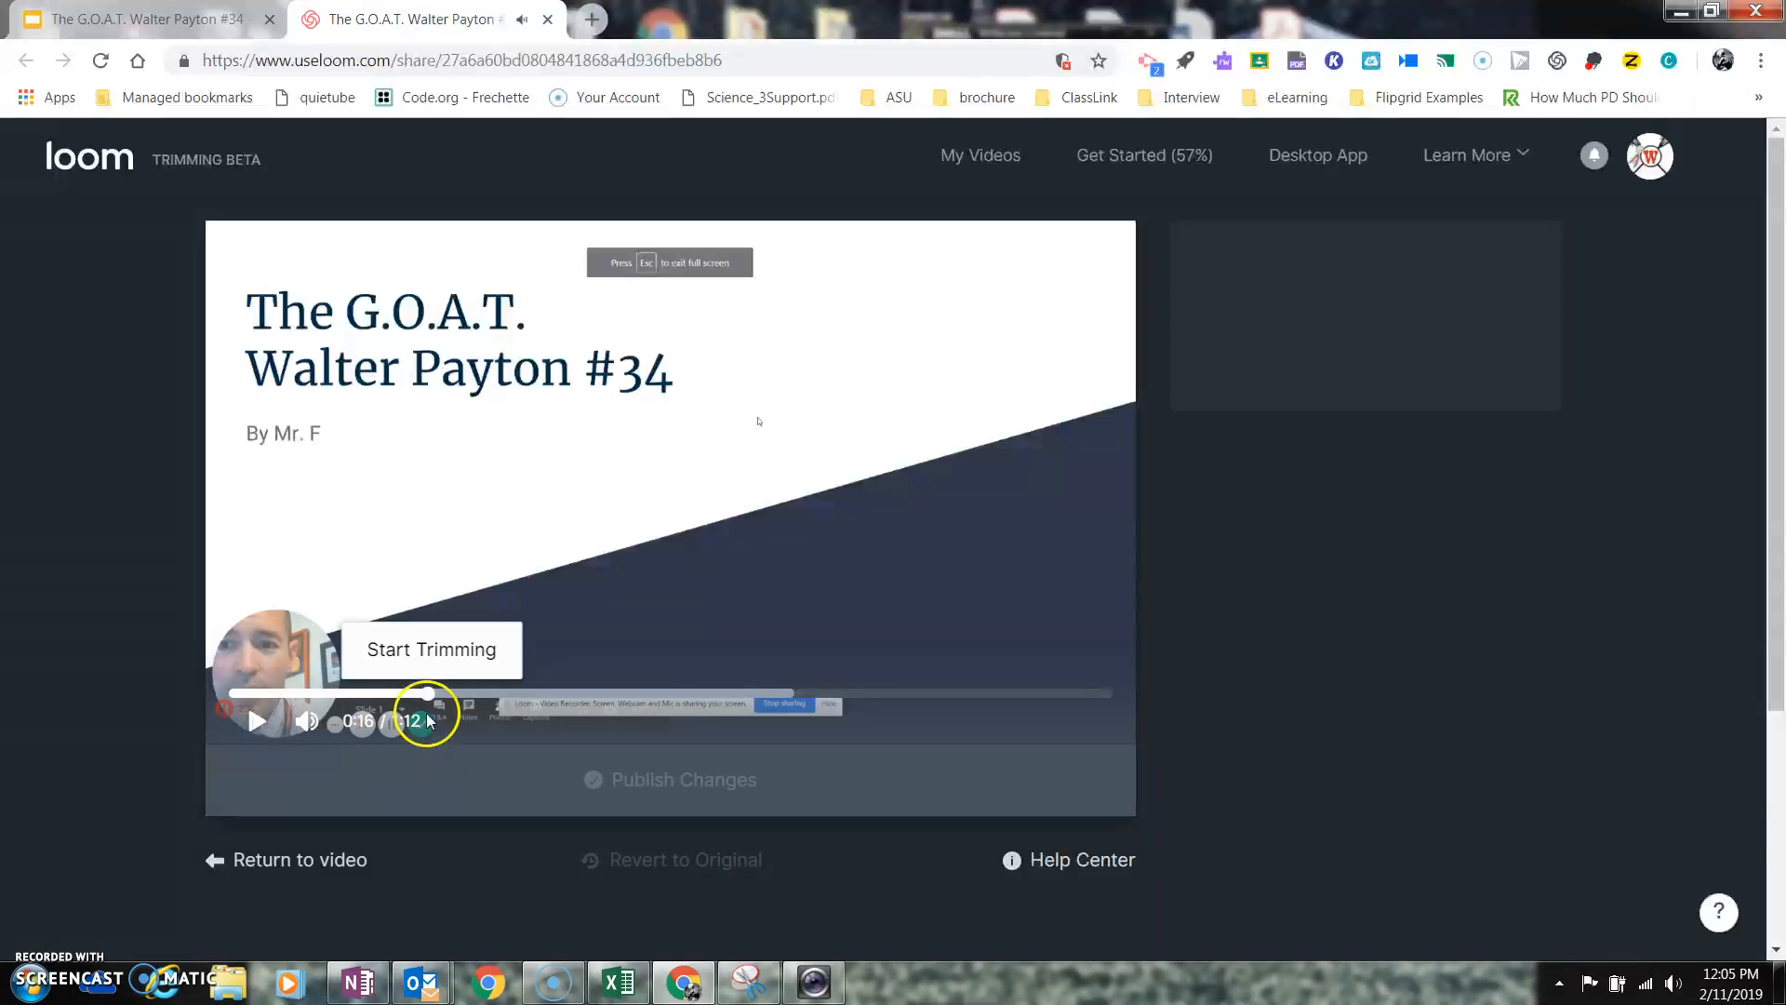
Mark the video's first 15.9 seconds and remove that opening section.
{"action": "left_click", "coordinate": [431, 650]}
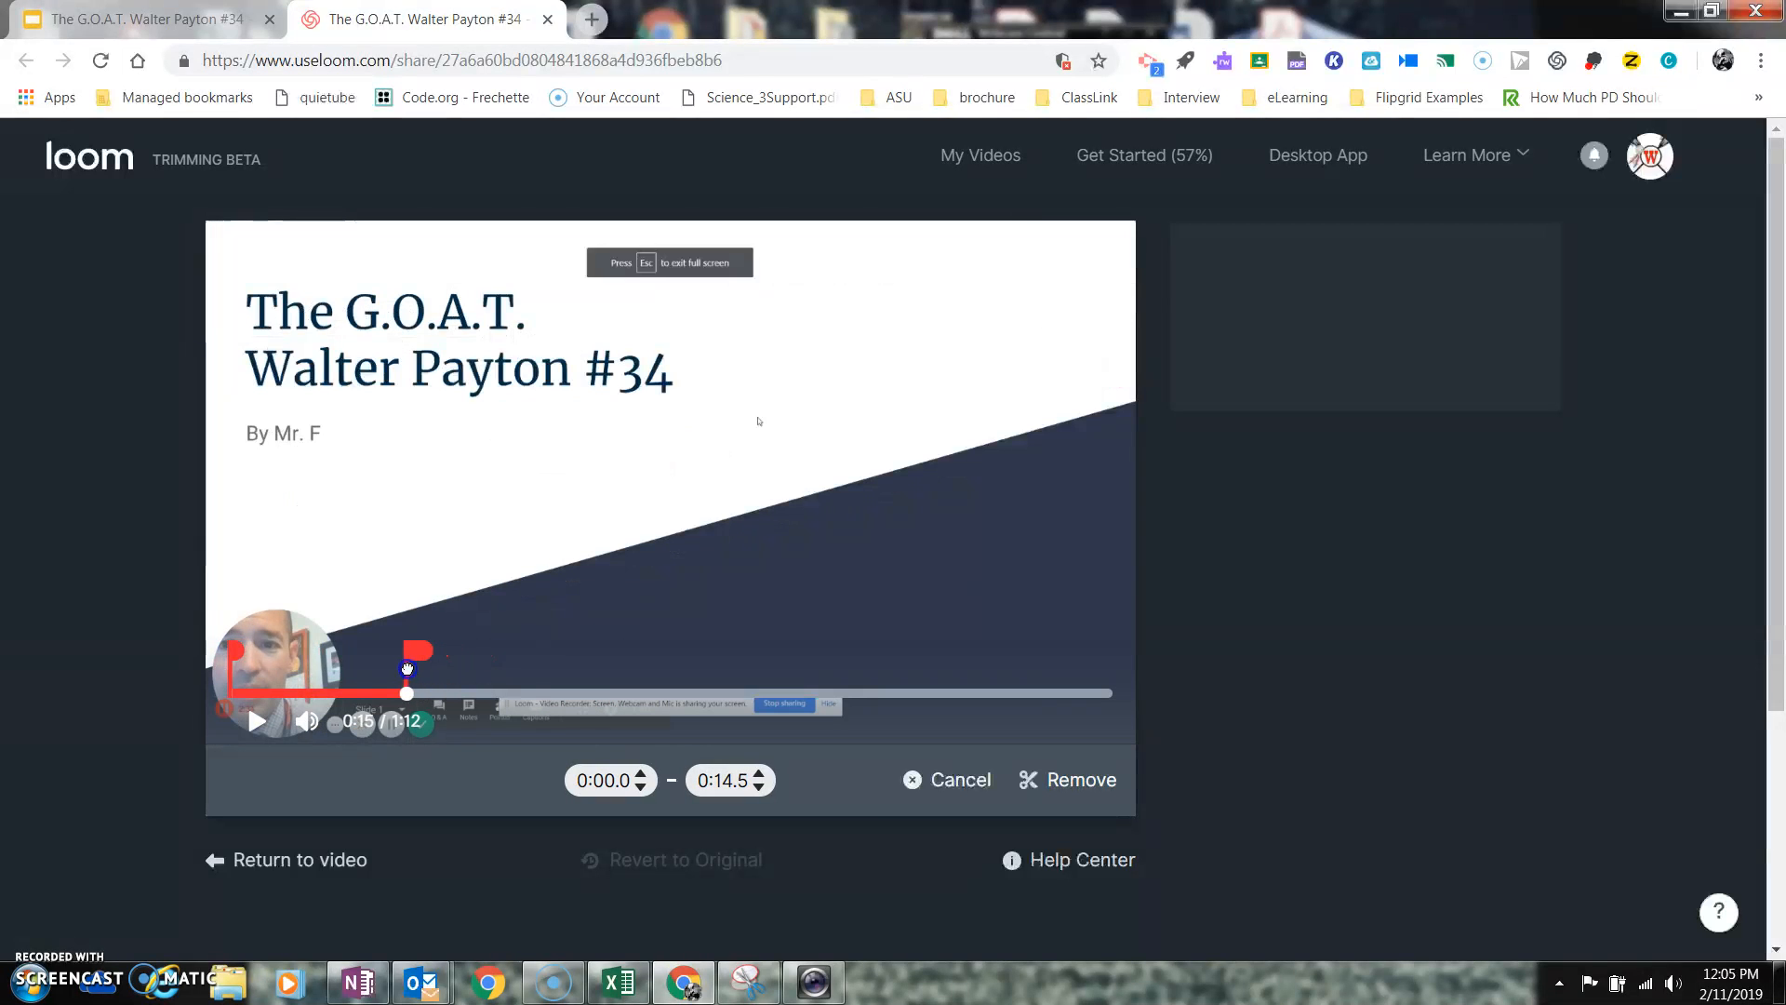
{"action": "left_click_drag", "start_coordinate": [407, 668], "coordinate": [424, 668]}
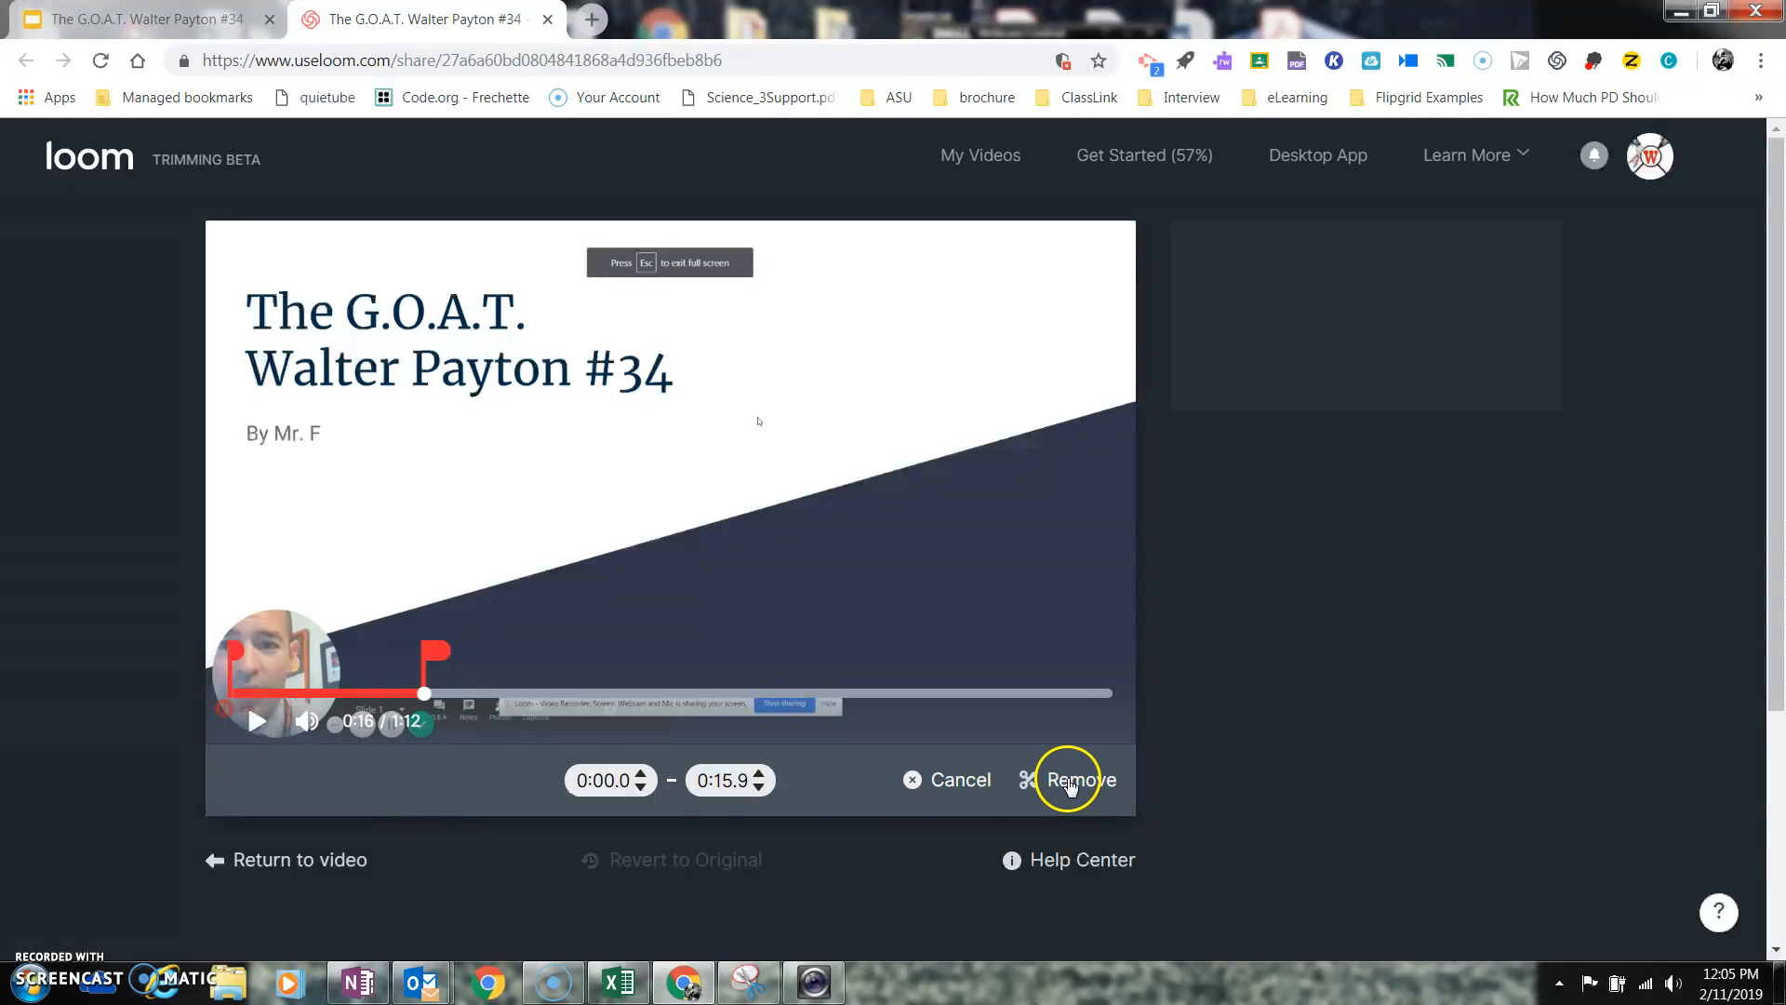
{"action": "left_click", "coordinate": [1081, 780]}
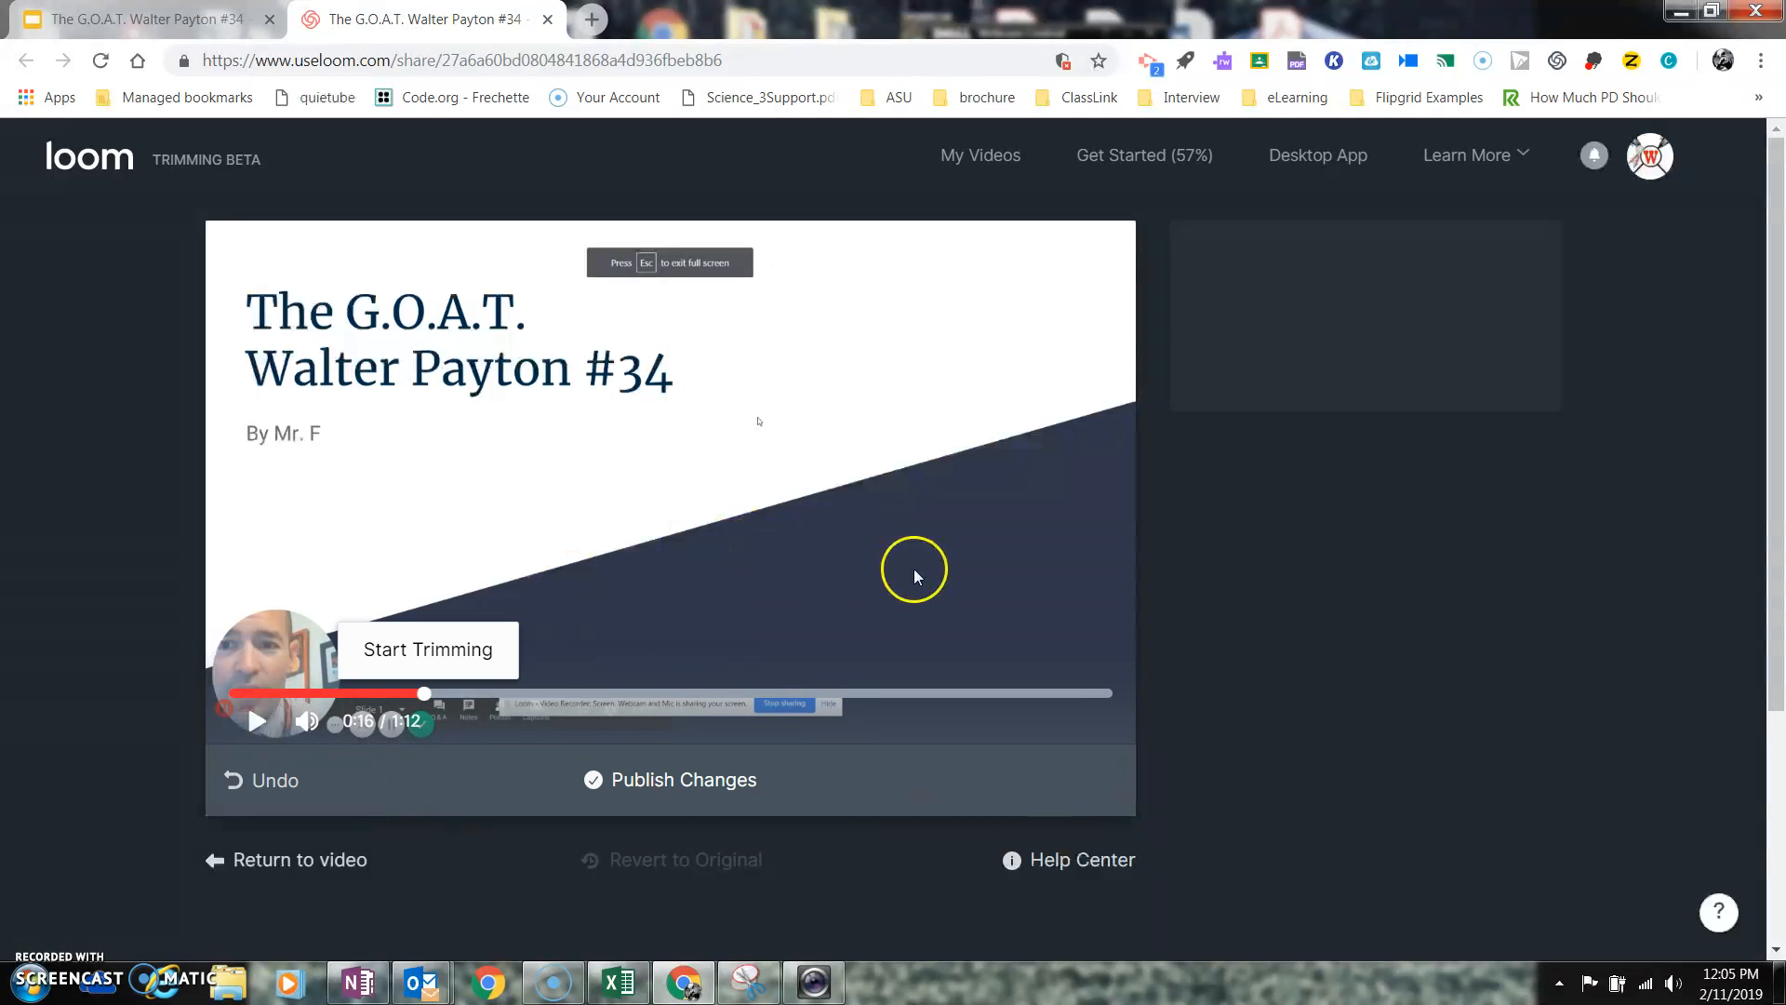
{"action": "mouse_move", "coordinate": [839, 495]}
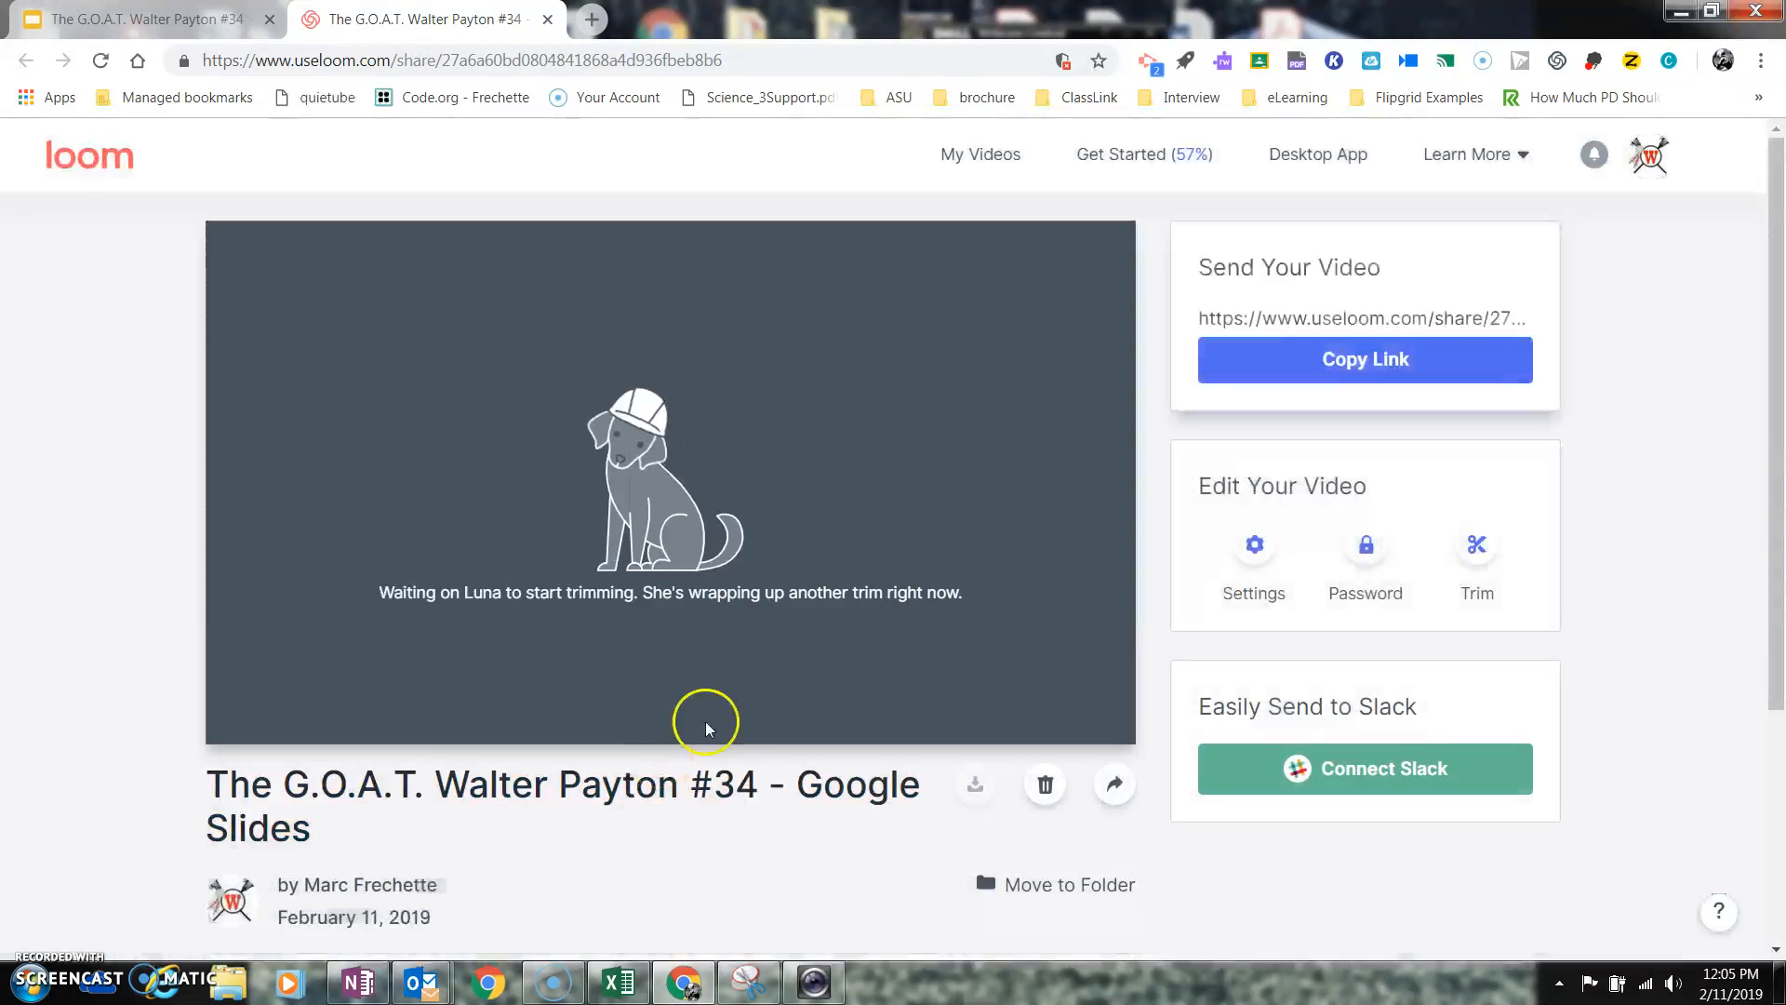
{"action": "mouse_move", "coordinate": [762, 569]}
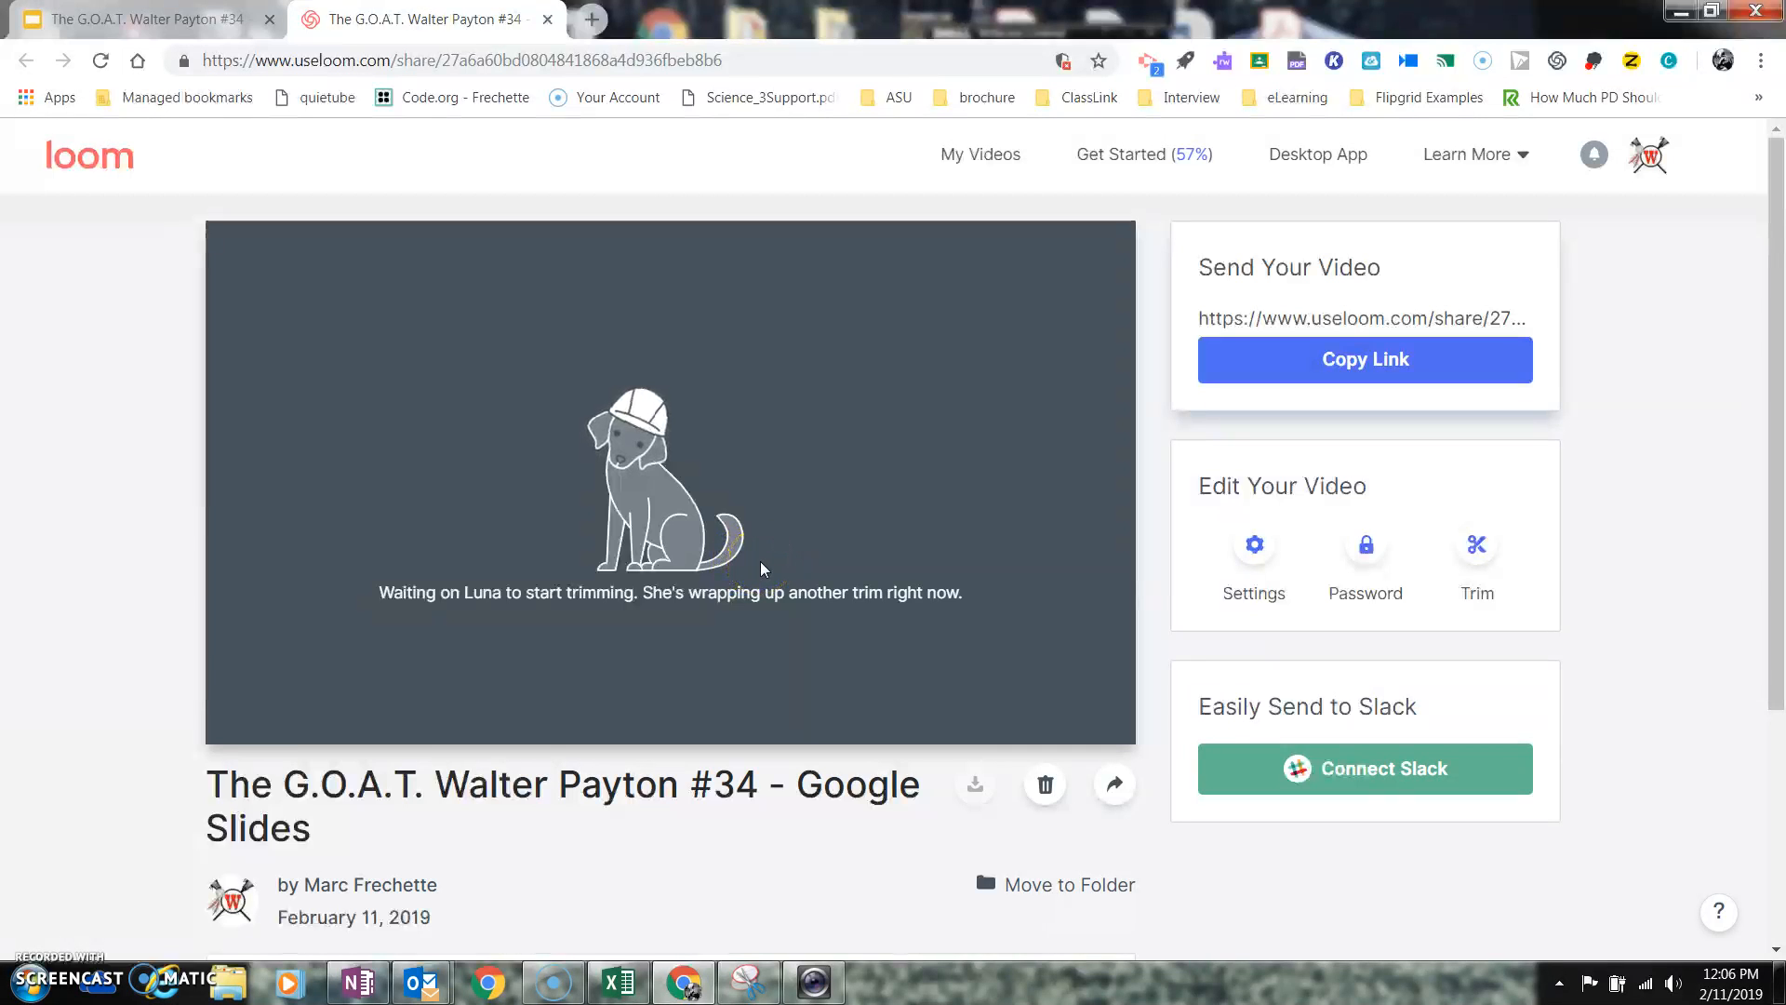
{"action": "mouse_move", "coordinate": [982, 663]}
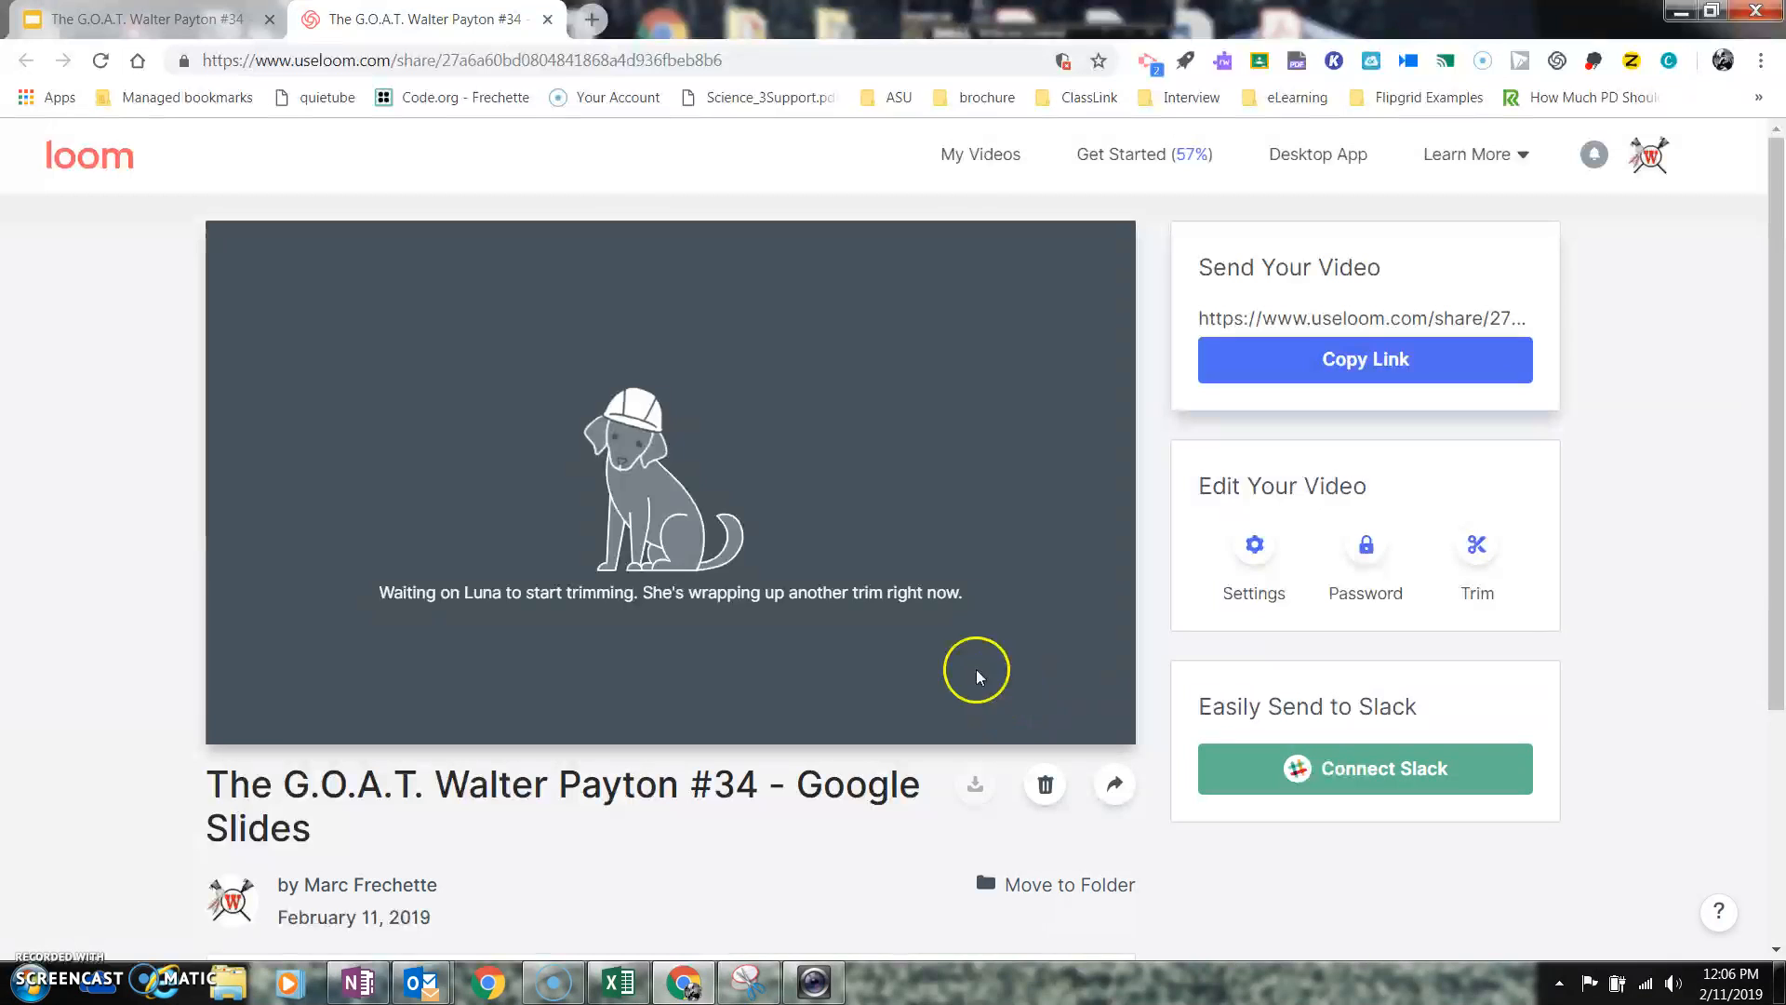
{"action": "mouse_move", "coordinate": [1284, 274]}
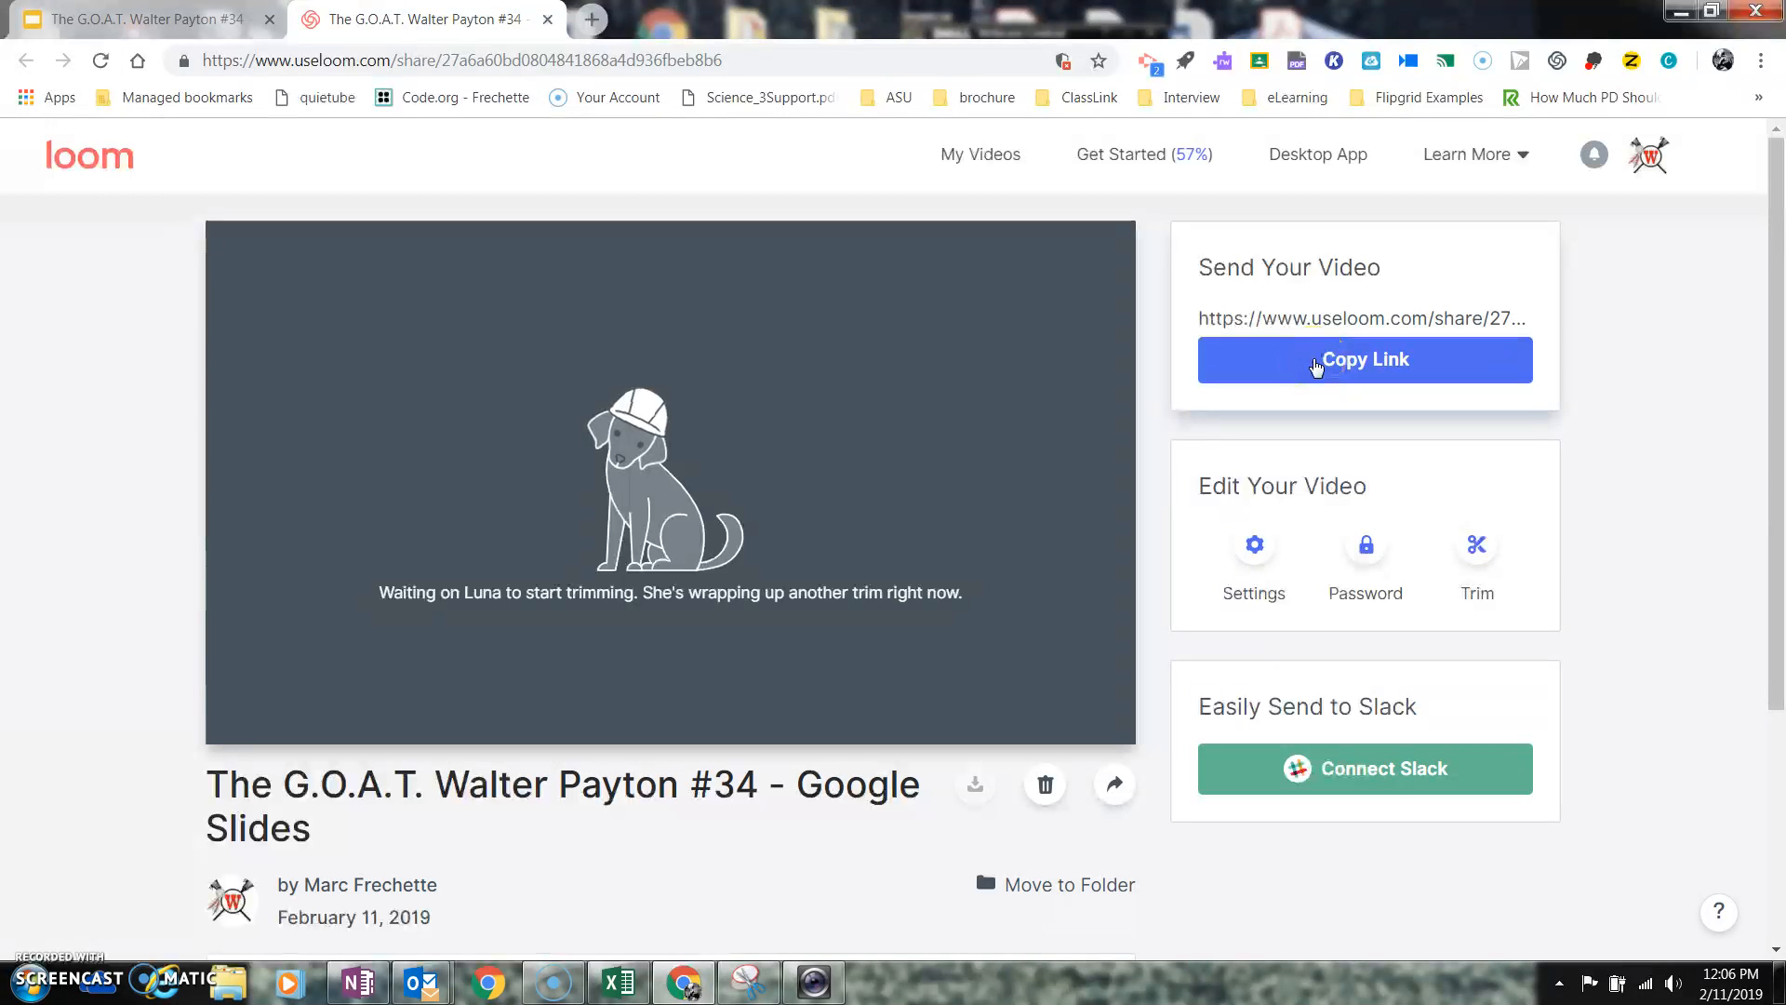
Copy the Loom video's share link while the trim processes.
{"action": "left_click", "coordinate": [1366, 359]}
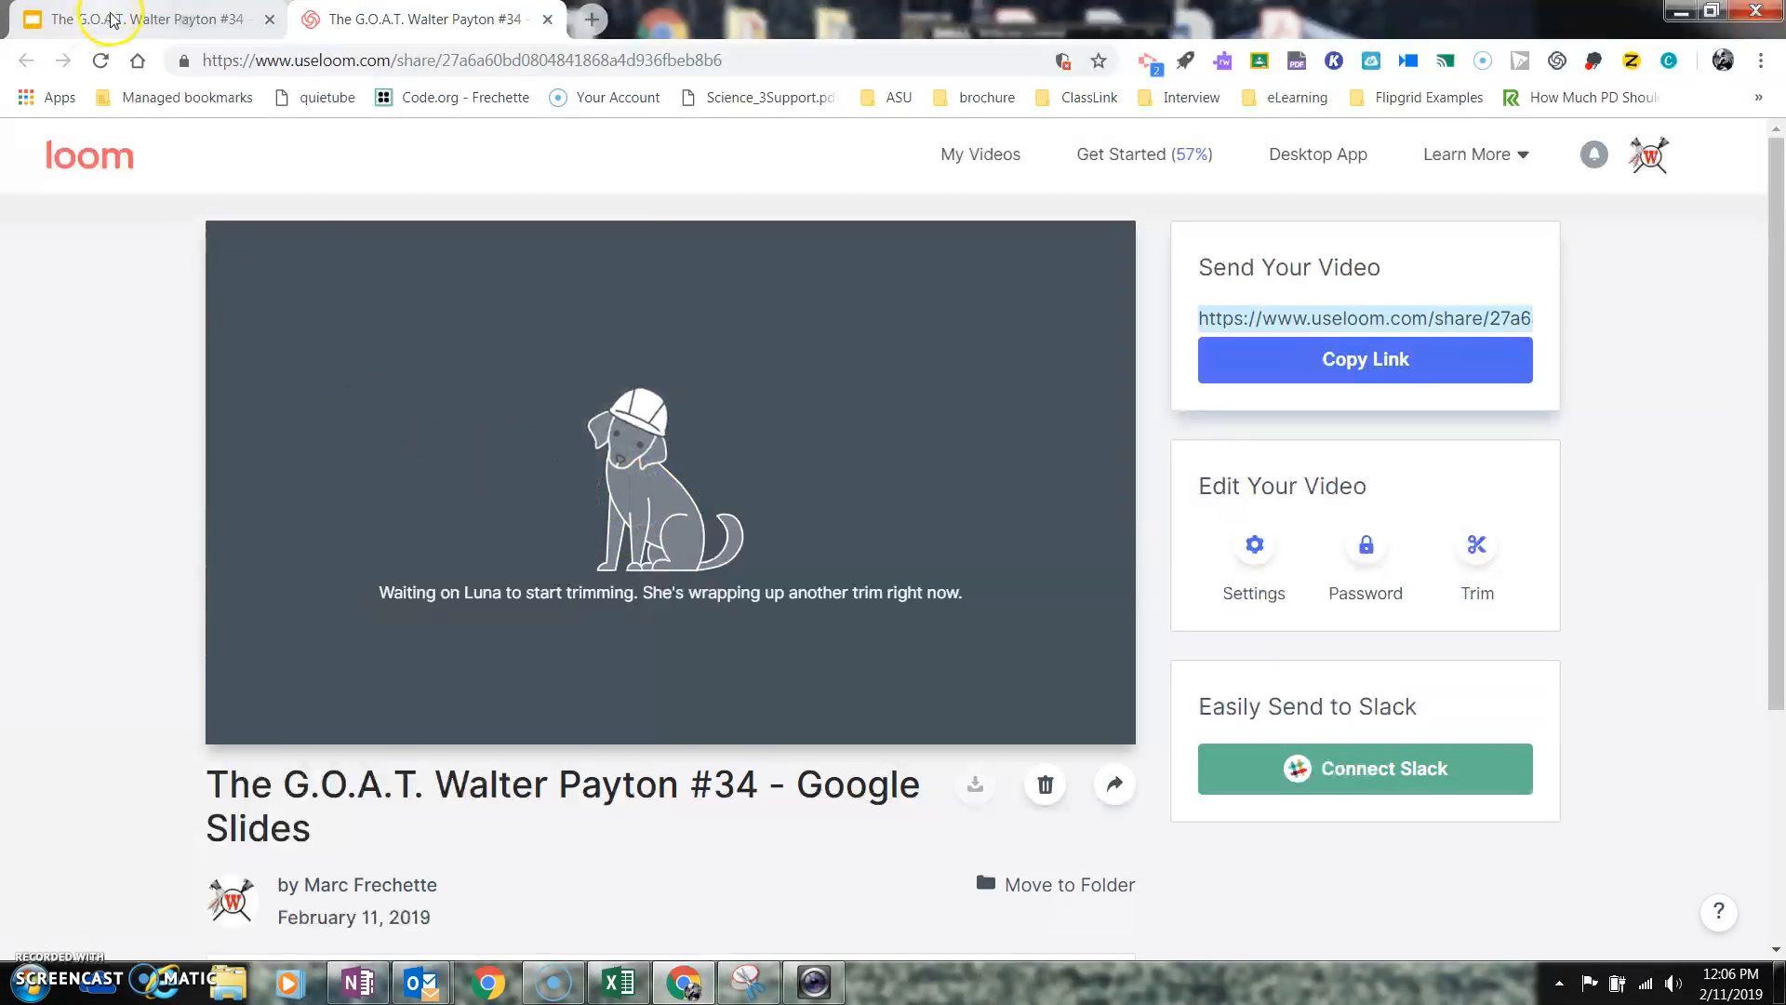
Show the deck's title slide briefly, then return to the Loom video page.
{"action": "left_click", "coordinate": [112, 18]}
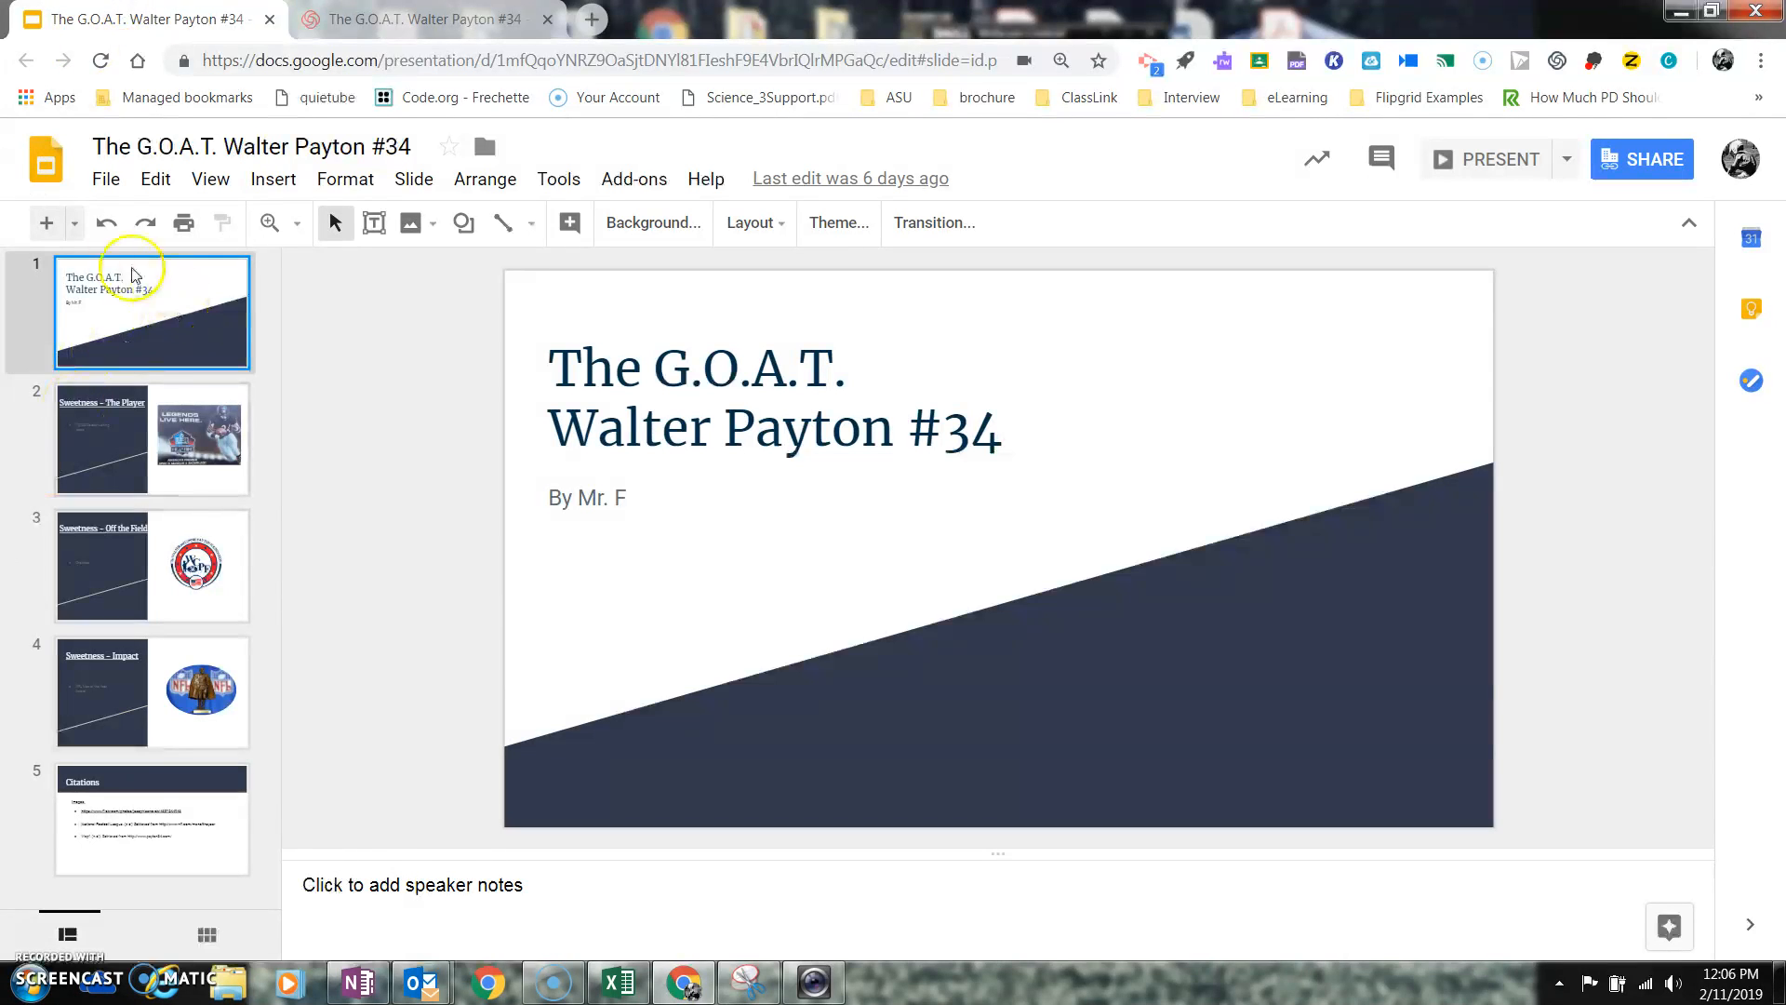
{"action": "mouse_move", "coordinate": [197, 417]}
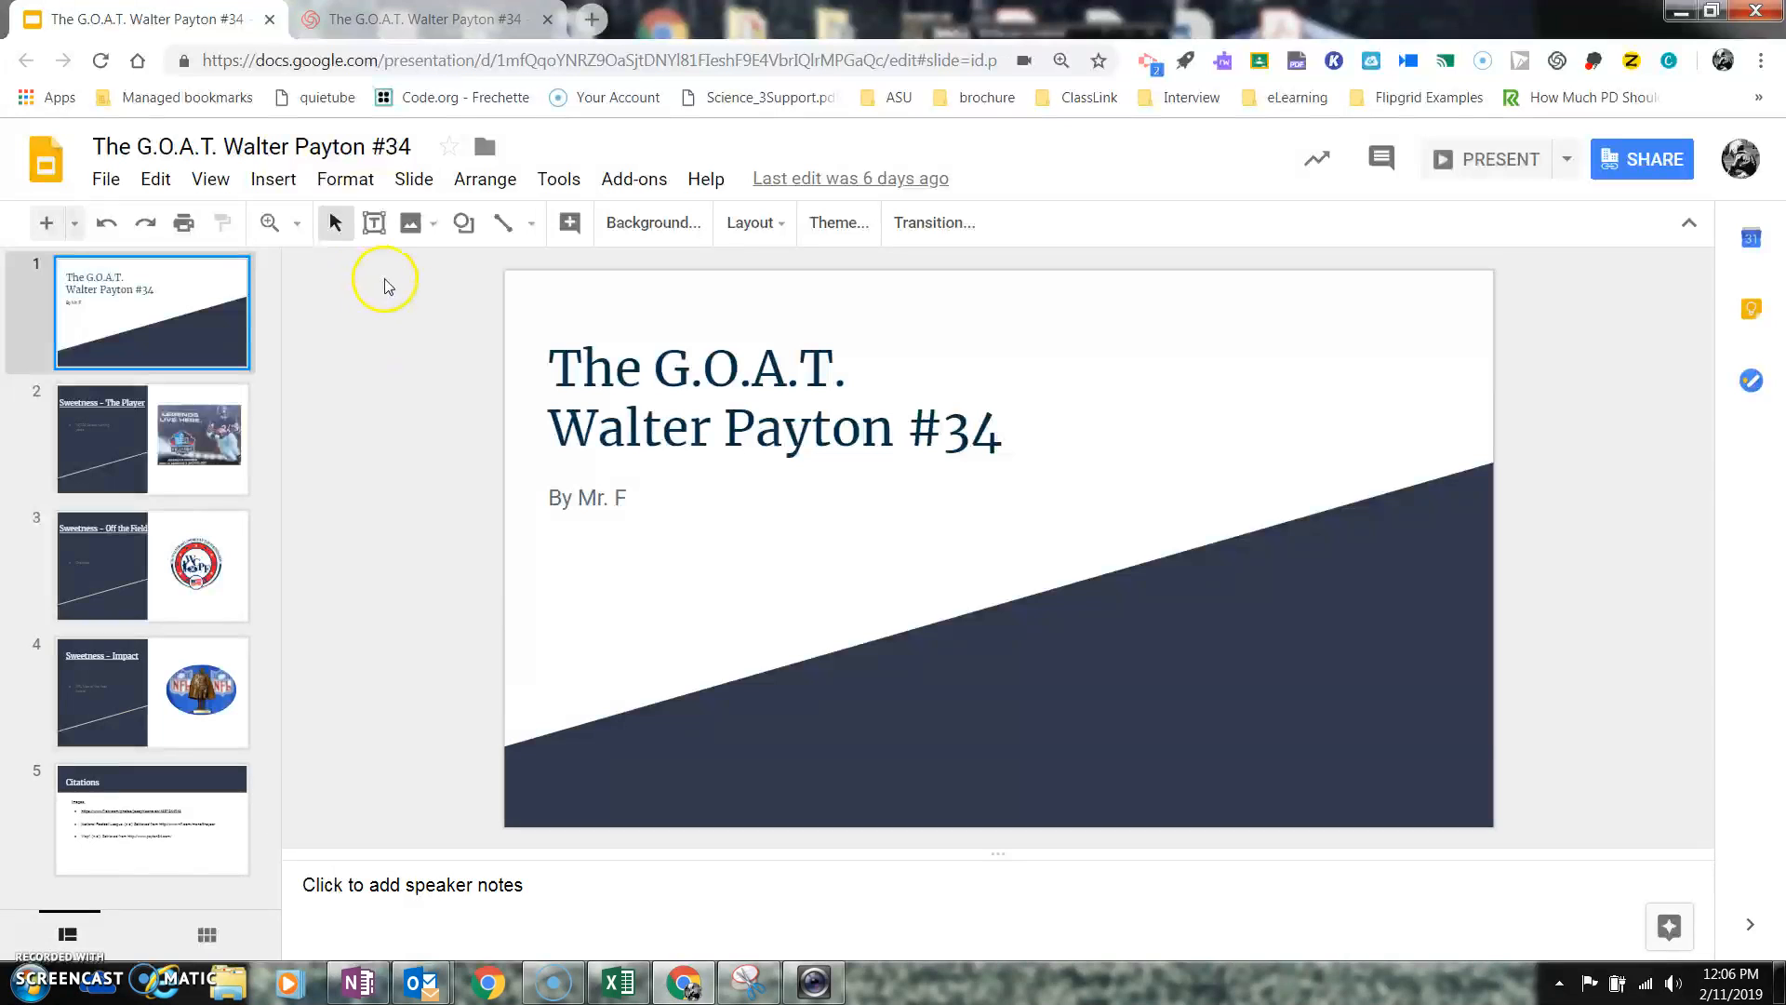
{"action": "mouse_move", "coordinate": [1555, 82]}
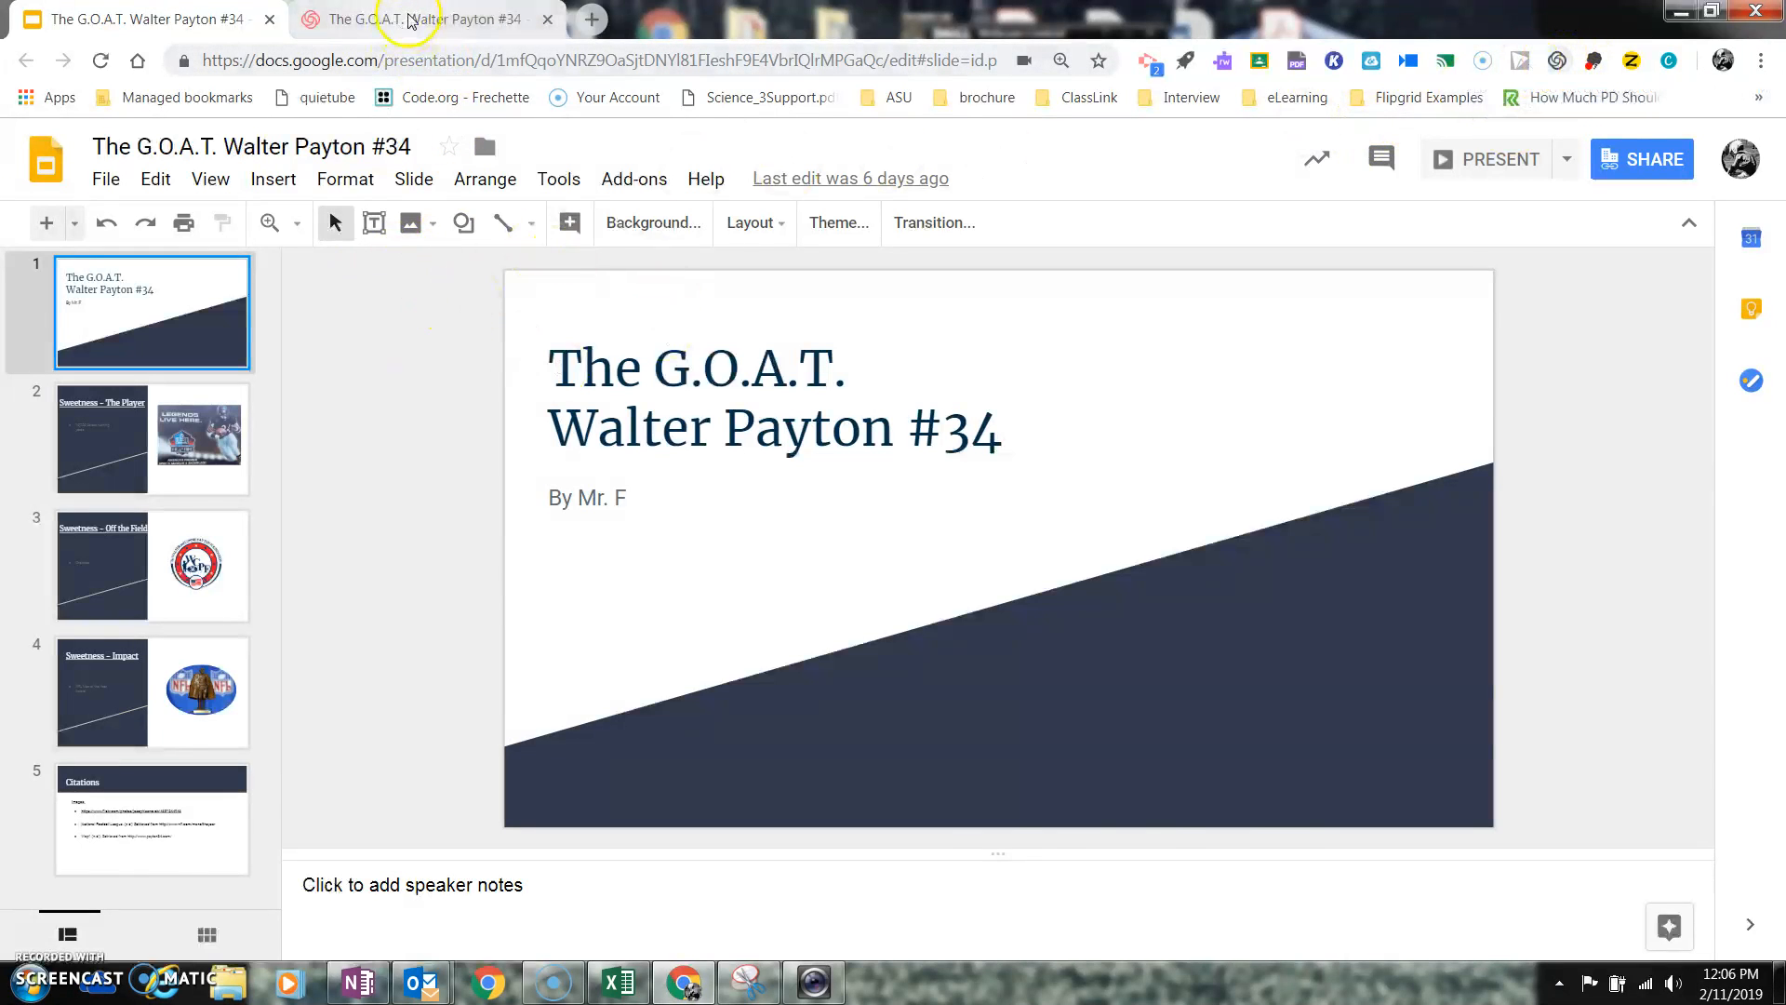
{"action": "left_click", "coordinate": [432, 19]}
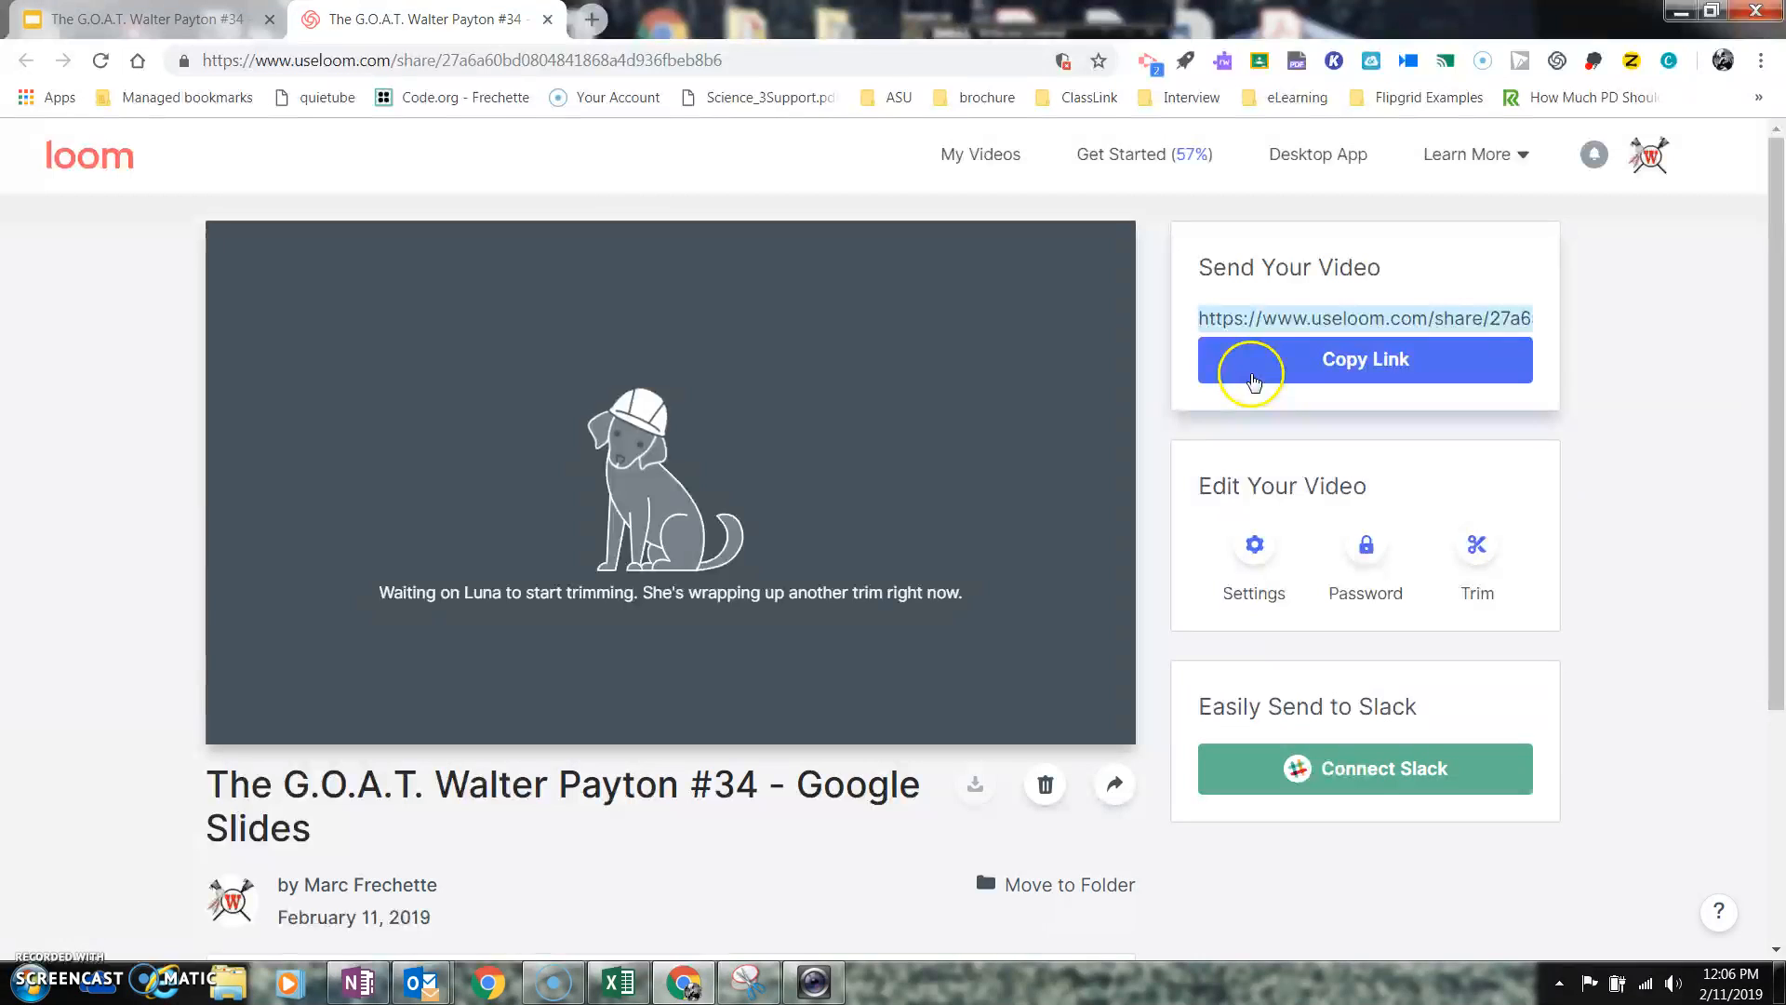
{"action": "mouse_move", "coordinate": [1306, 318]}
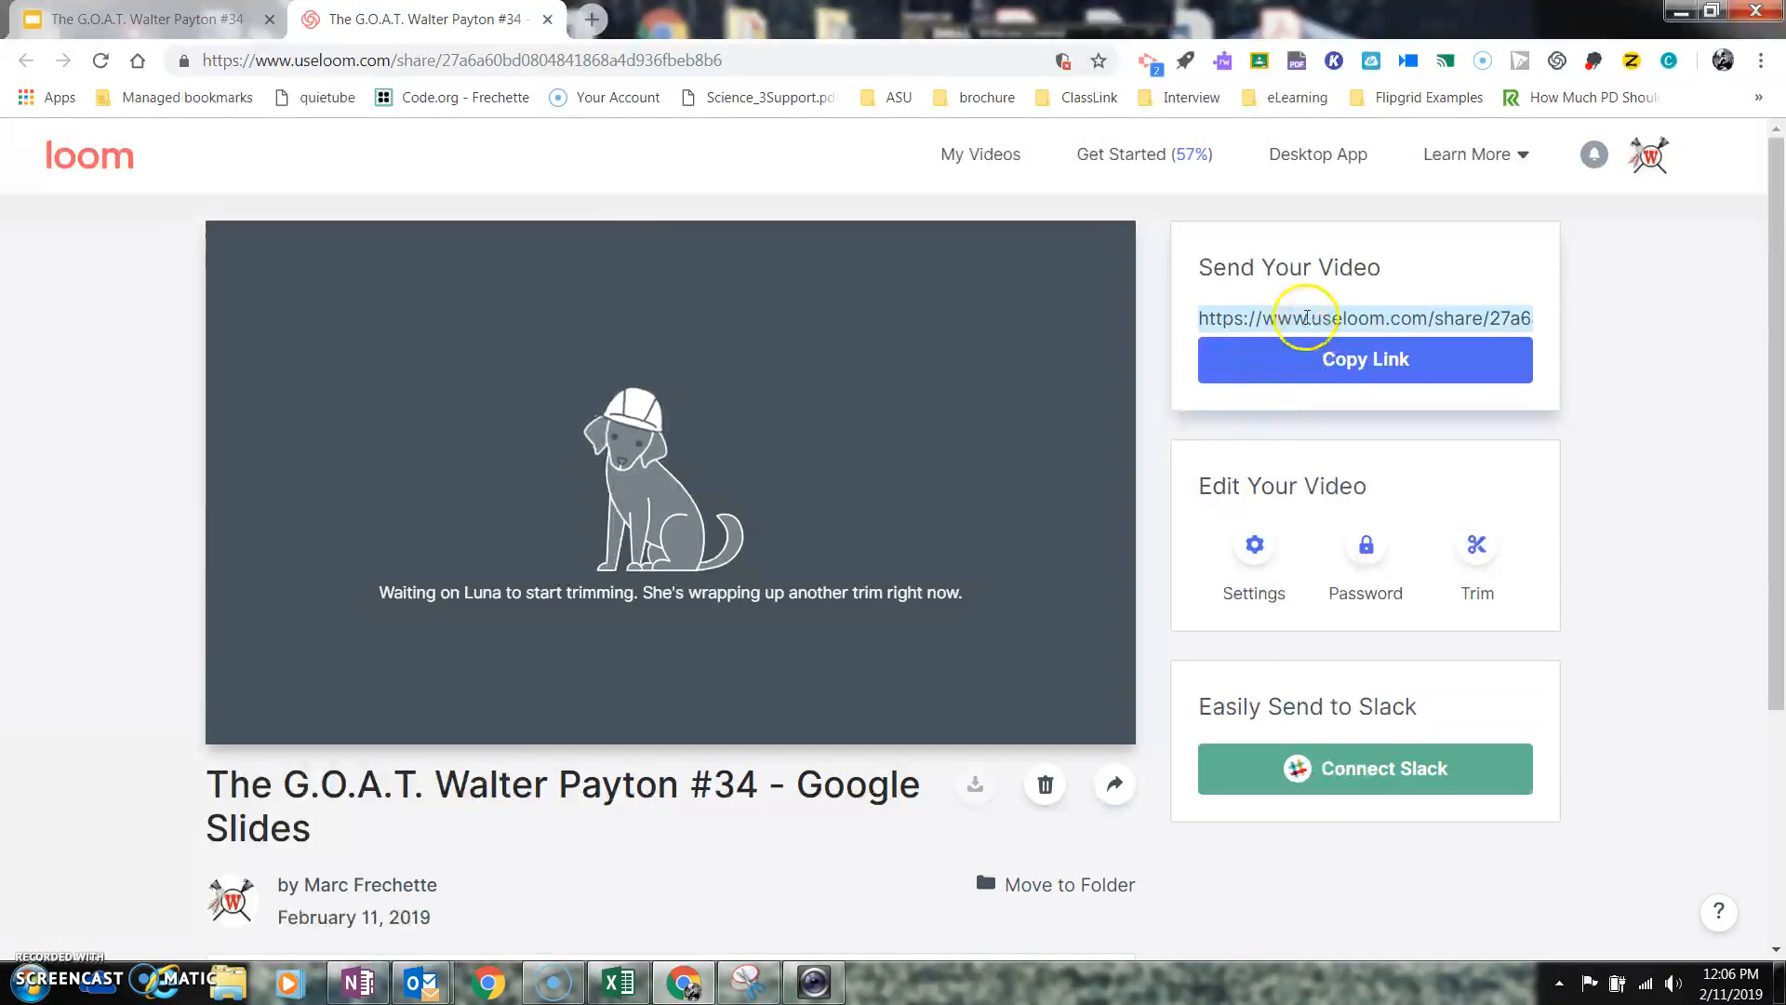
{"action": "mouse_move", "coordinate": [1310, 323]}
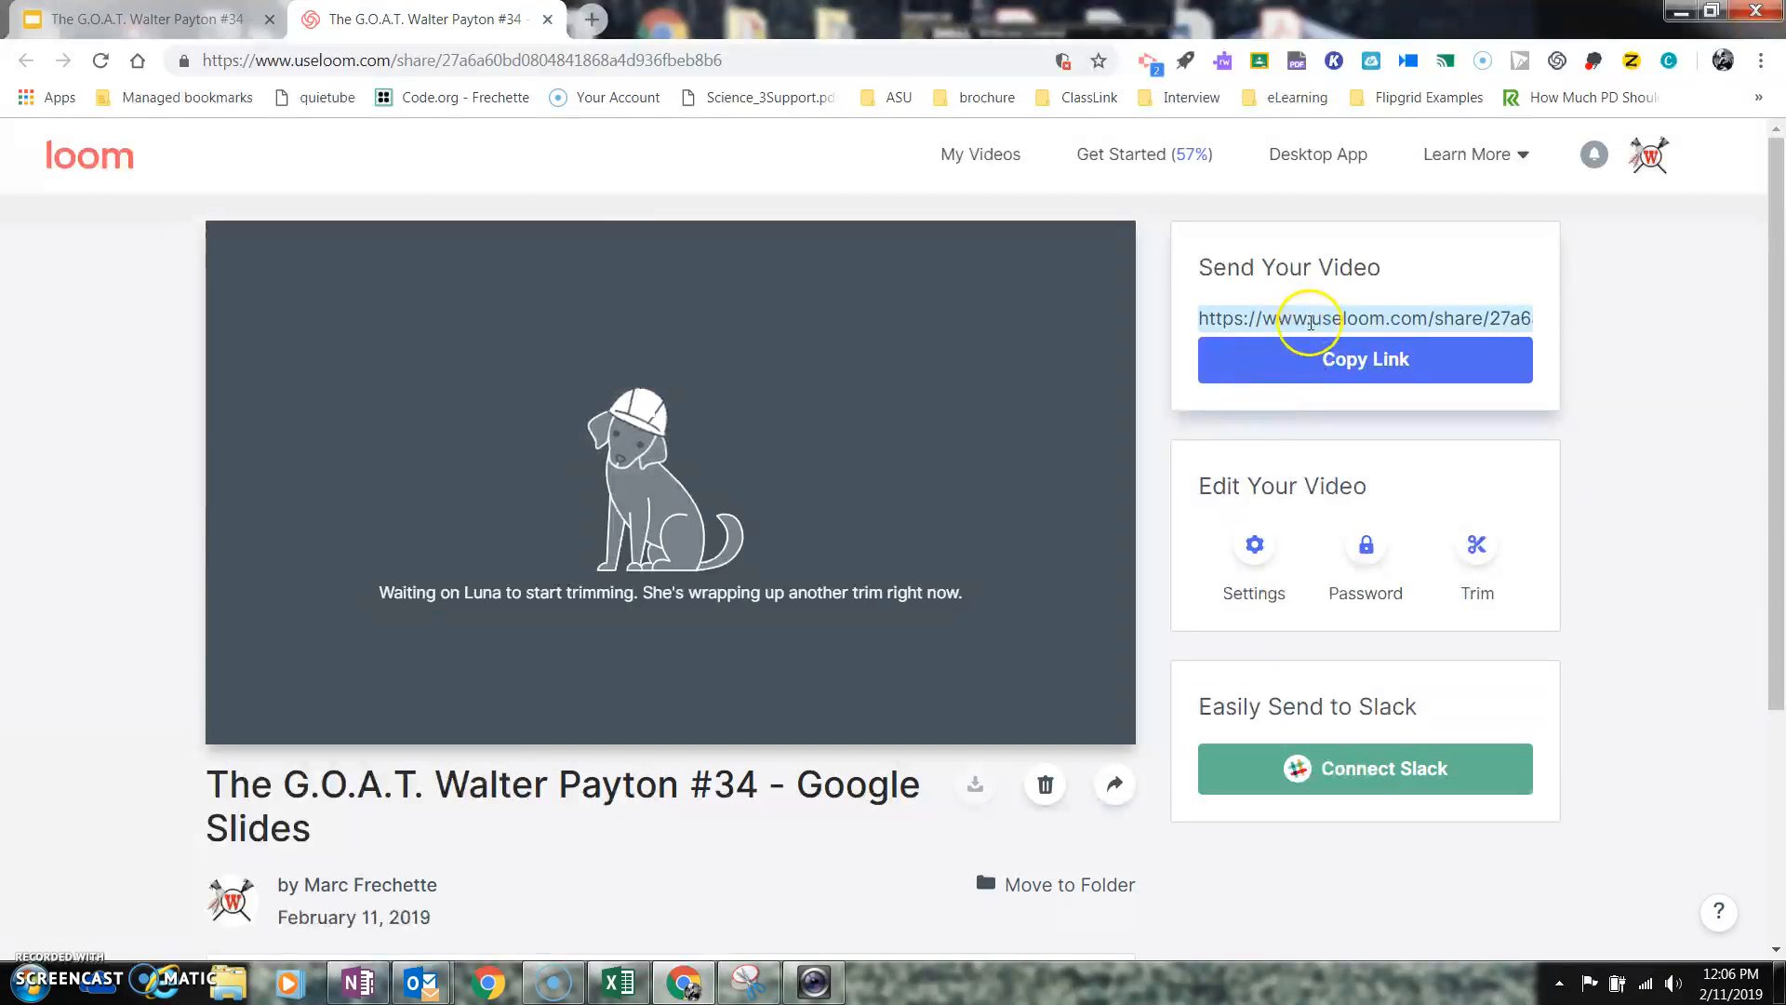
{"action": "mouse_move", "coordinate": [1315, 324]}
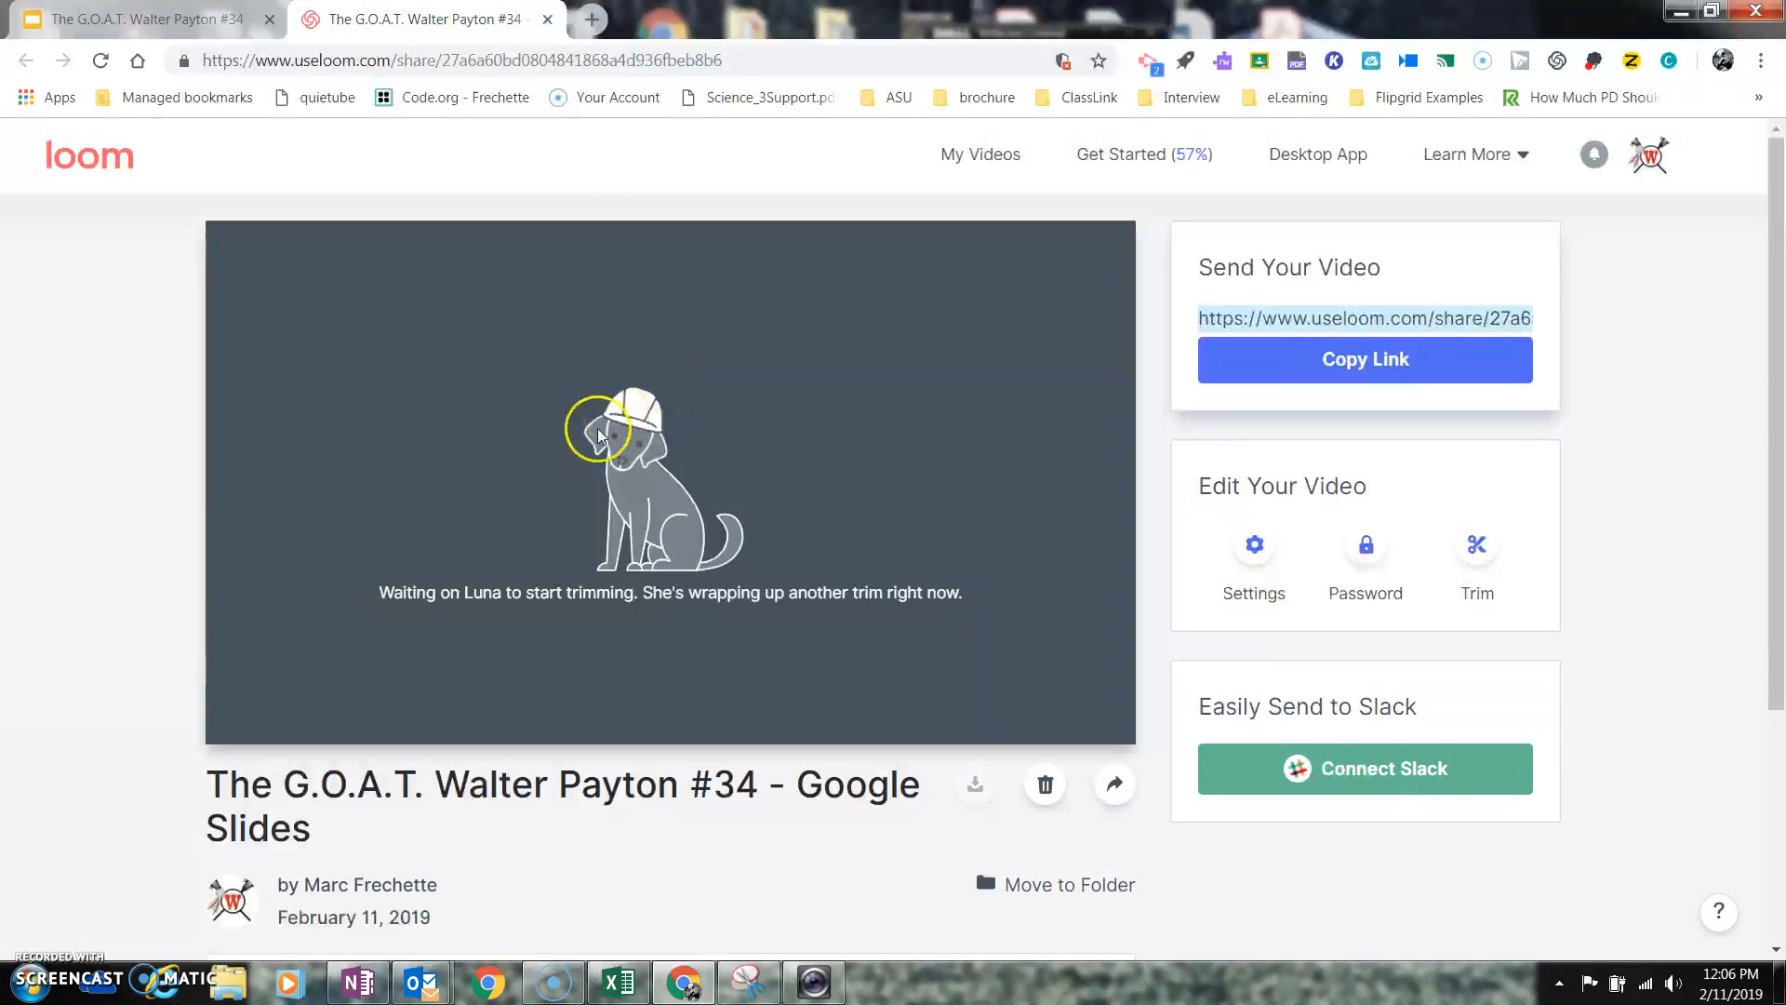
{"action": "mouse_move", "coordinate": [696, 949]}
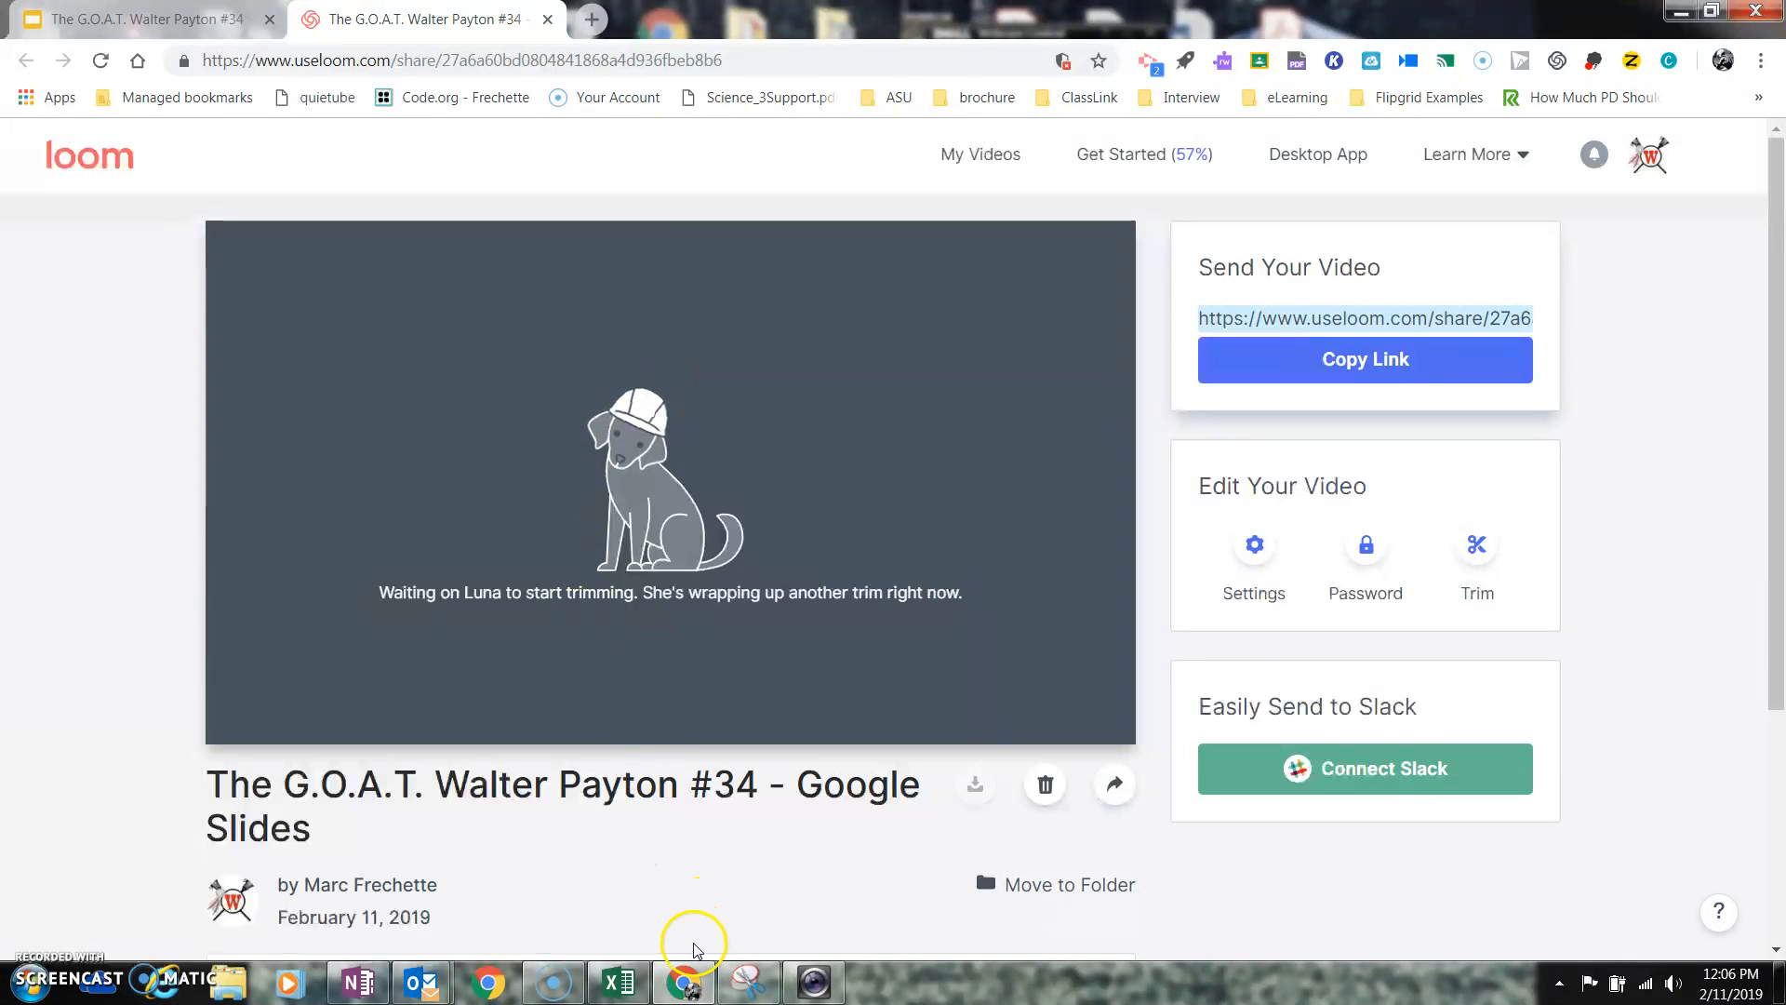